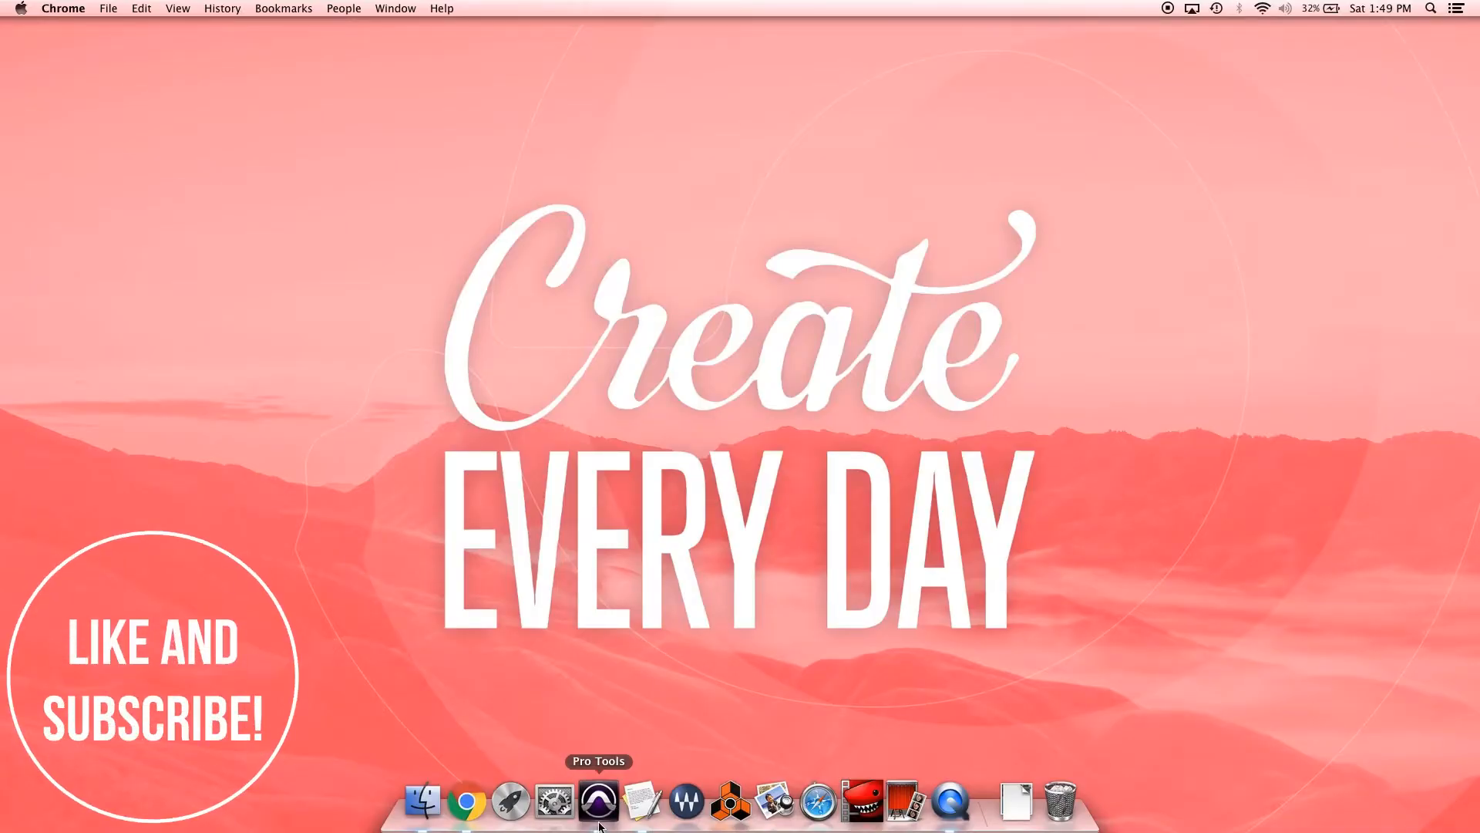
Search Google for audacityteam.org in Chrome and follow the result to the Audacity homepage.
click(467, 802)
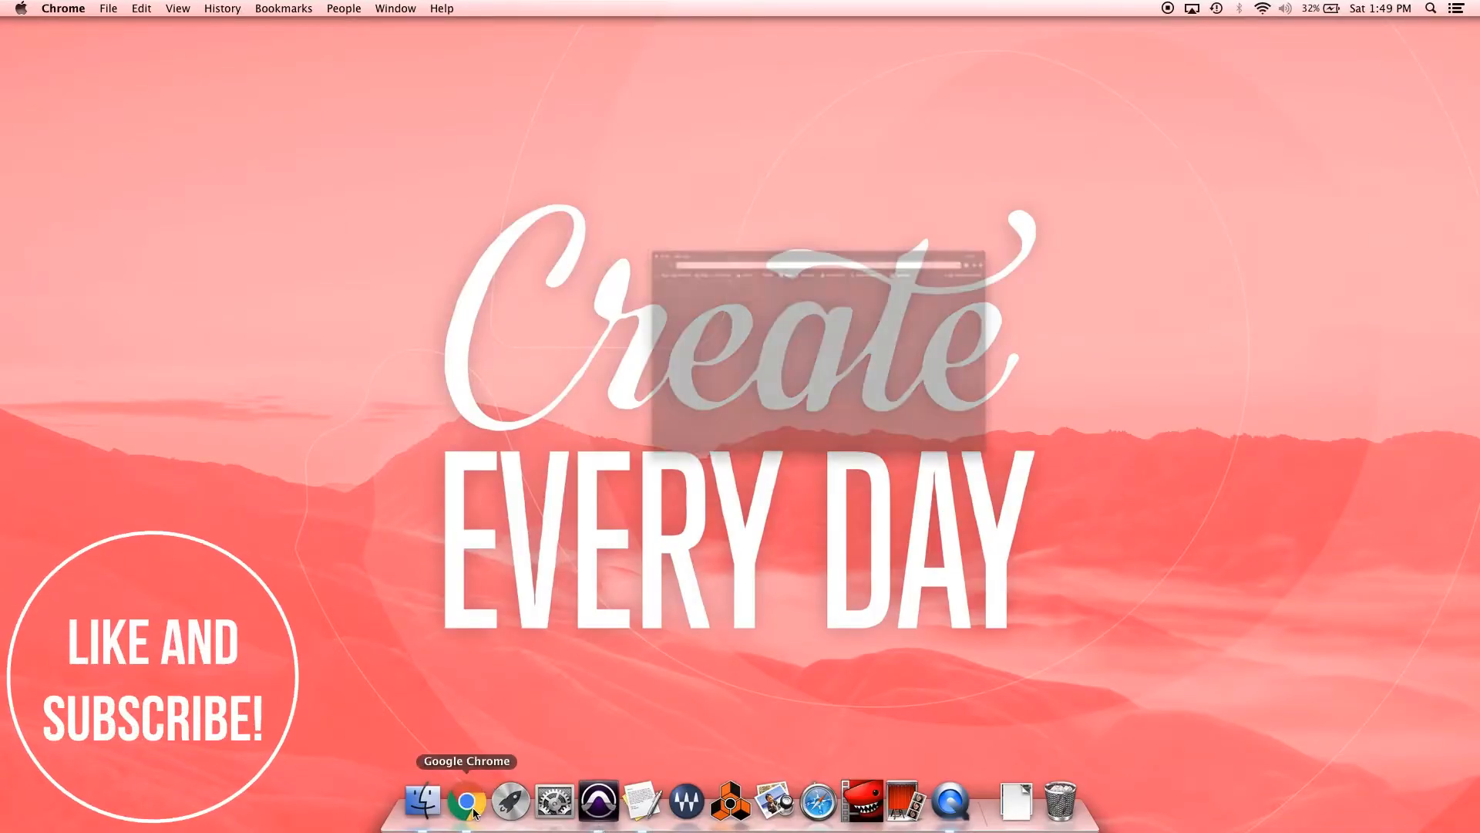
click(469, 802)
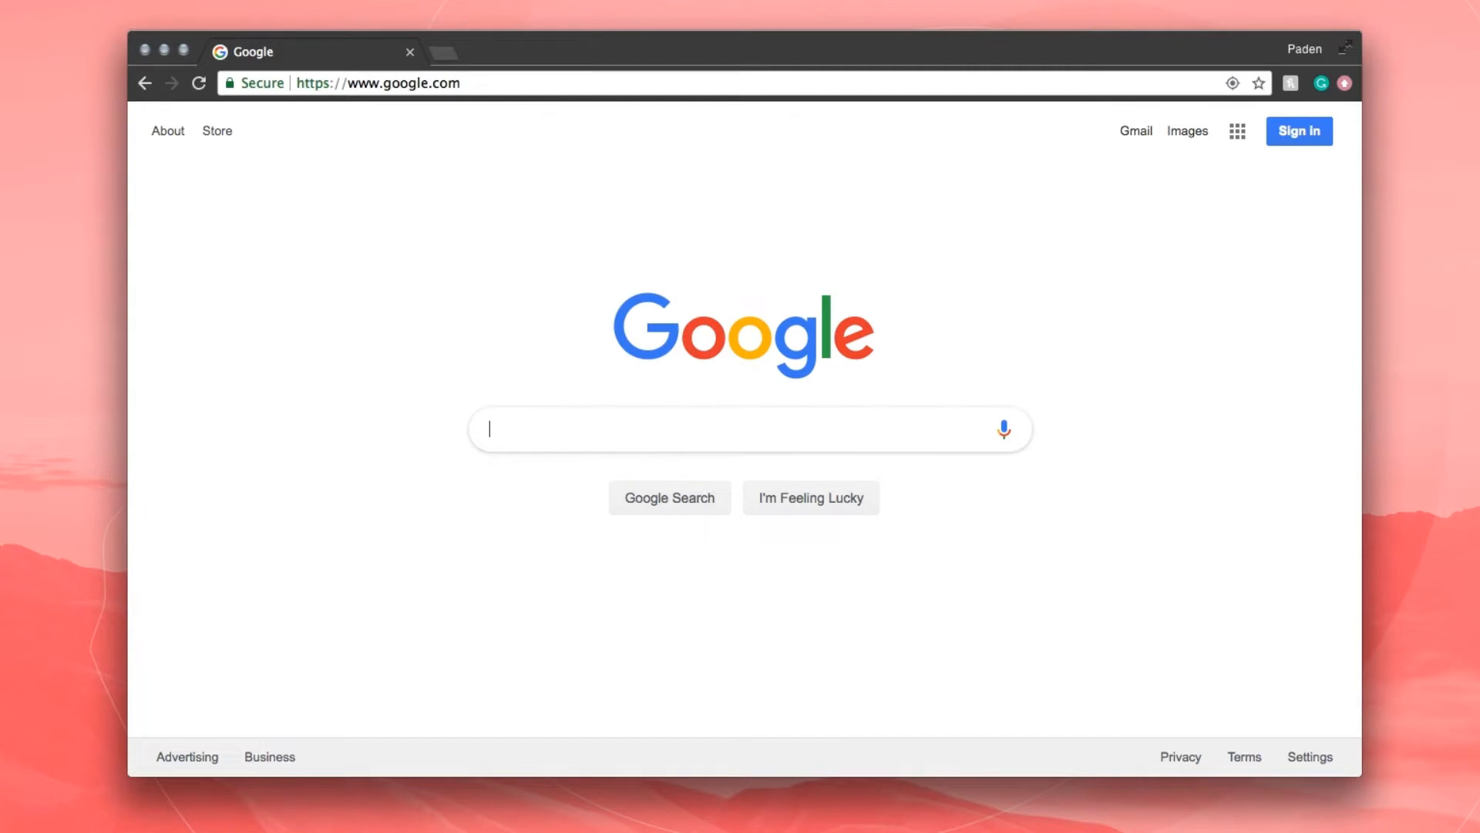
text(audacityteam.org)
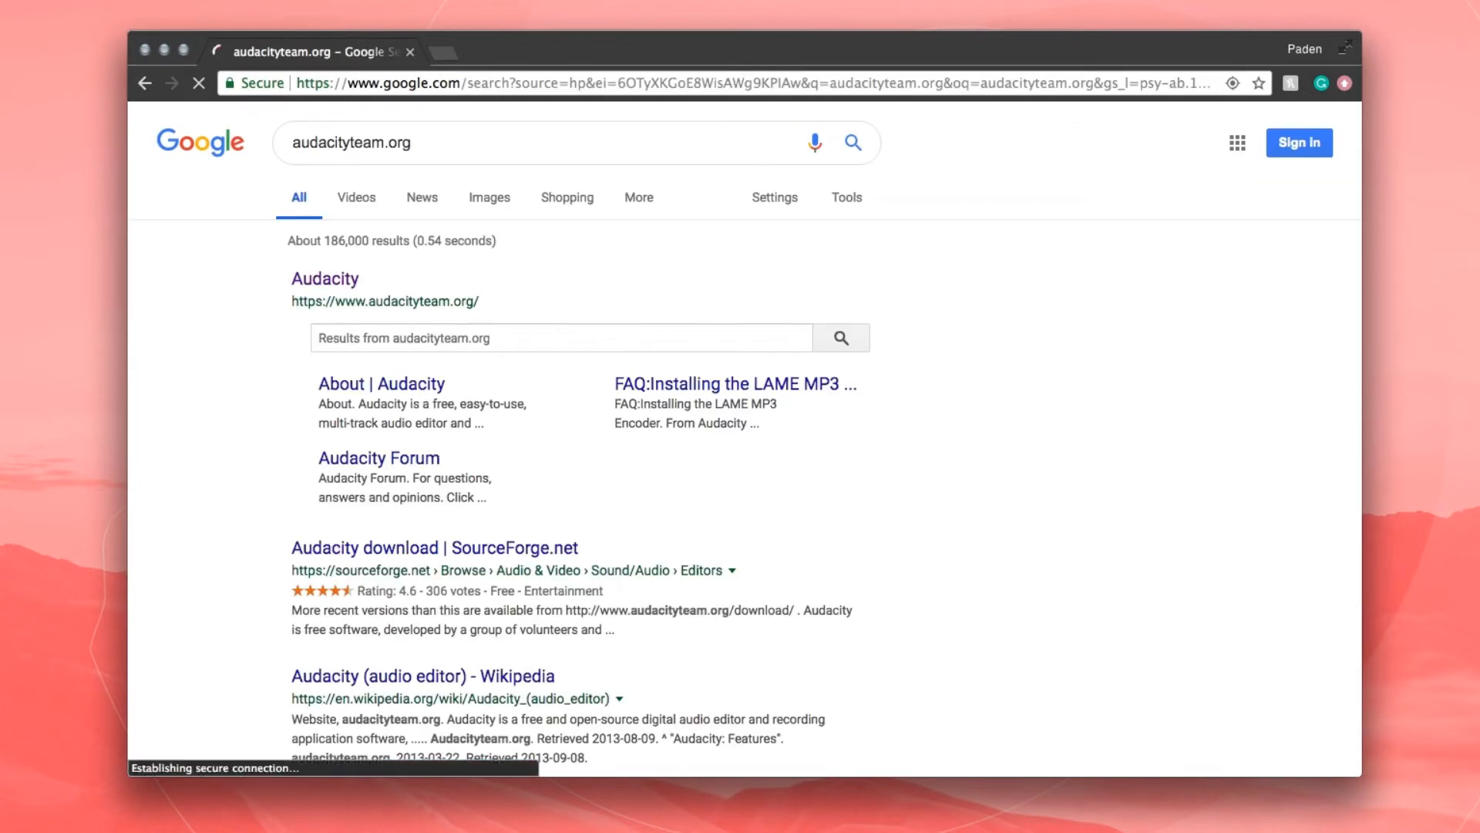
click(324, 280)
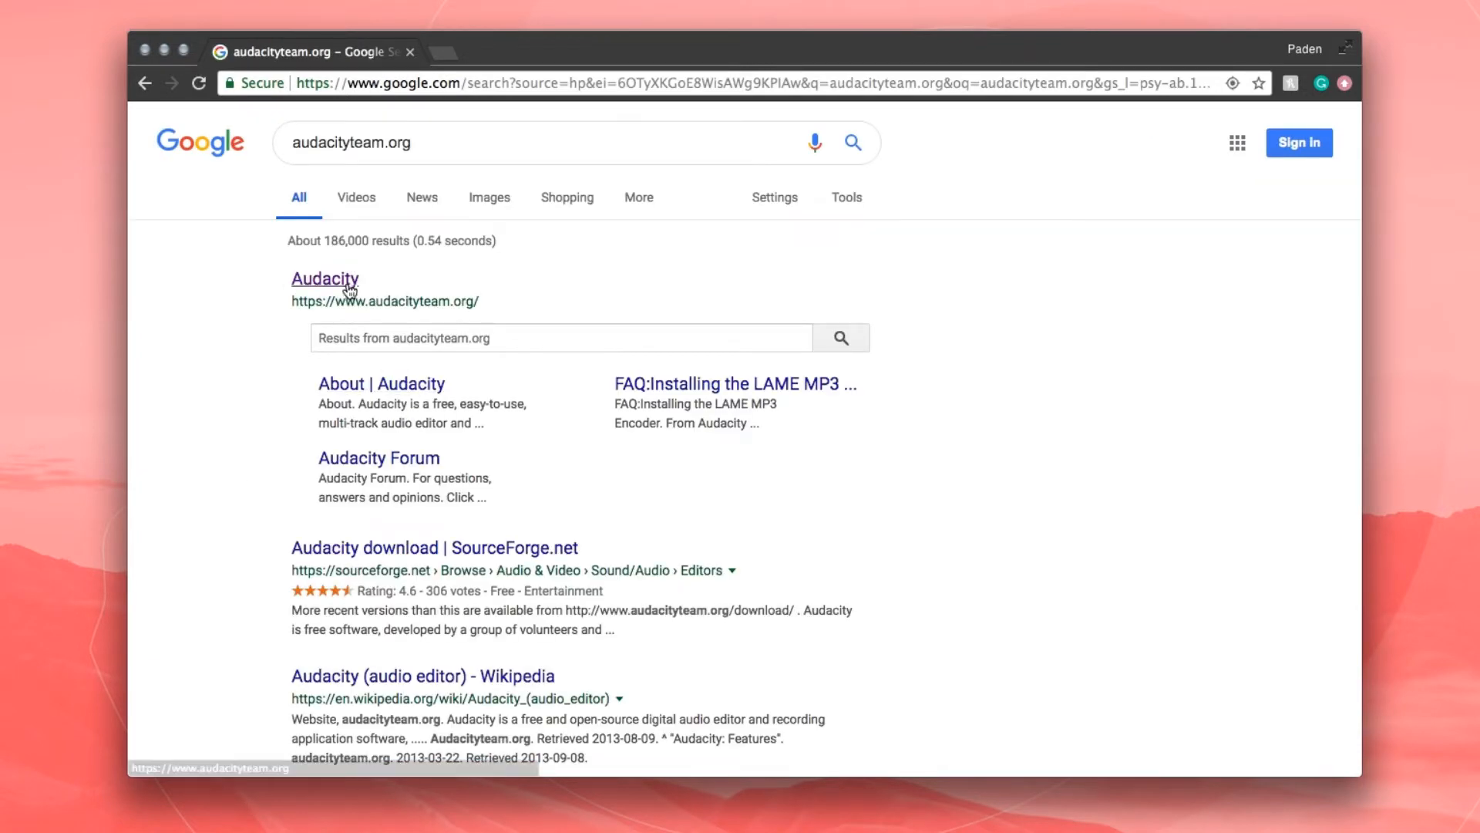
click(324, 279)
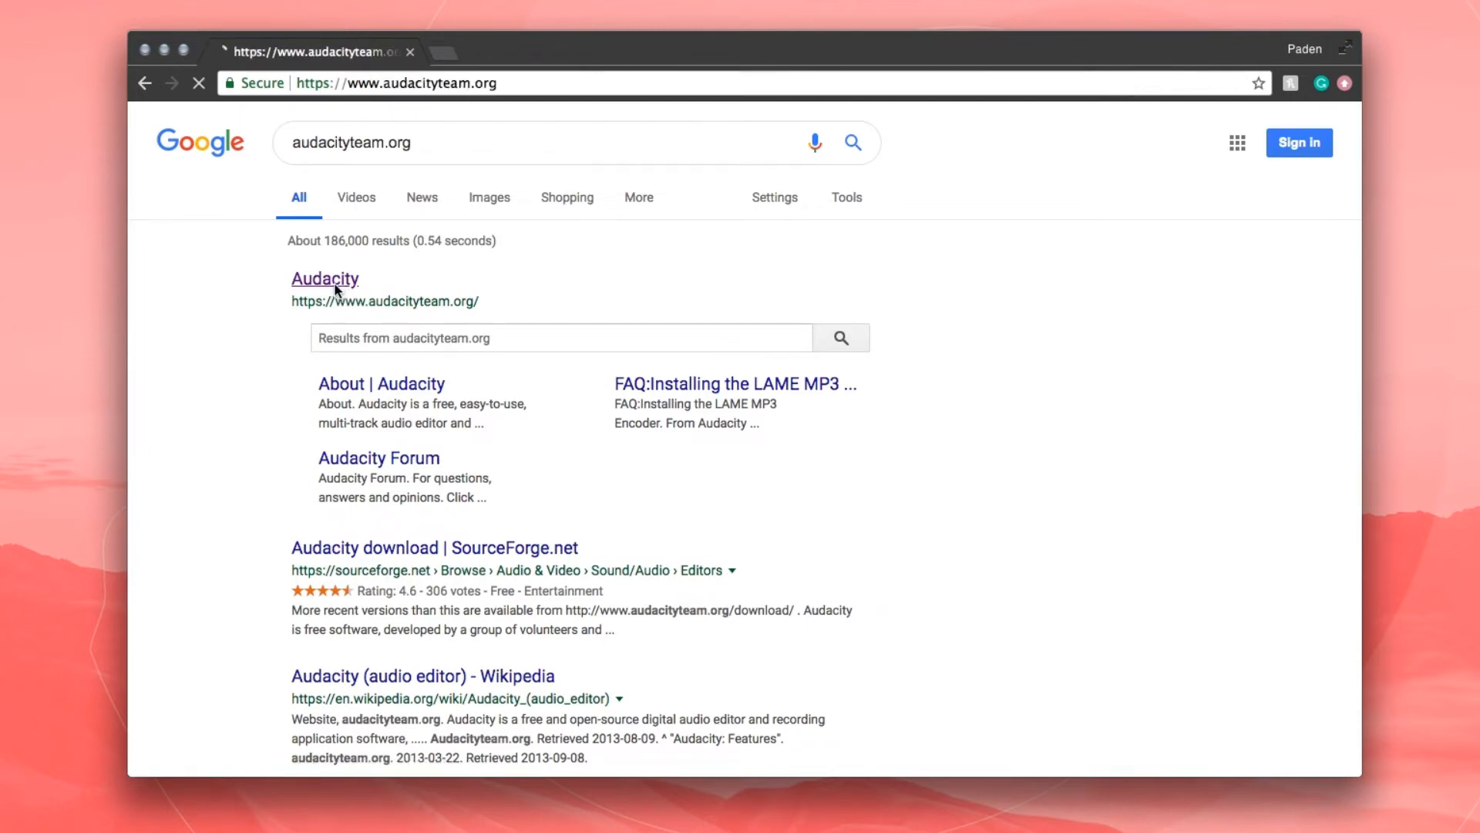
click(324, 280)
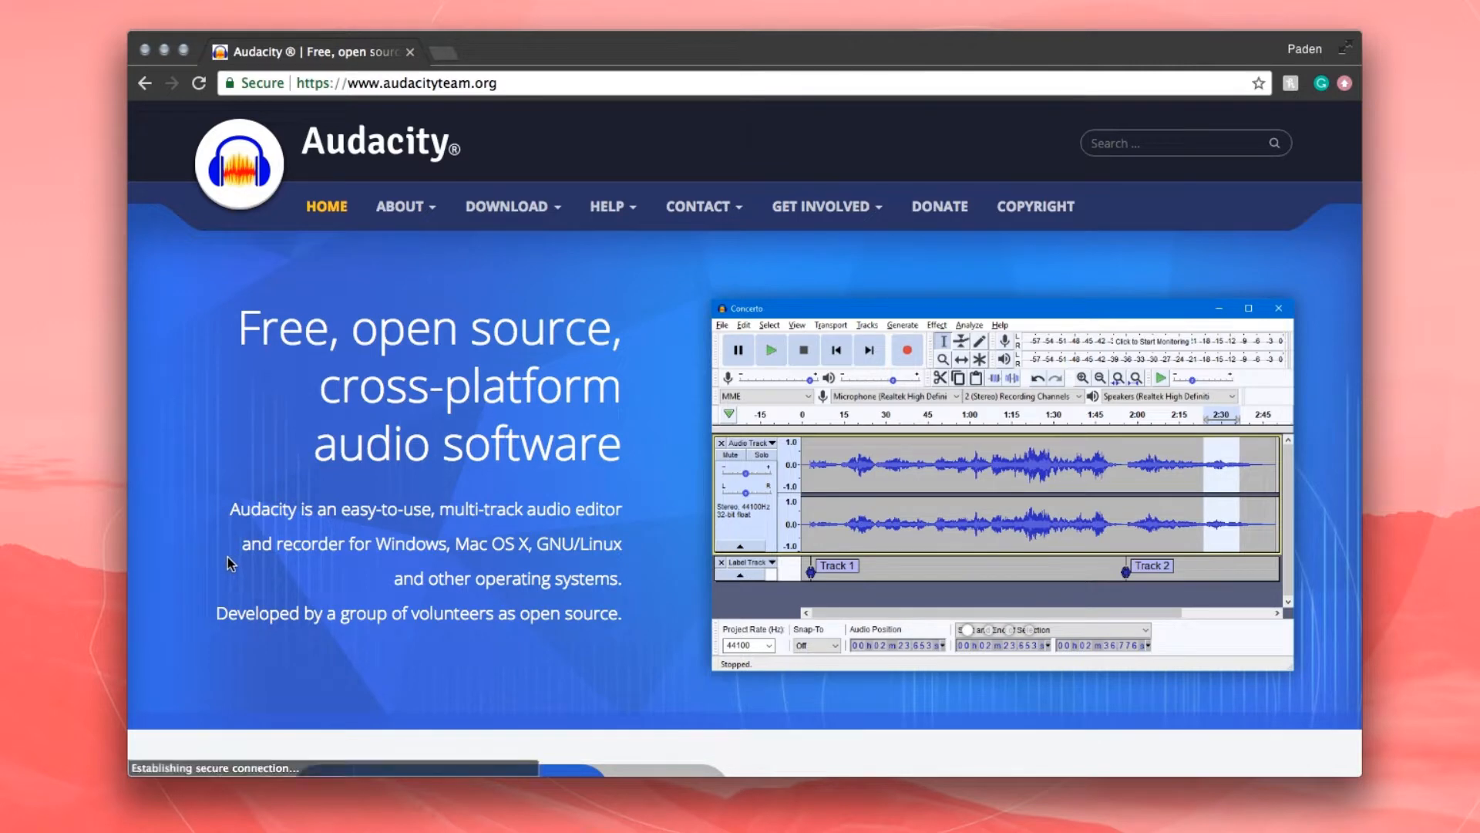
Choose Mac from the Download menu to reach the Audacity 2.3.2 .dmg page.
scroll(down, 3)
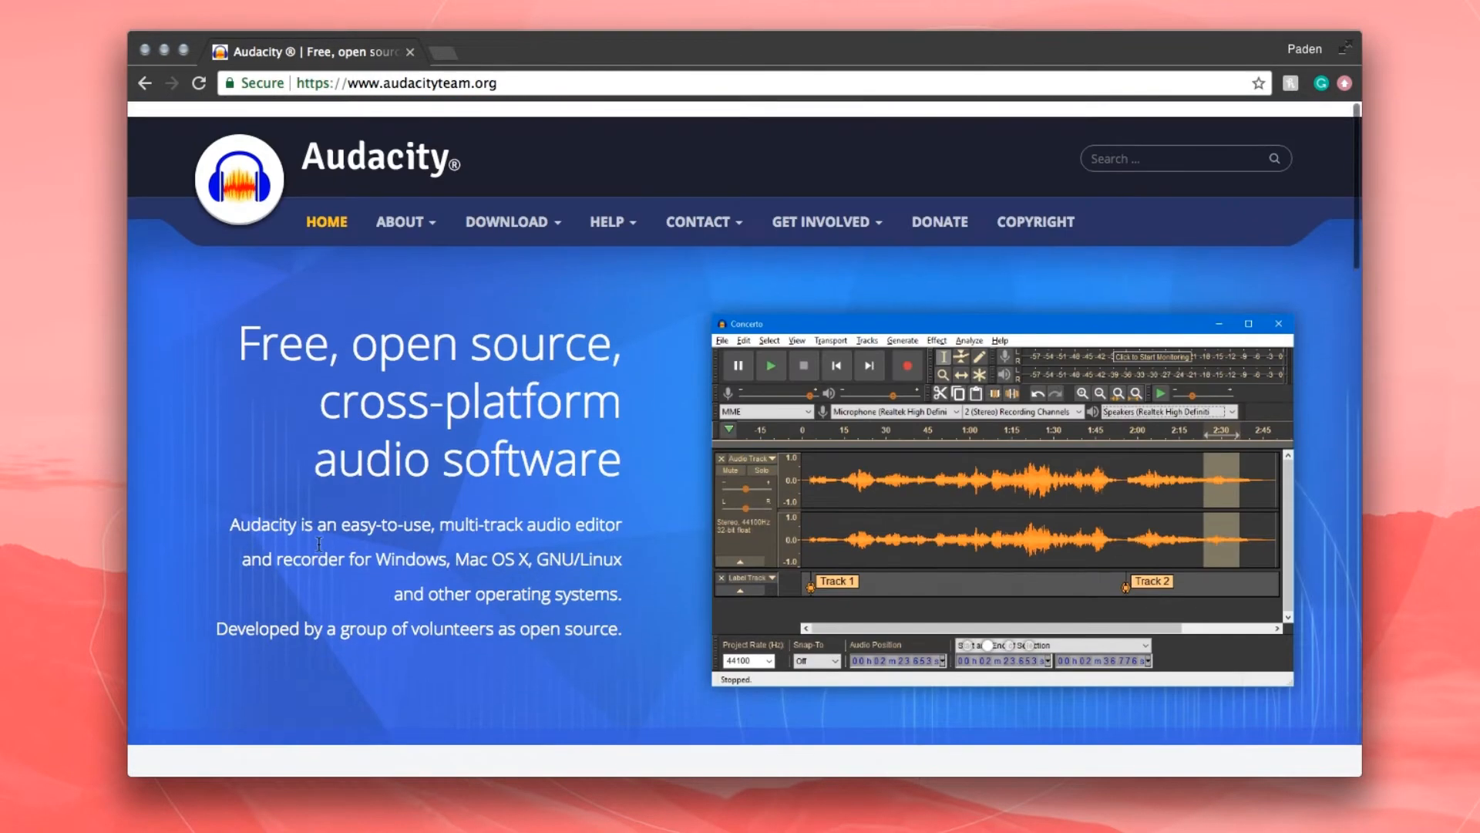
click(507, 222)
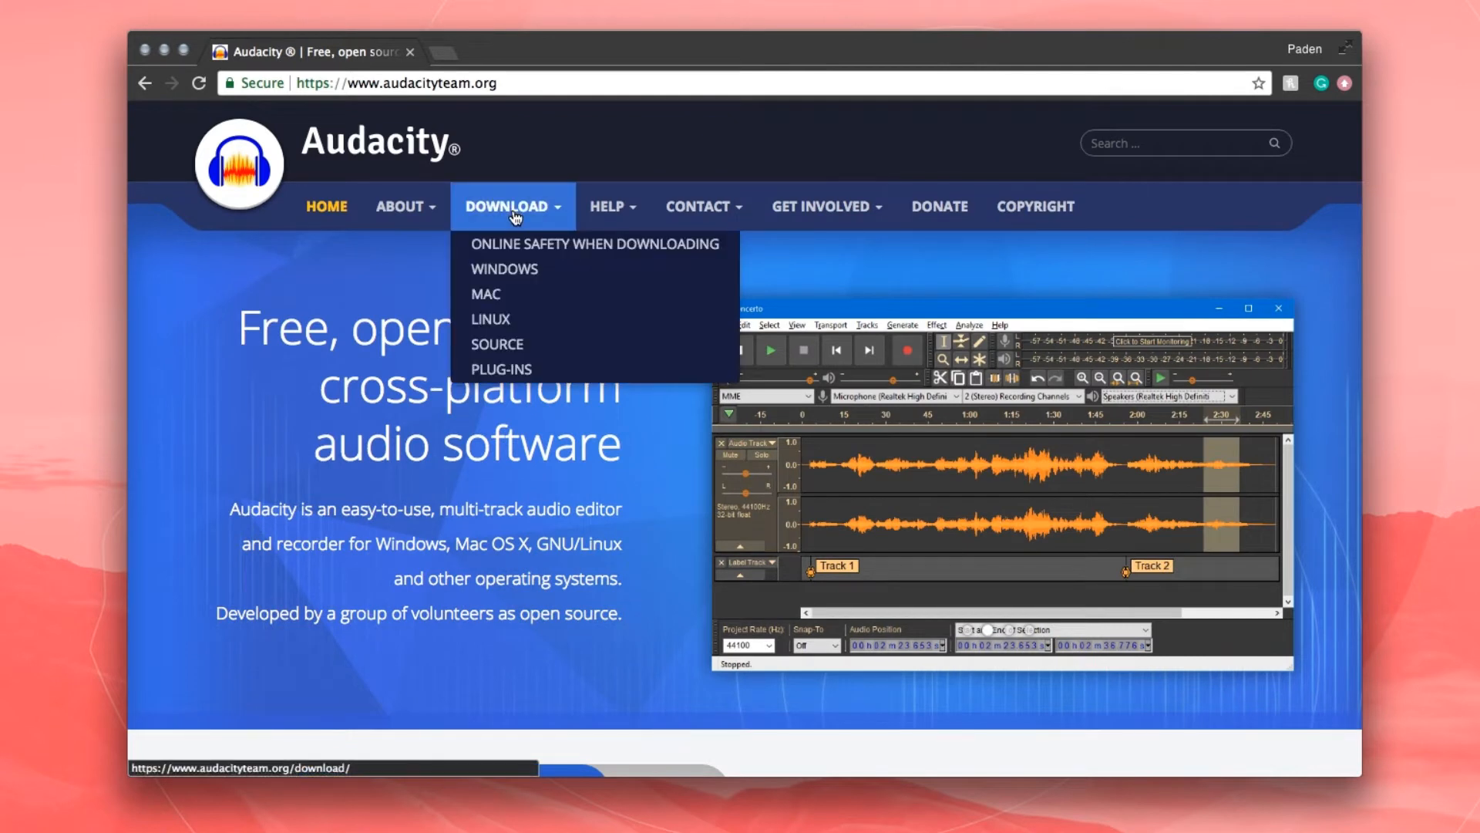
mouse_move(490, 318)
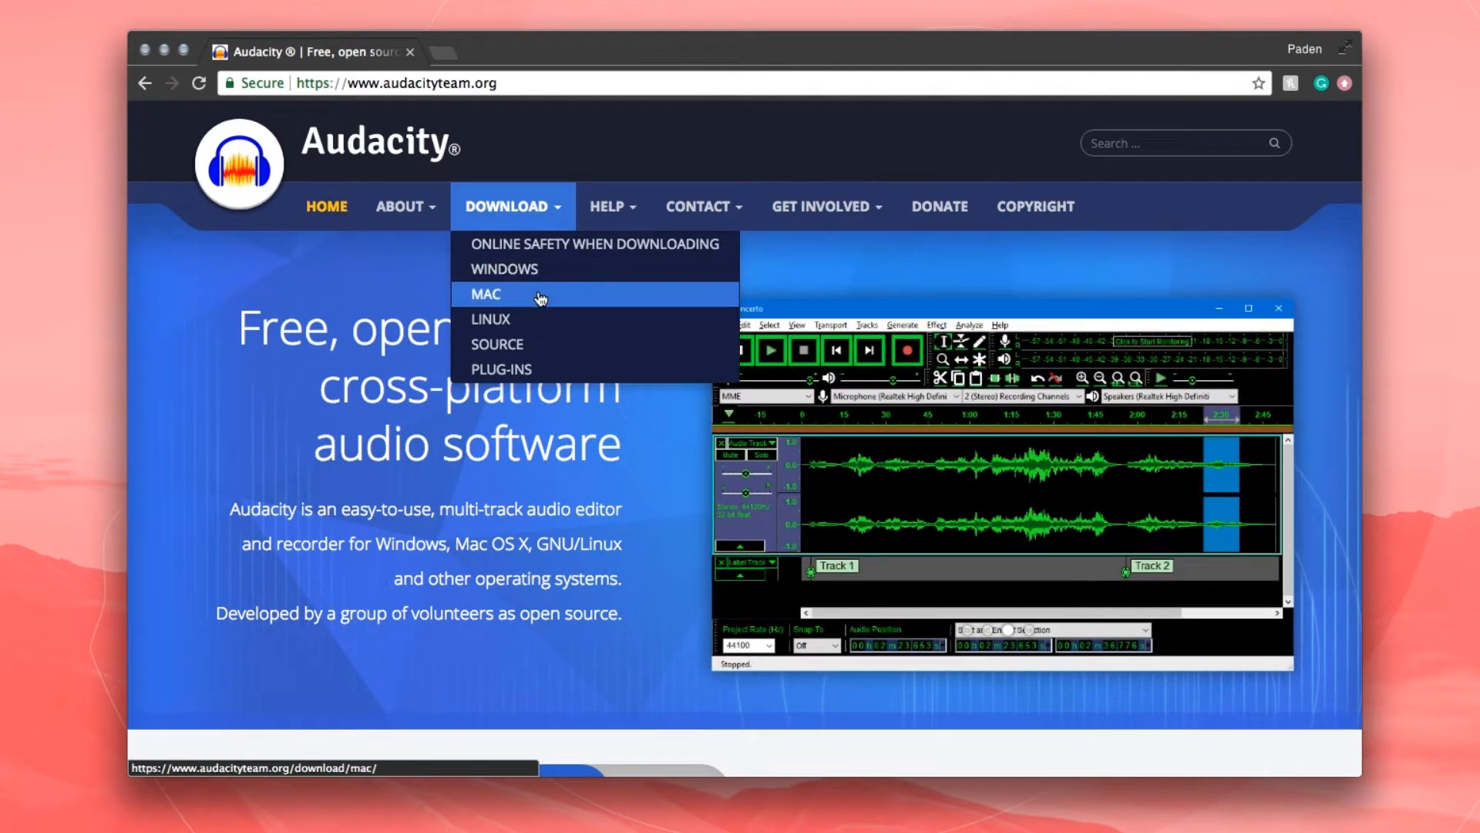
mouse_move(551, 246)
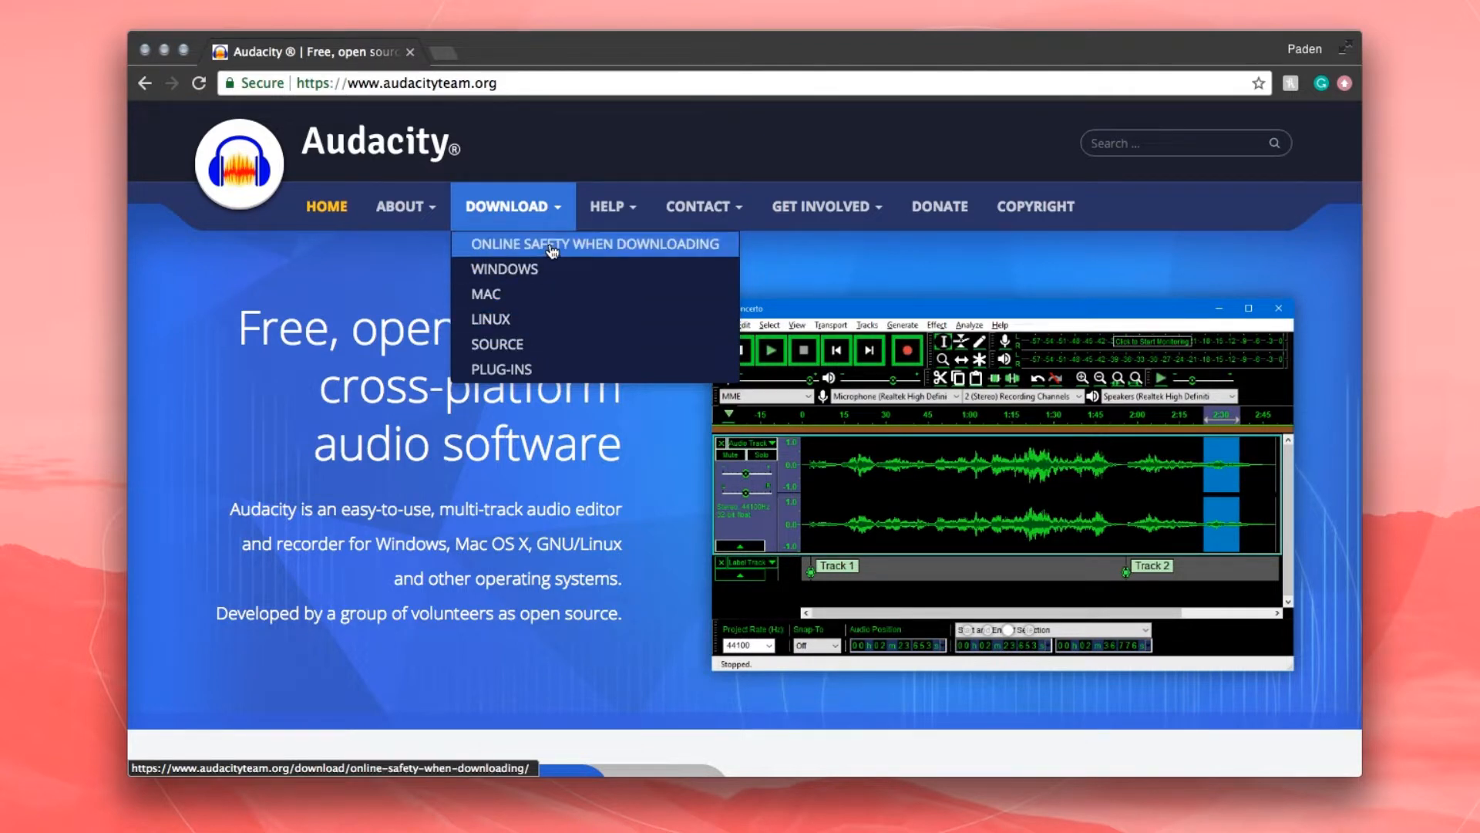
click(485, 293)
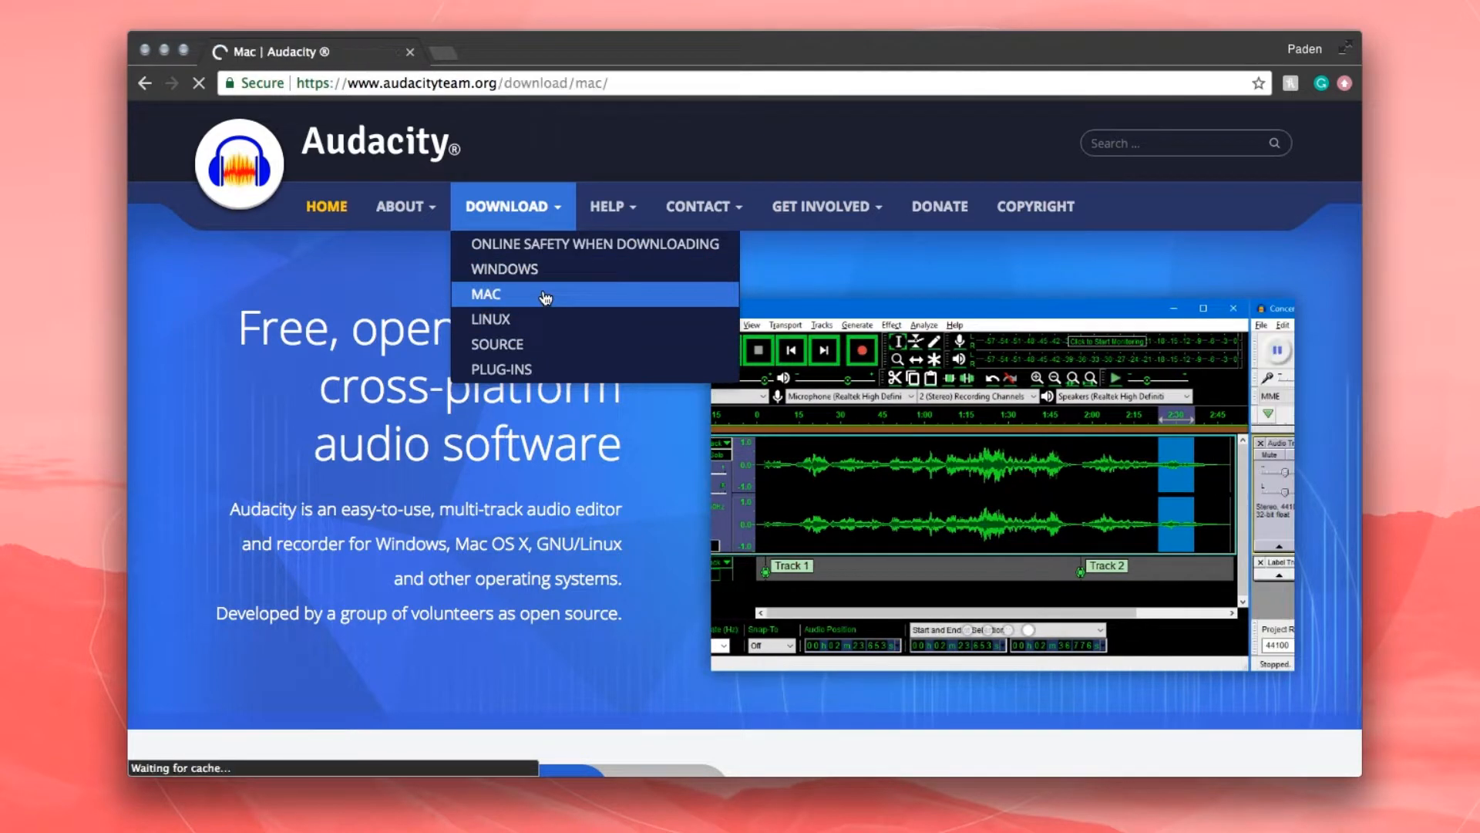
click(484, 293)
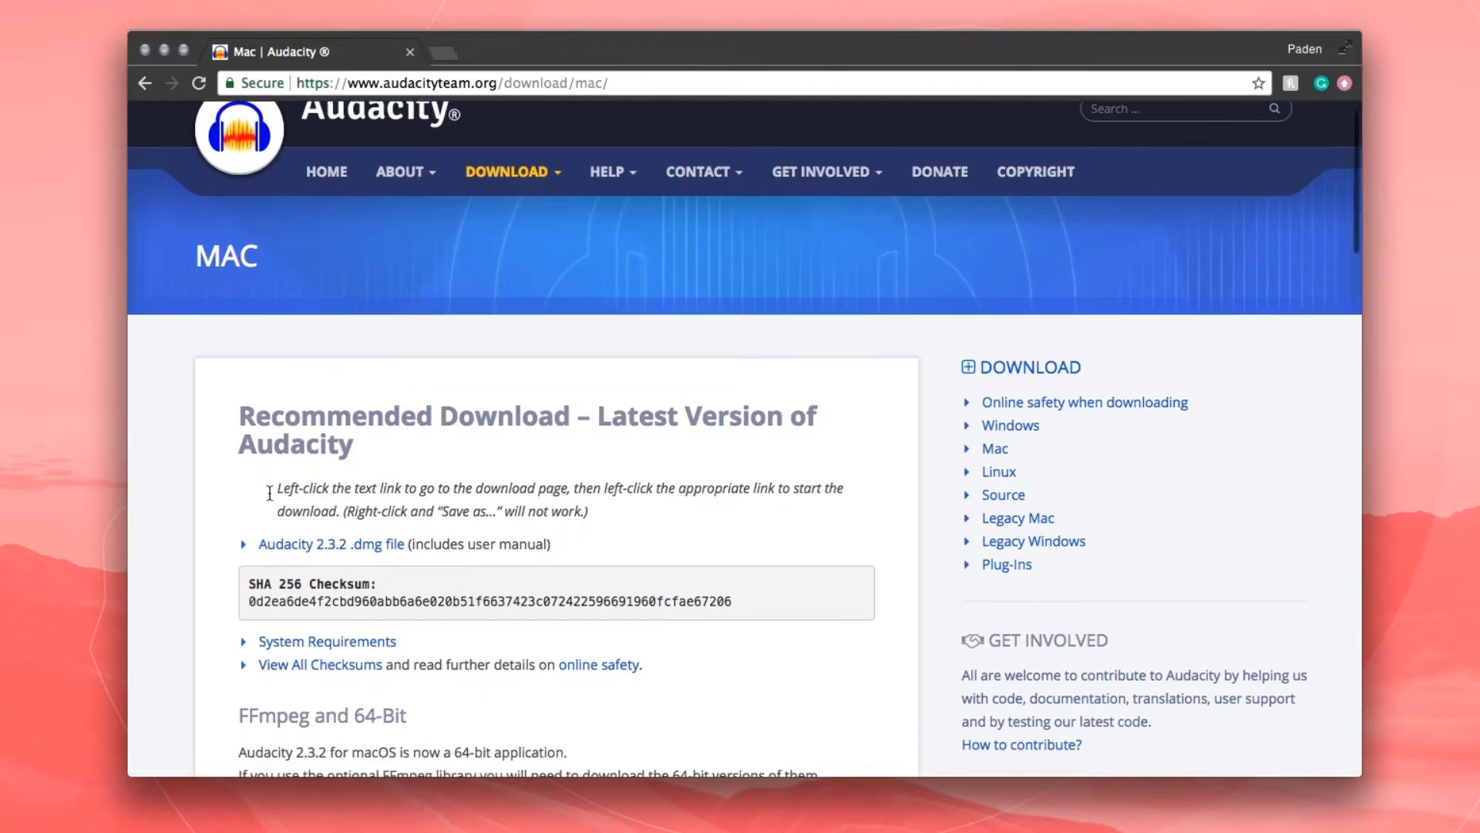
scroll(down, 3)
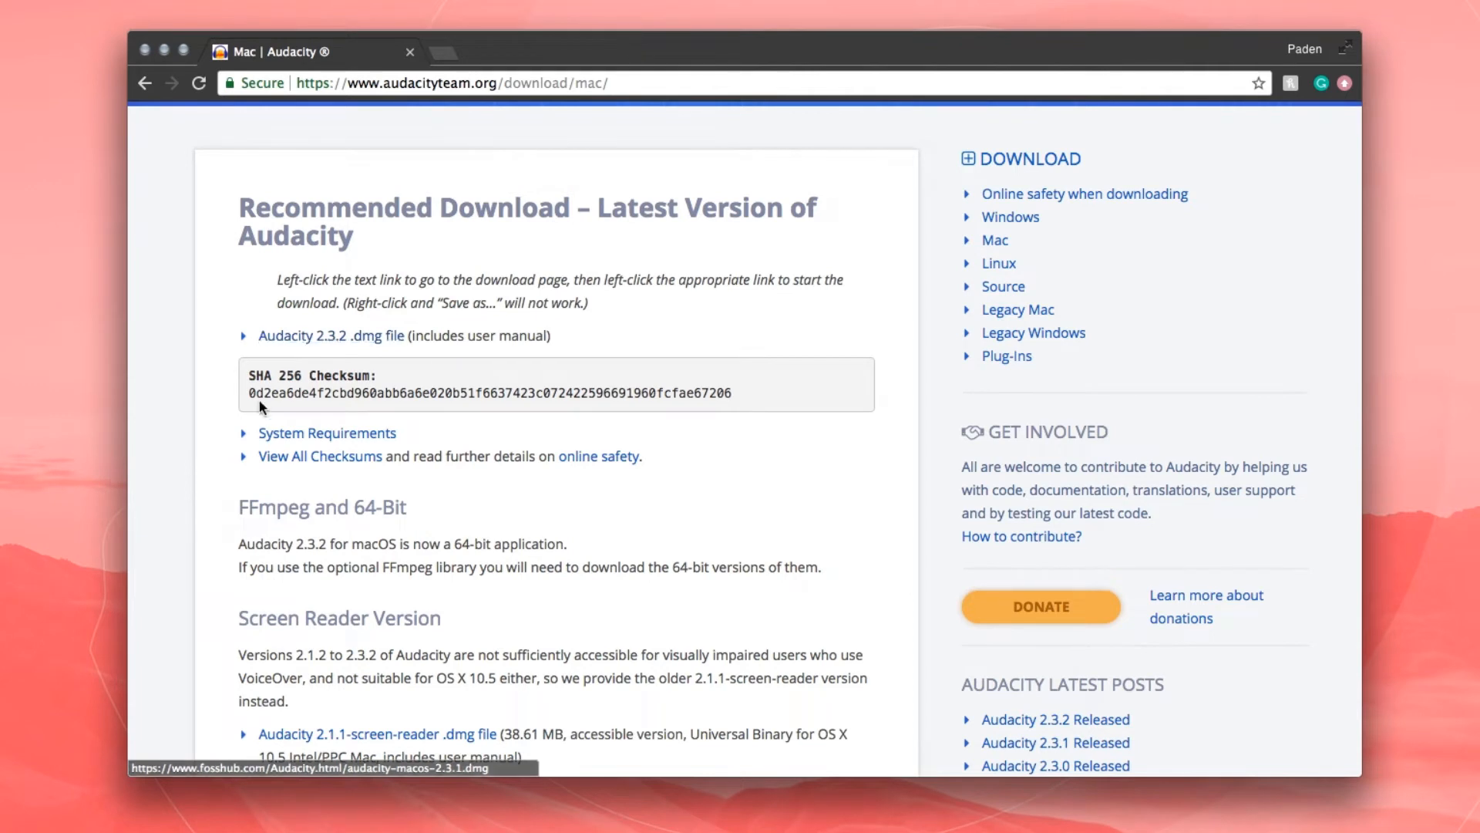
click(327, 432)
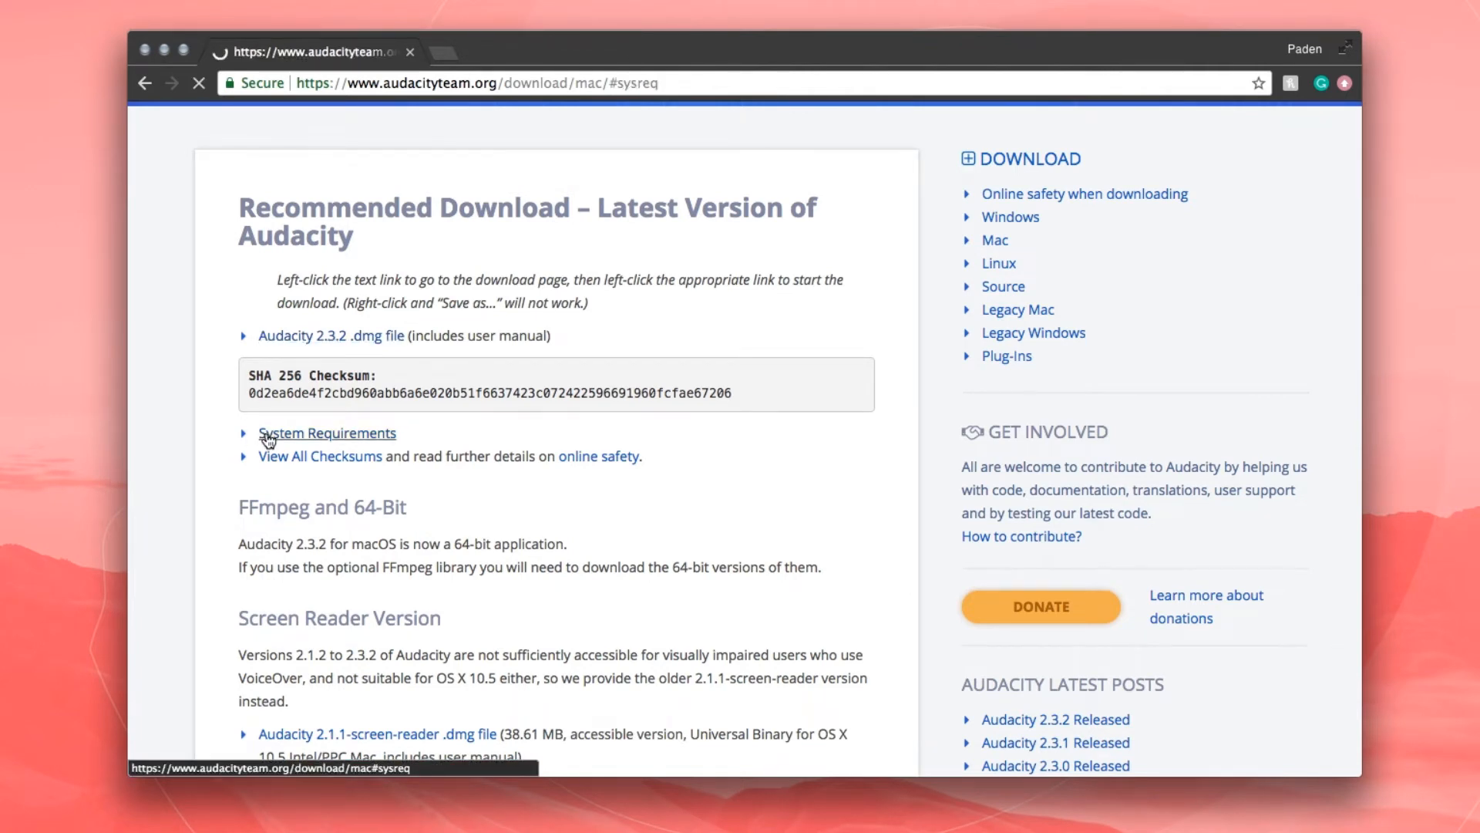
click(326, 432)
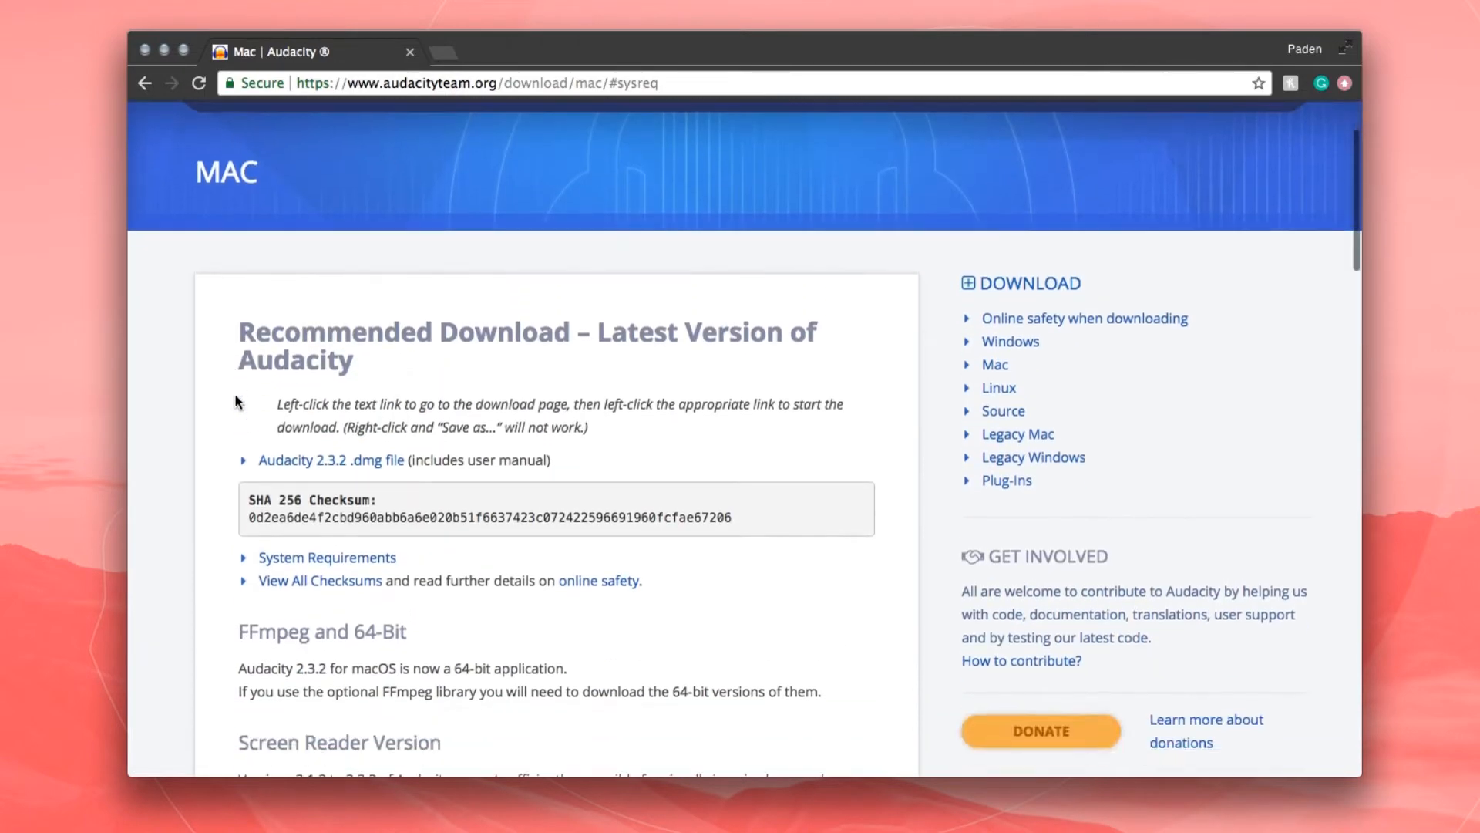
scroll(down, 3)
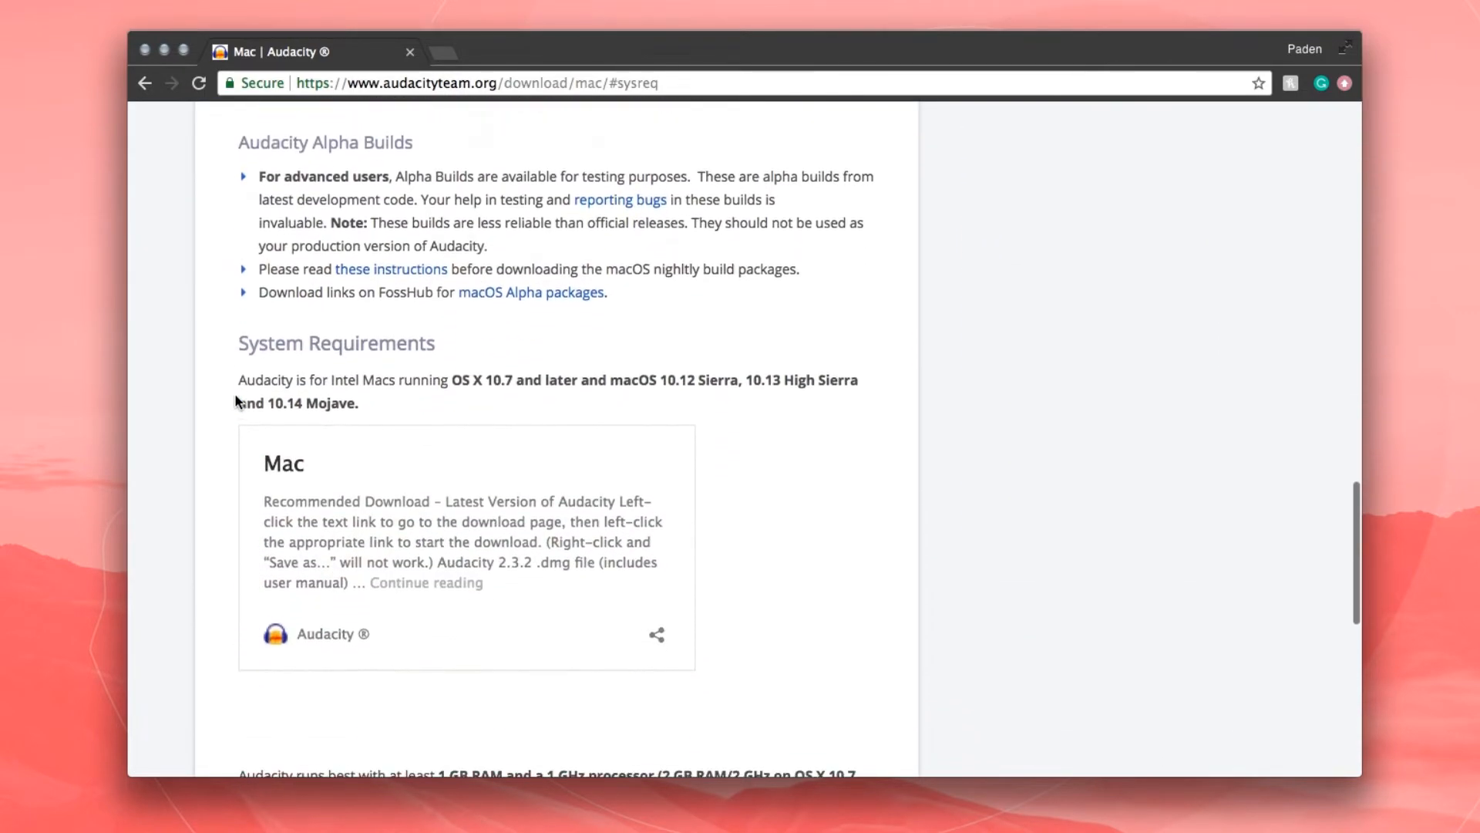
scroll(down, 3)
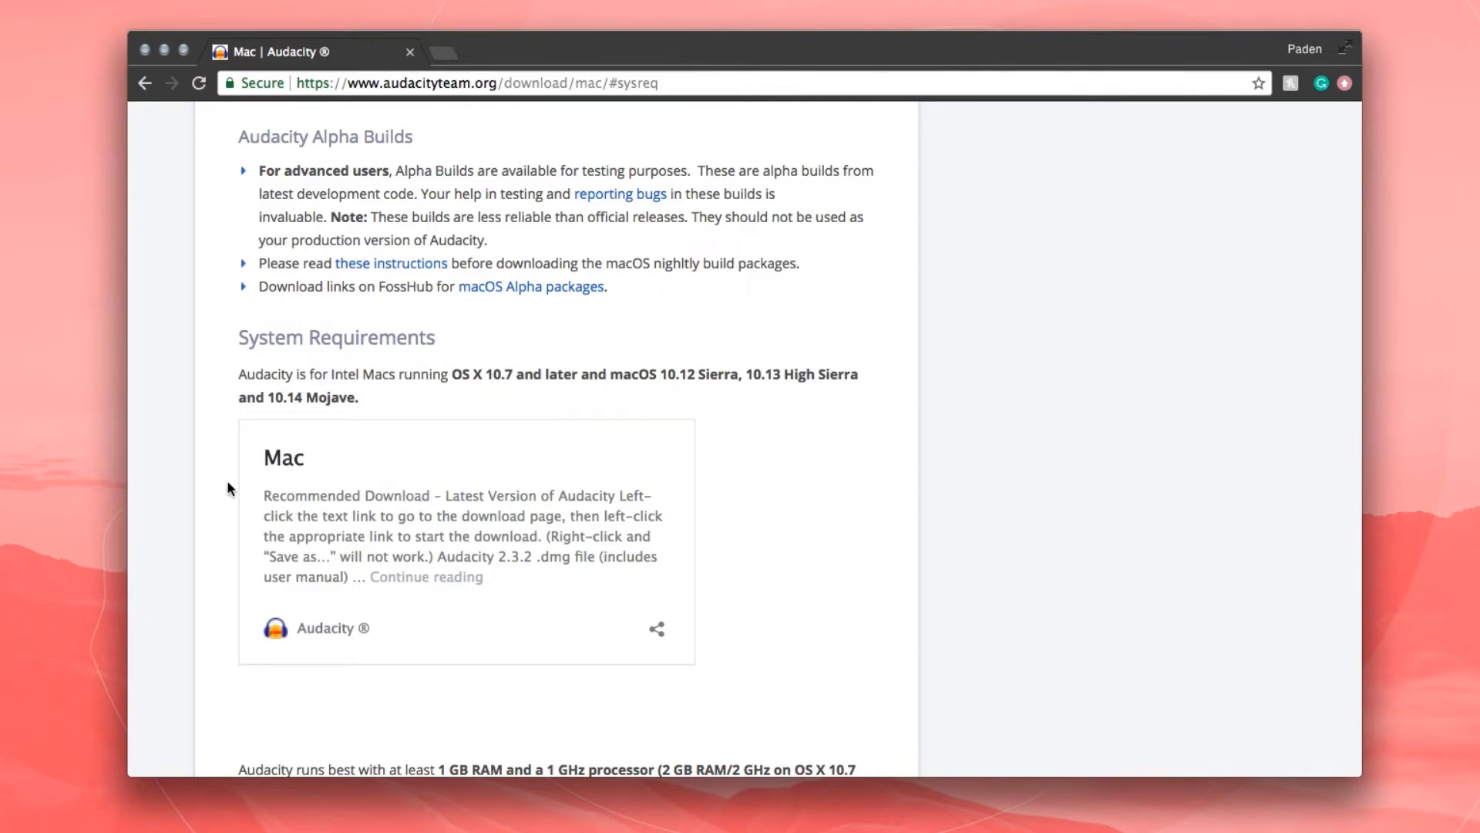
scroll(down, 3)
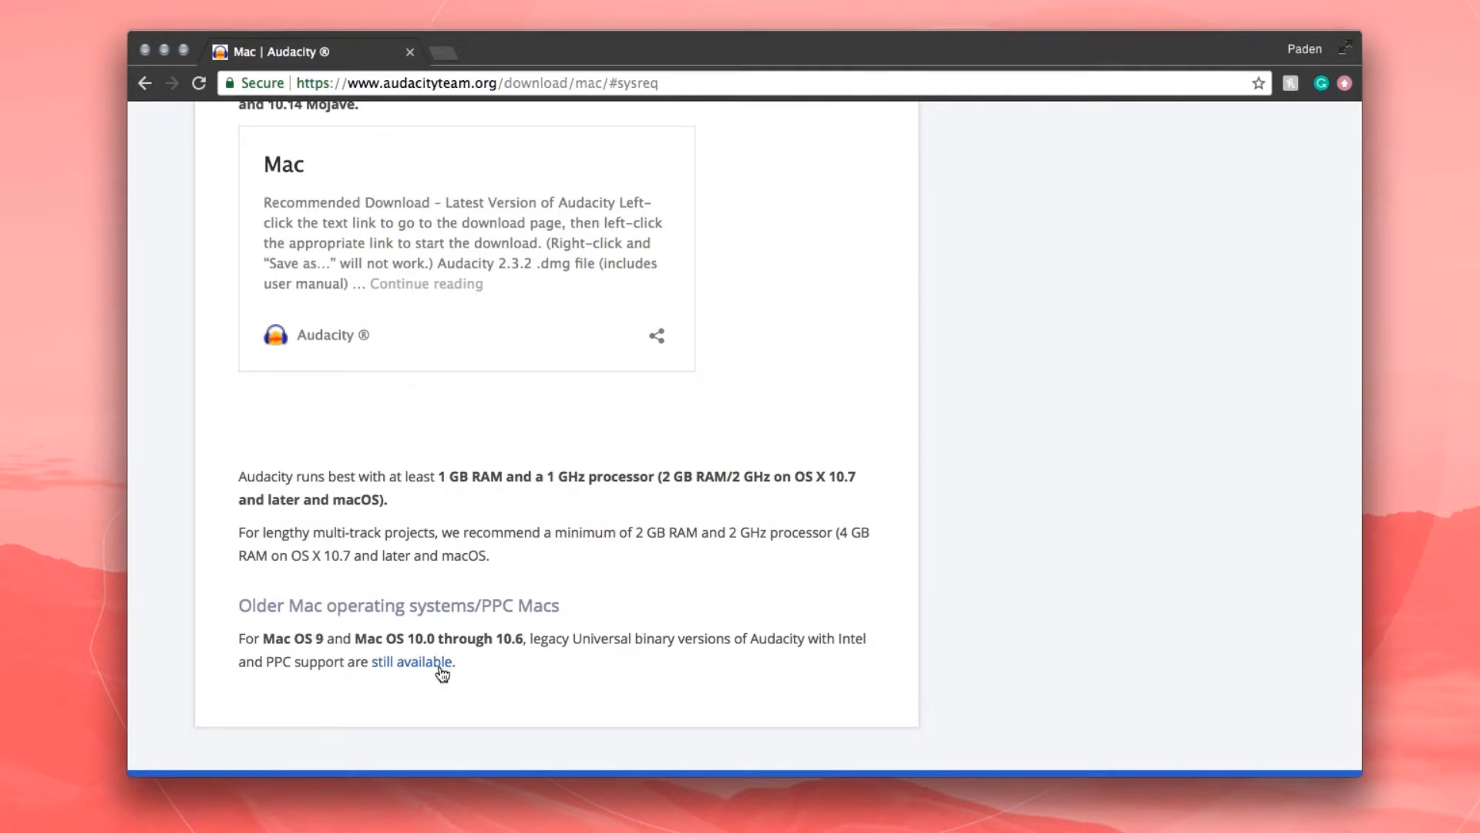
mouse_move(411, 662)
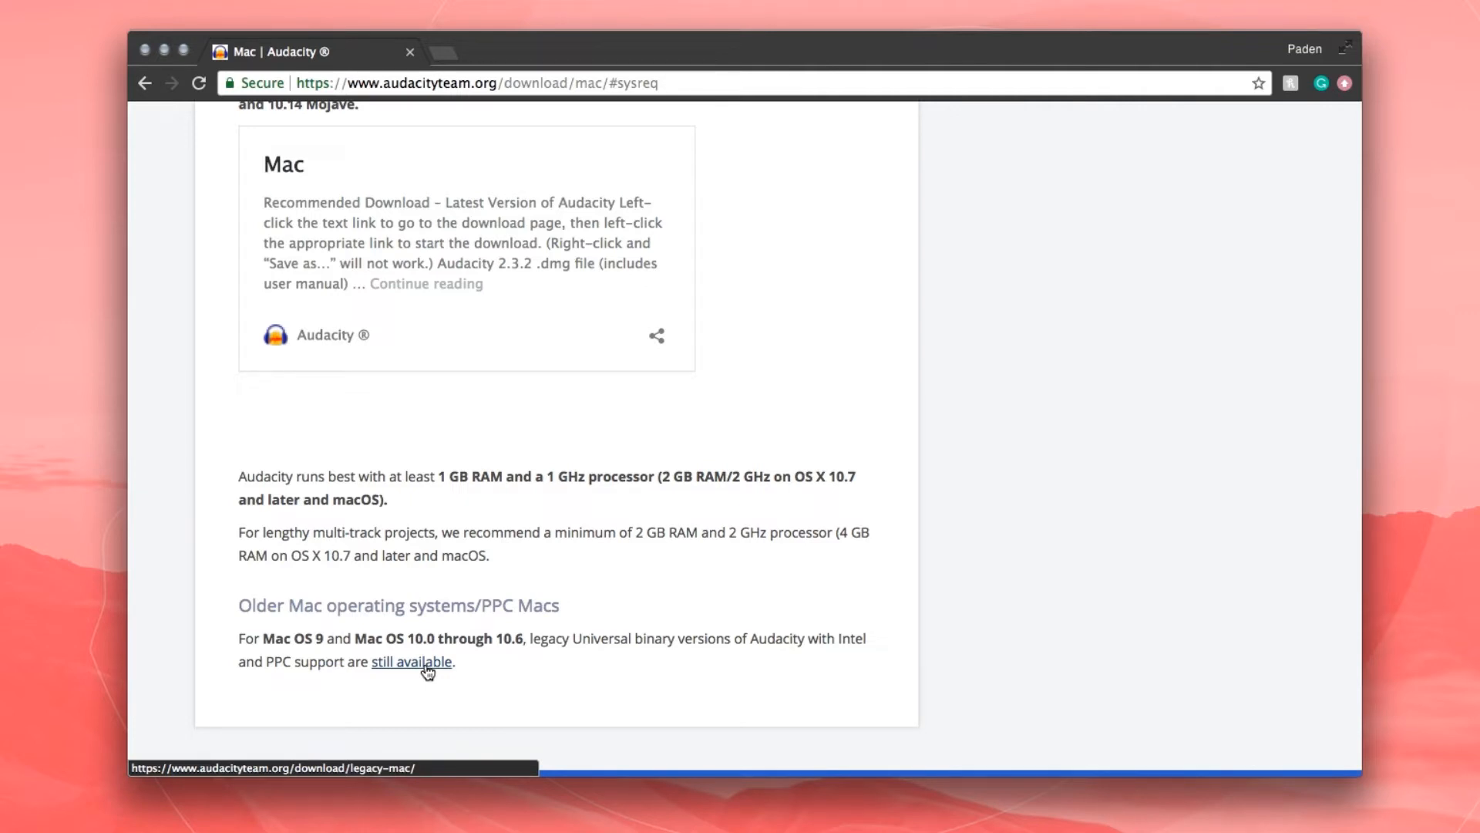
scroll(down, 3)
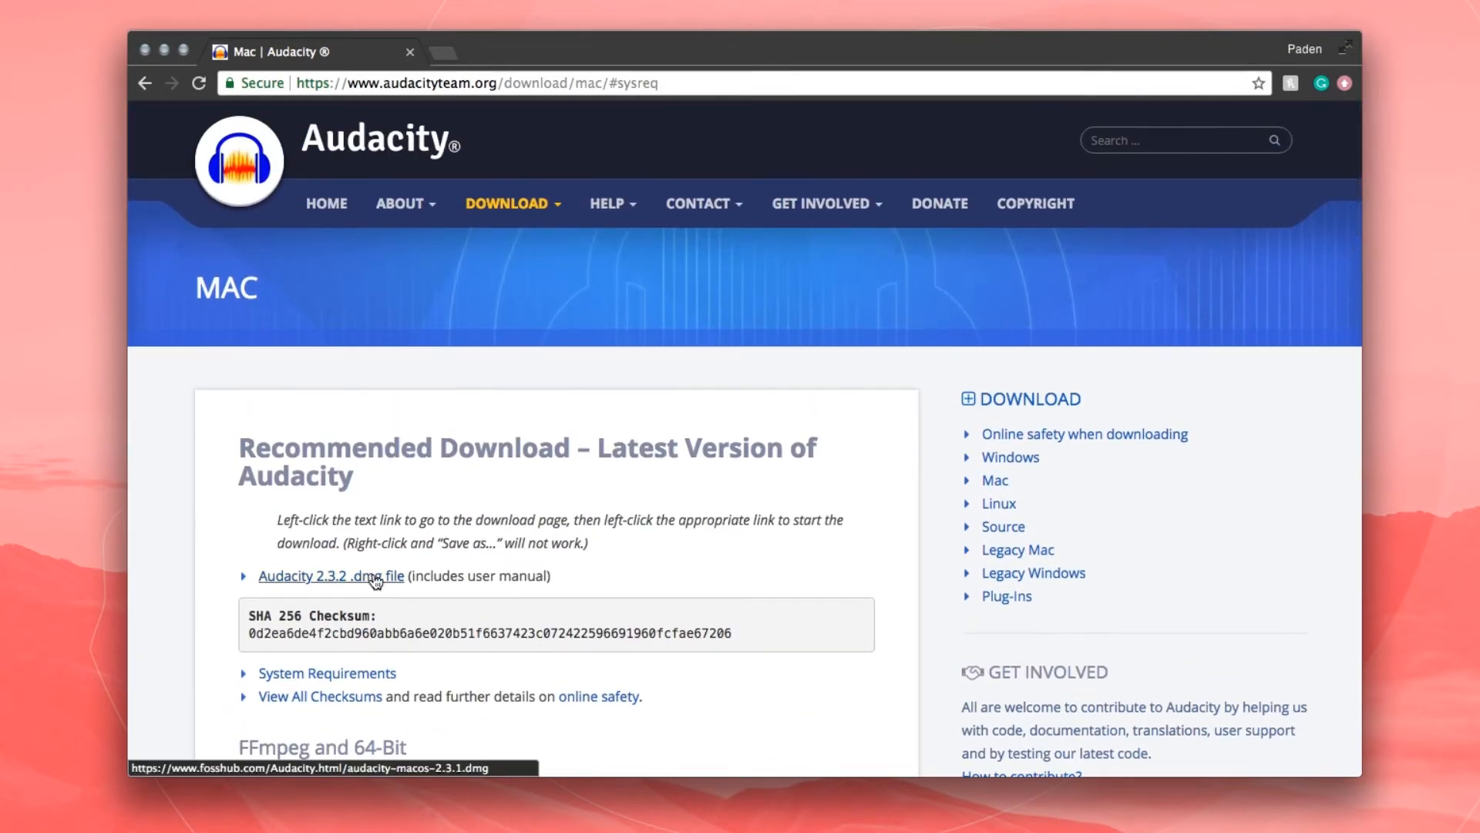
Follow the recommended 2.3.2 .dmg link and start the Audacity macOS DMG download on FossHub.
click(330, 575)
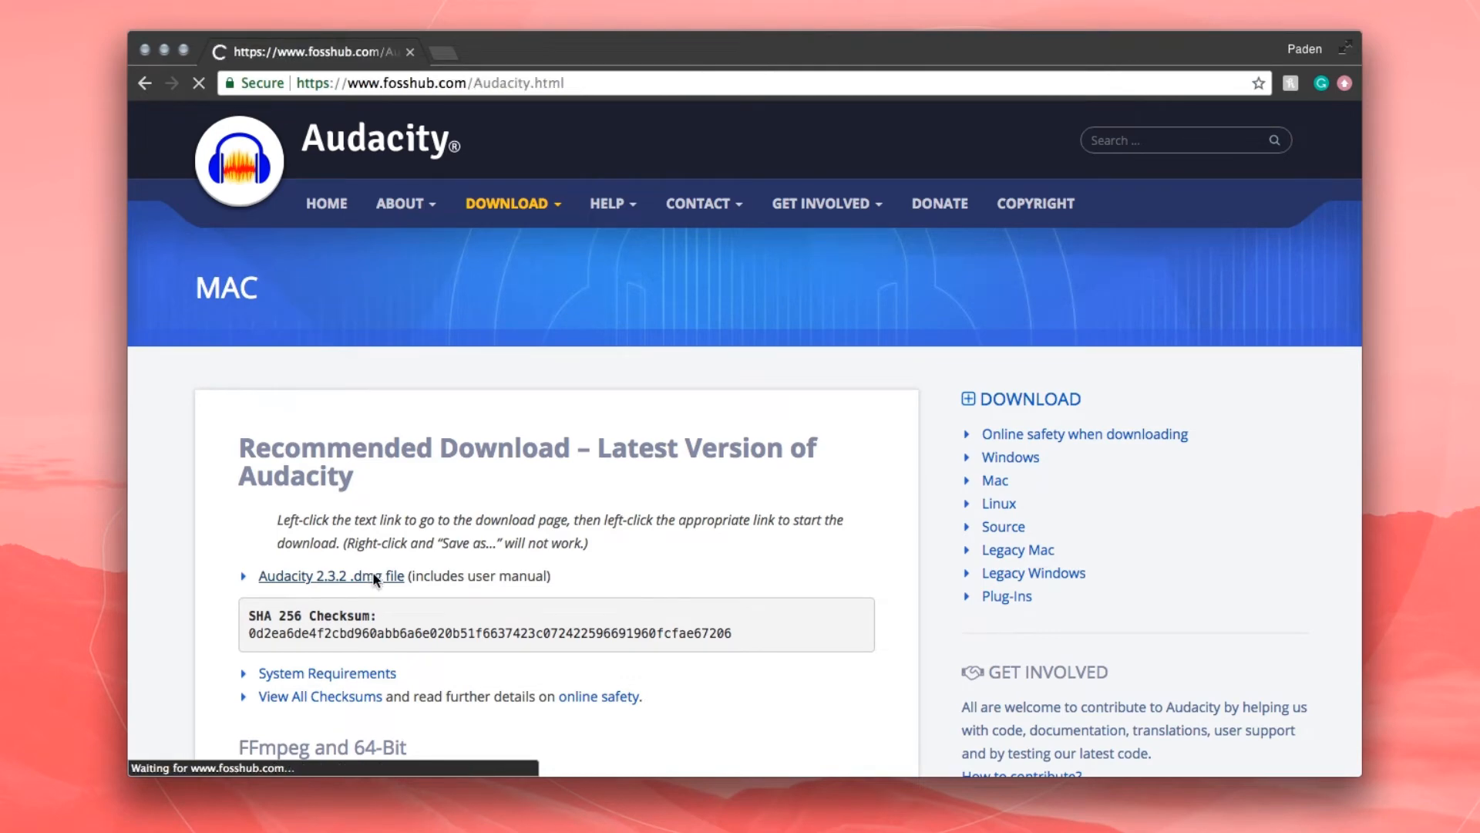
click(330, 575)
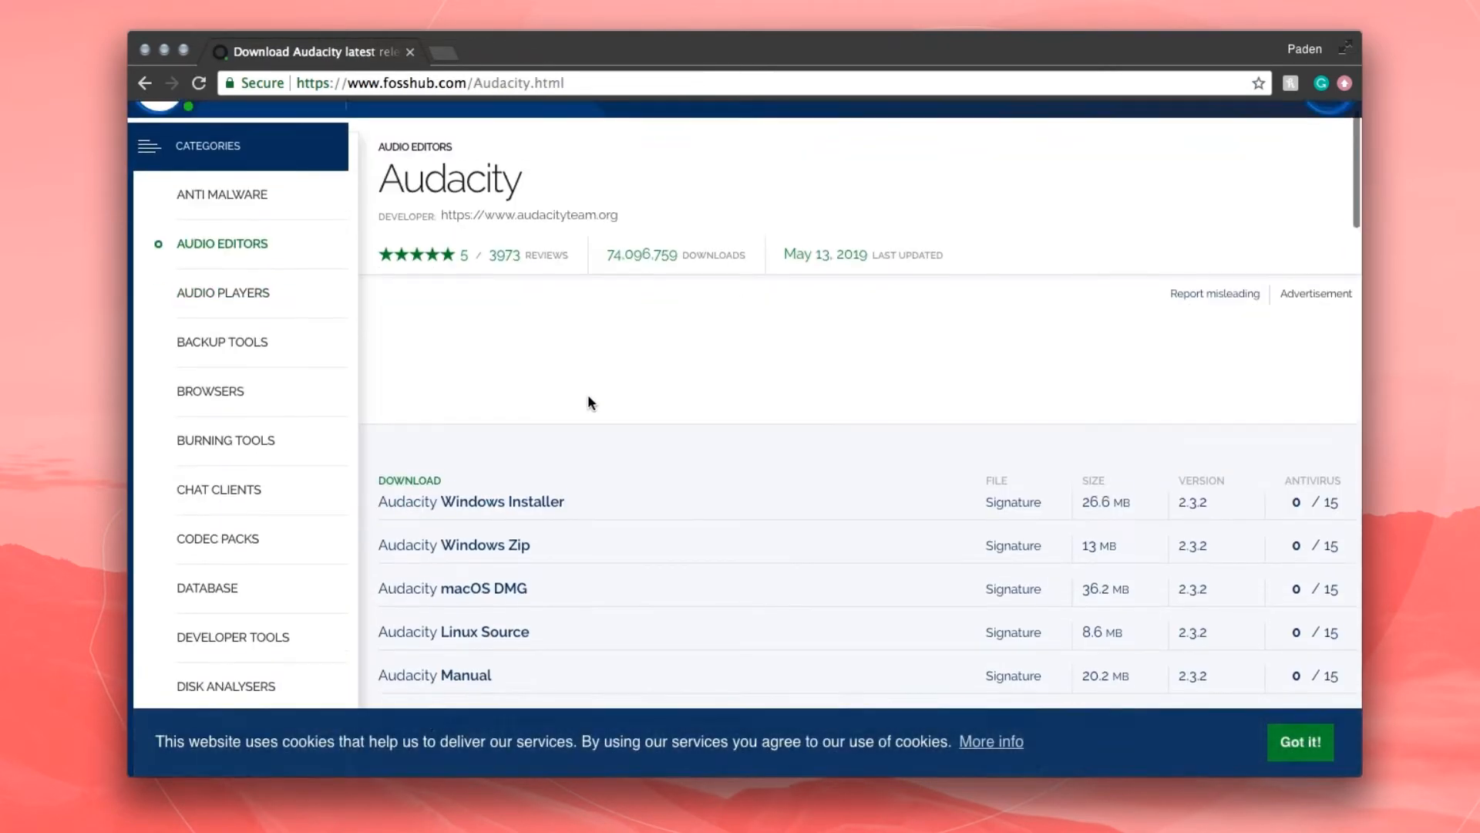
scroll(down, 3)
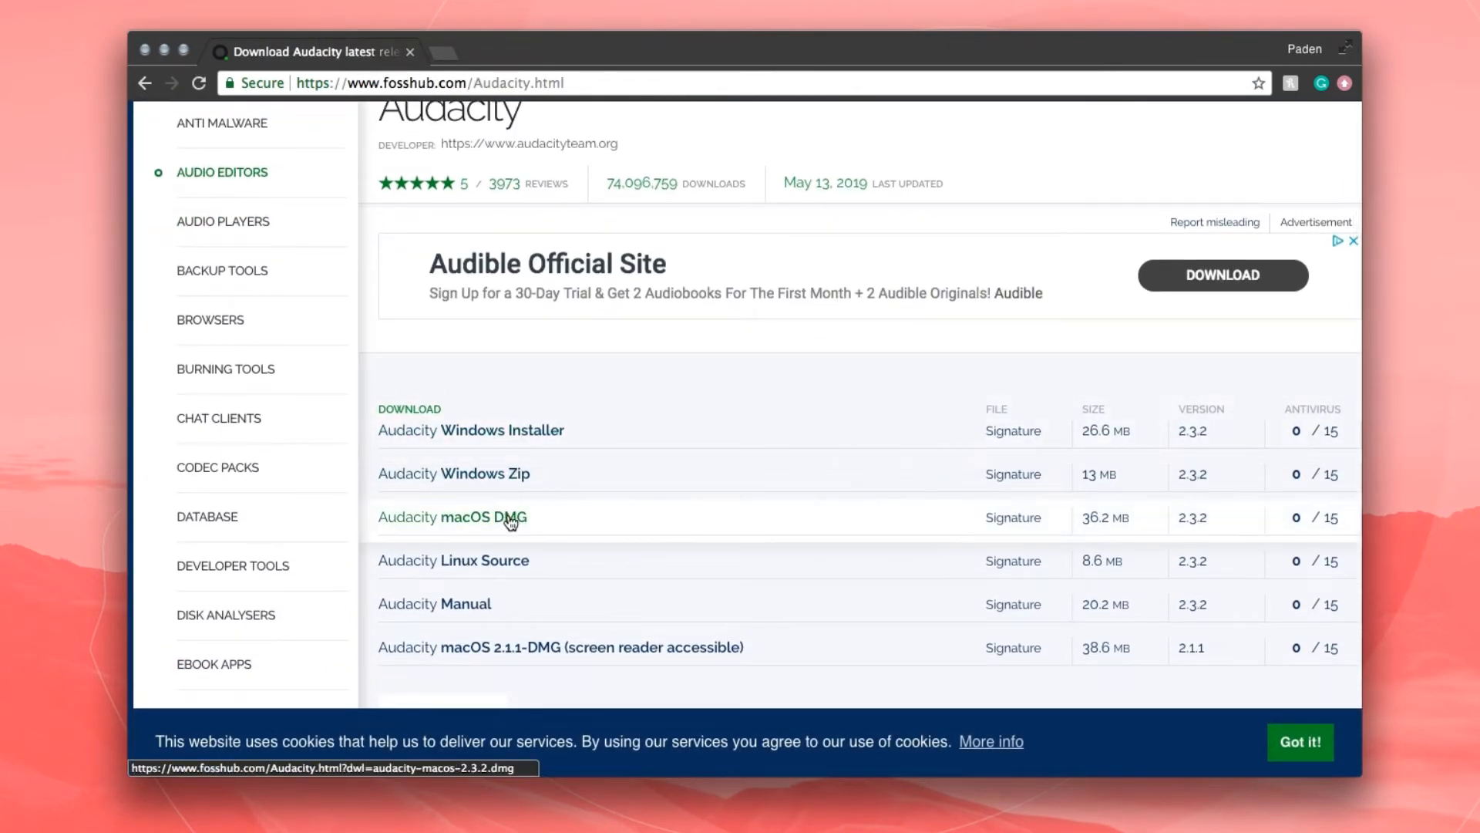
click(481, 516)
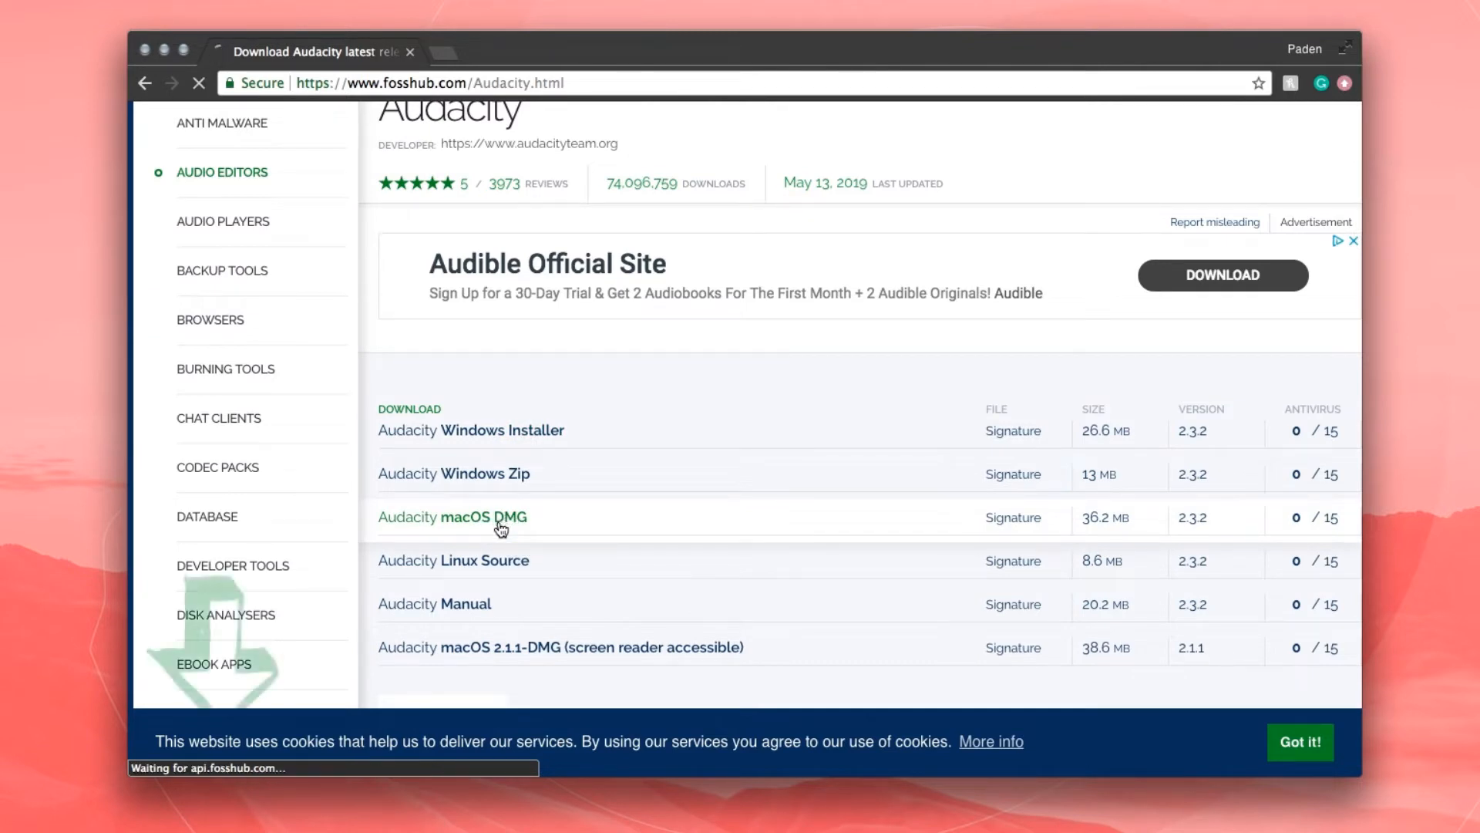
click(484, 517)
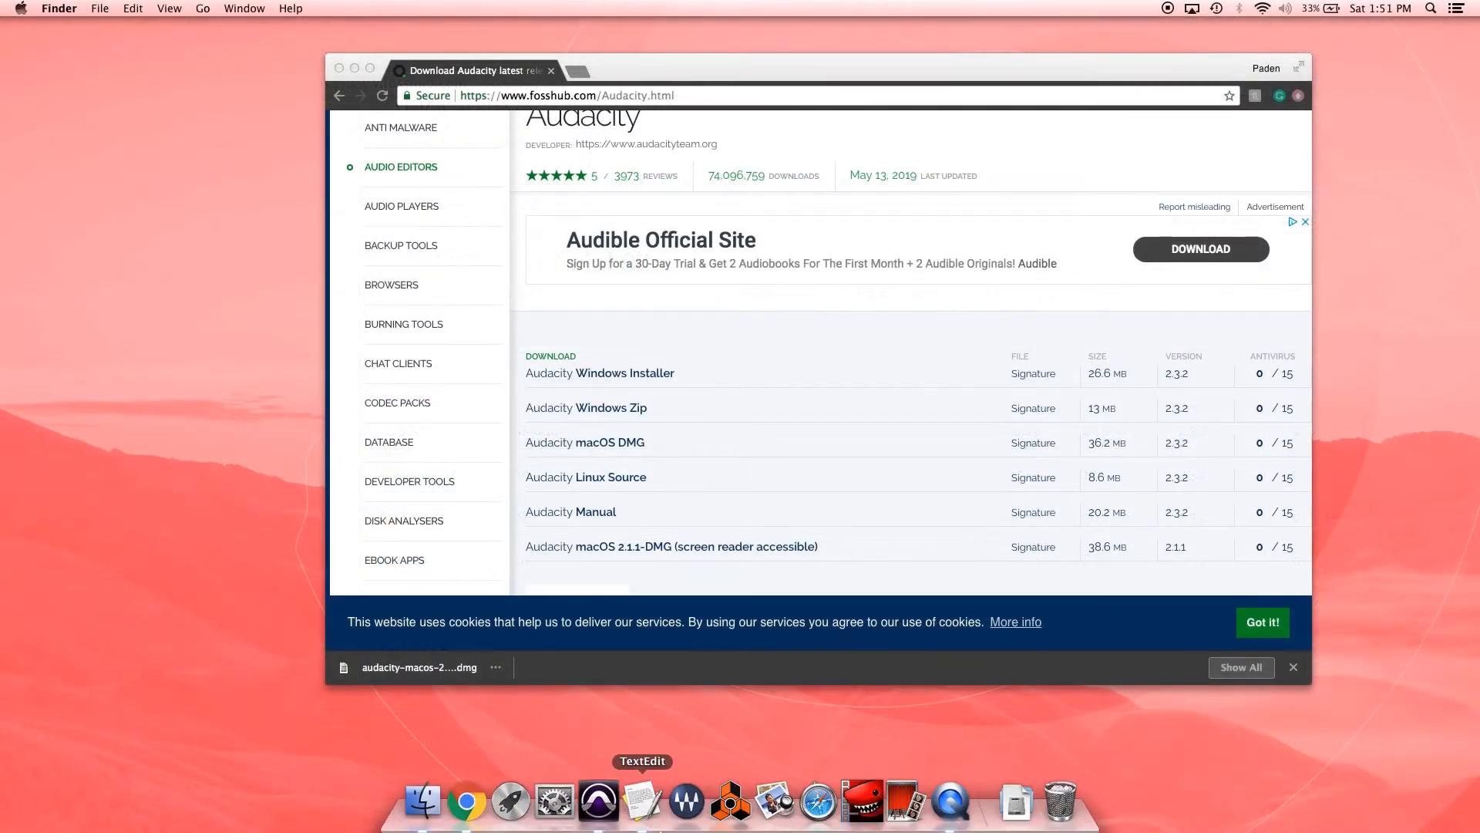
Mount audacity-macos-2.3.2 (1).dmg from the Downloads folder in Finder.
click(422, 801)
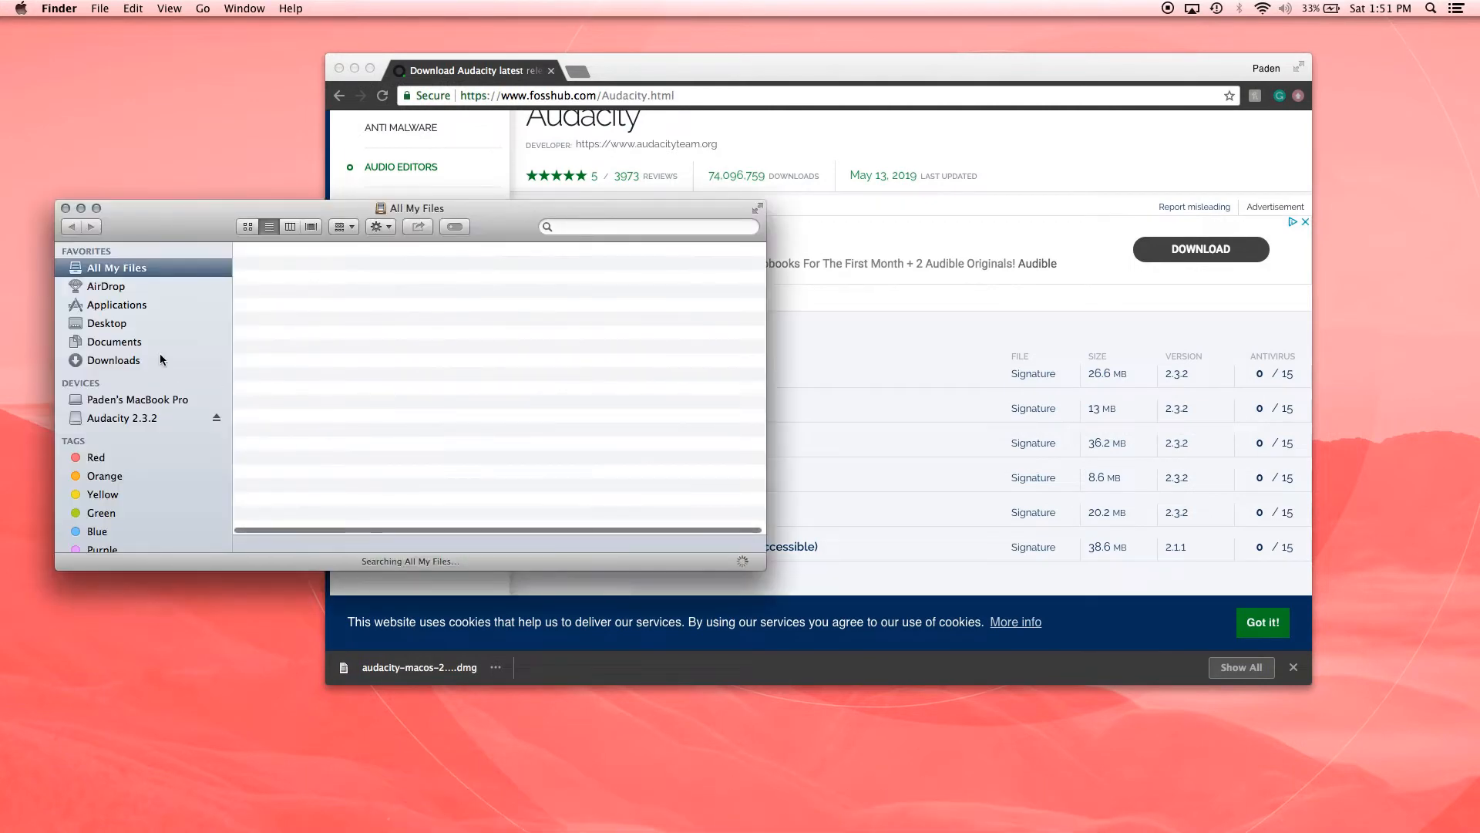
click(112, 360)
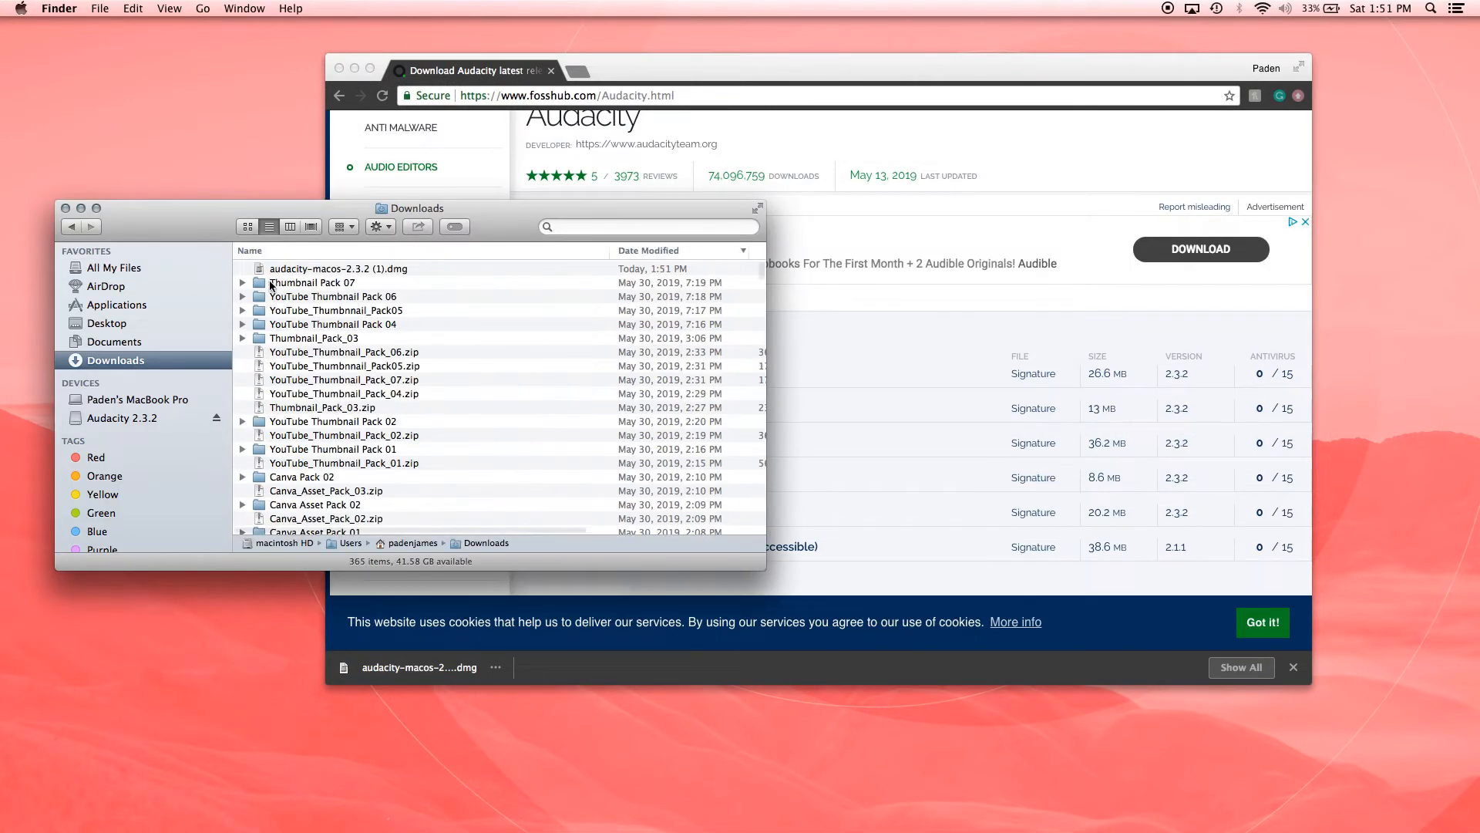
click(338, 268)
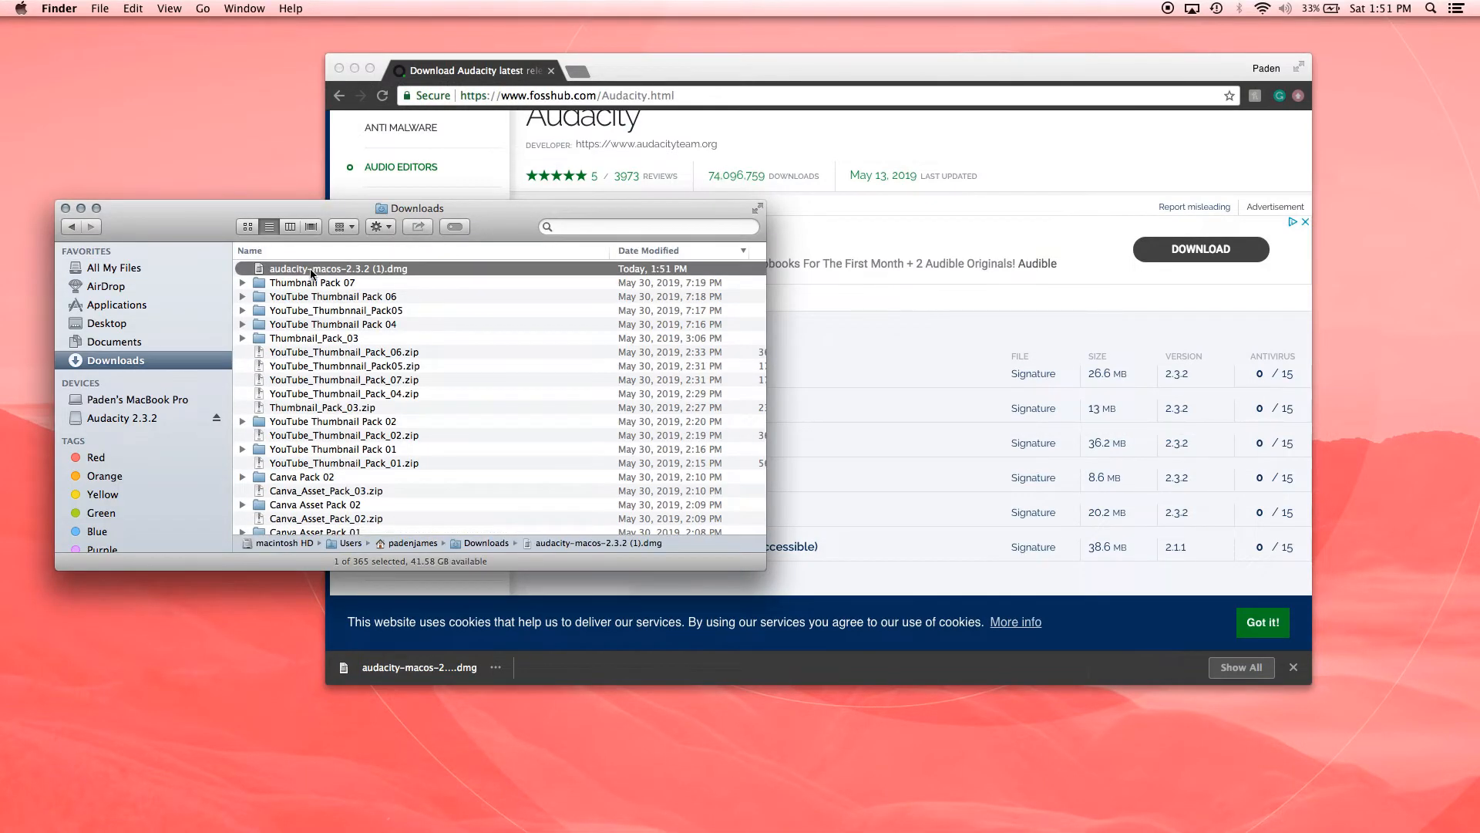
double_click(338, 268)
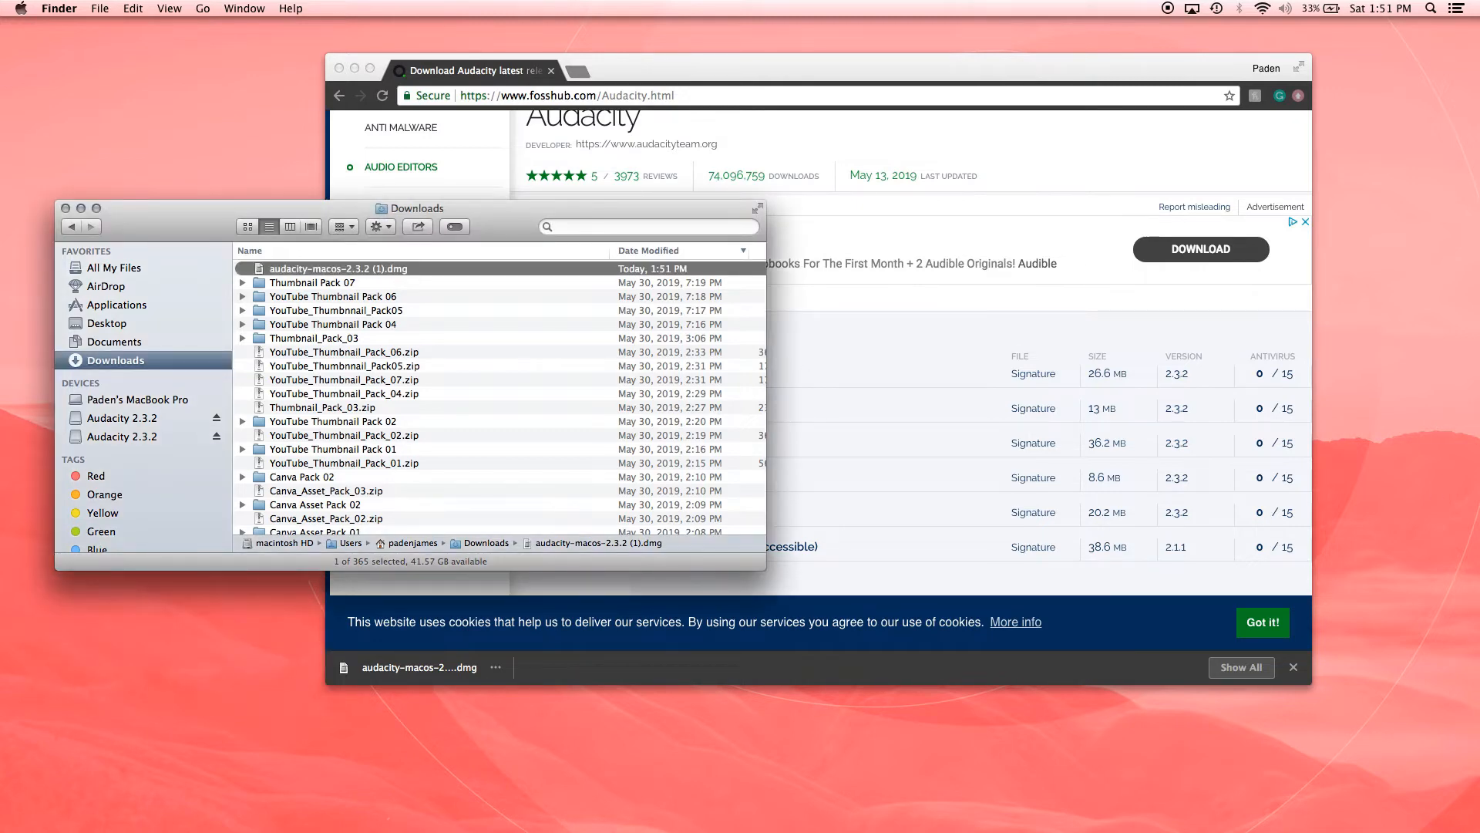
Drag Audacity.app from the mounted volume into Applications and show that folder.
double_click(337, 268)
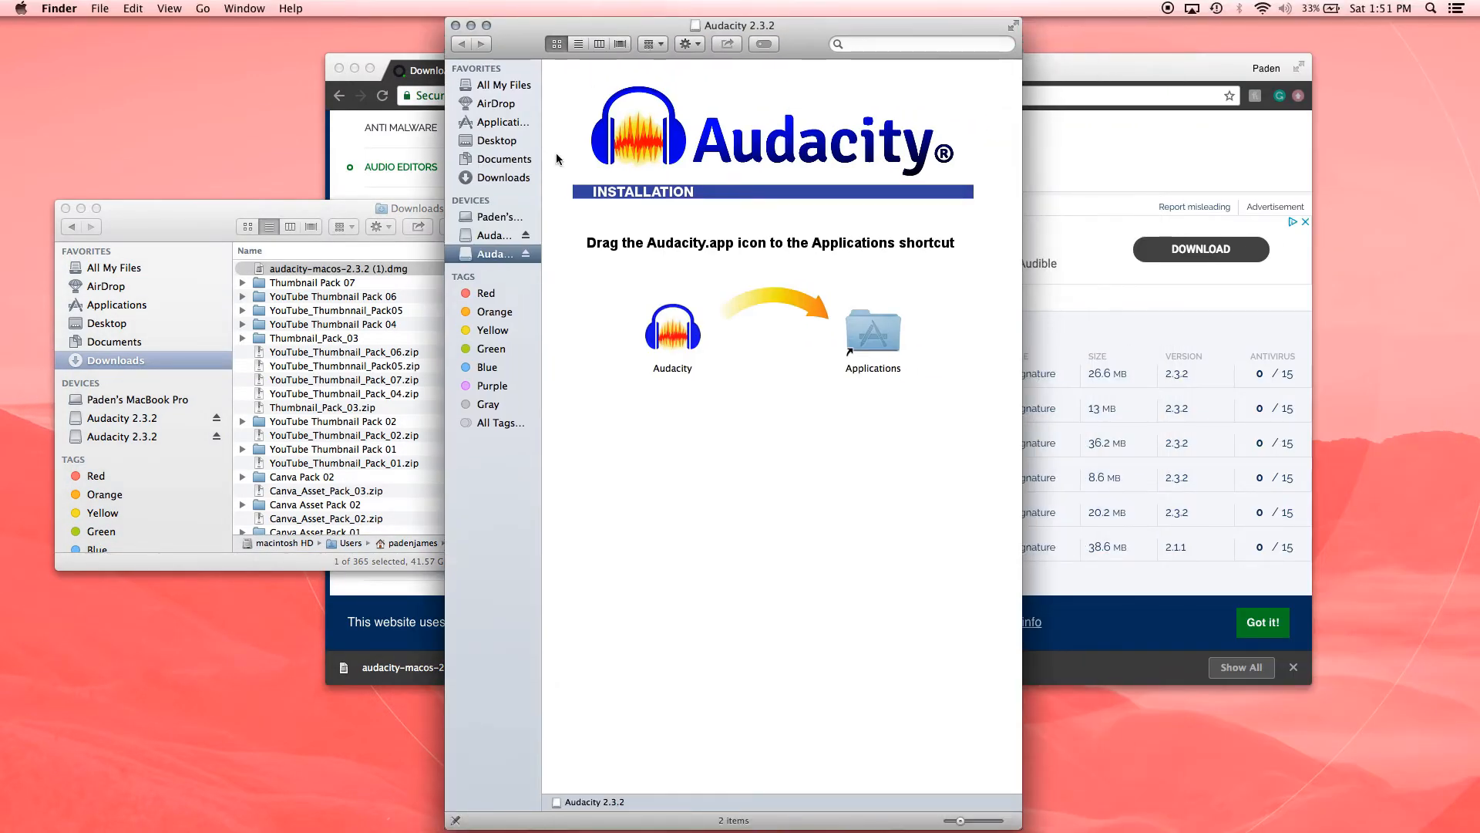
mouse_move(613, 300)
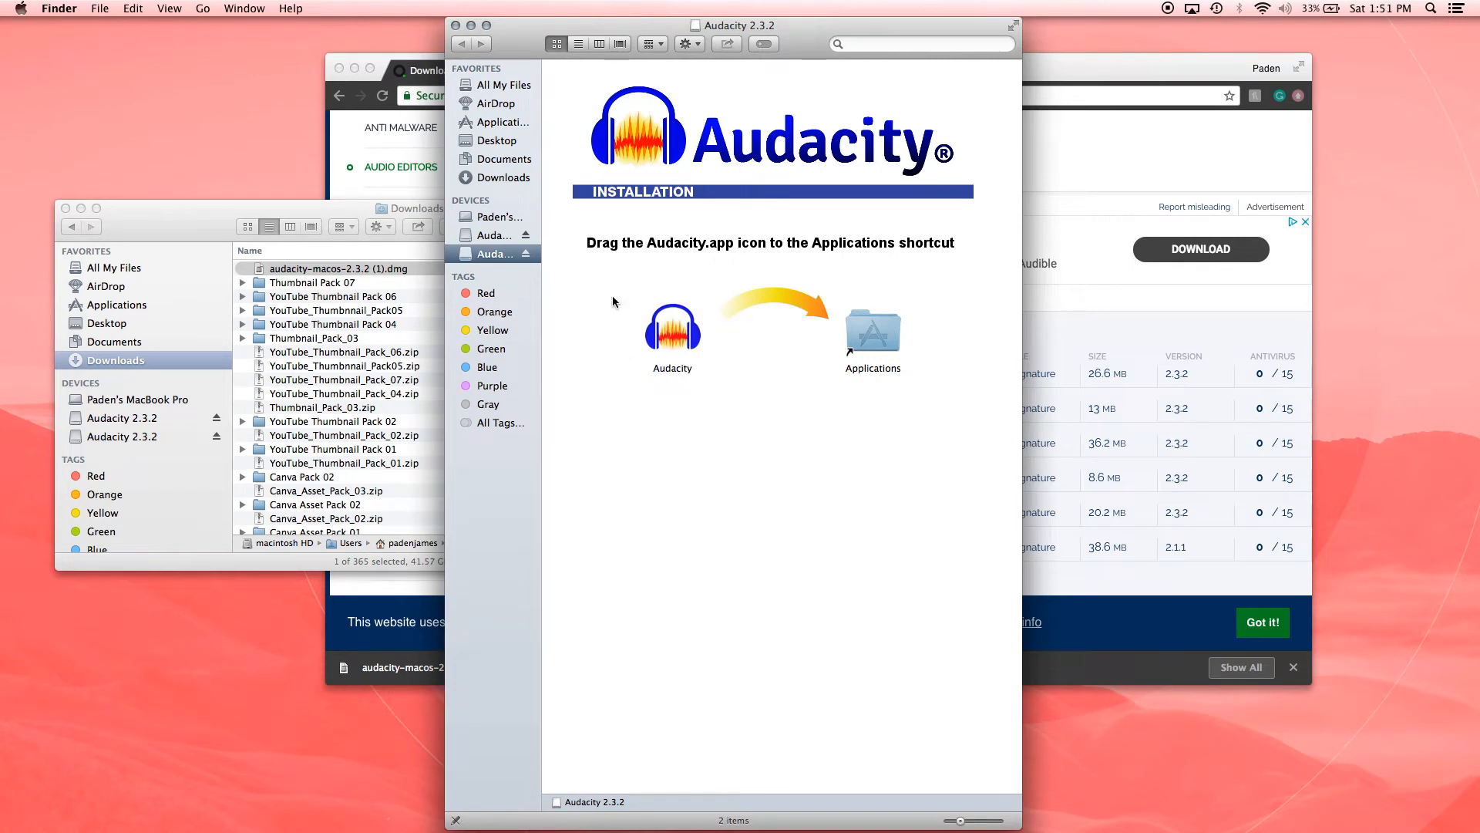
drag(673, 328, 839, 328)
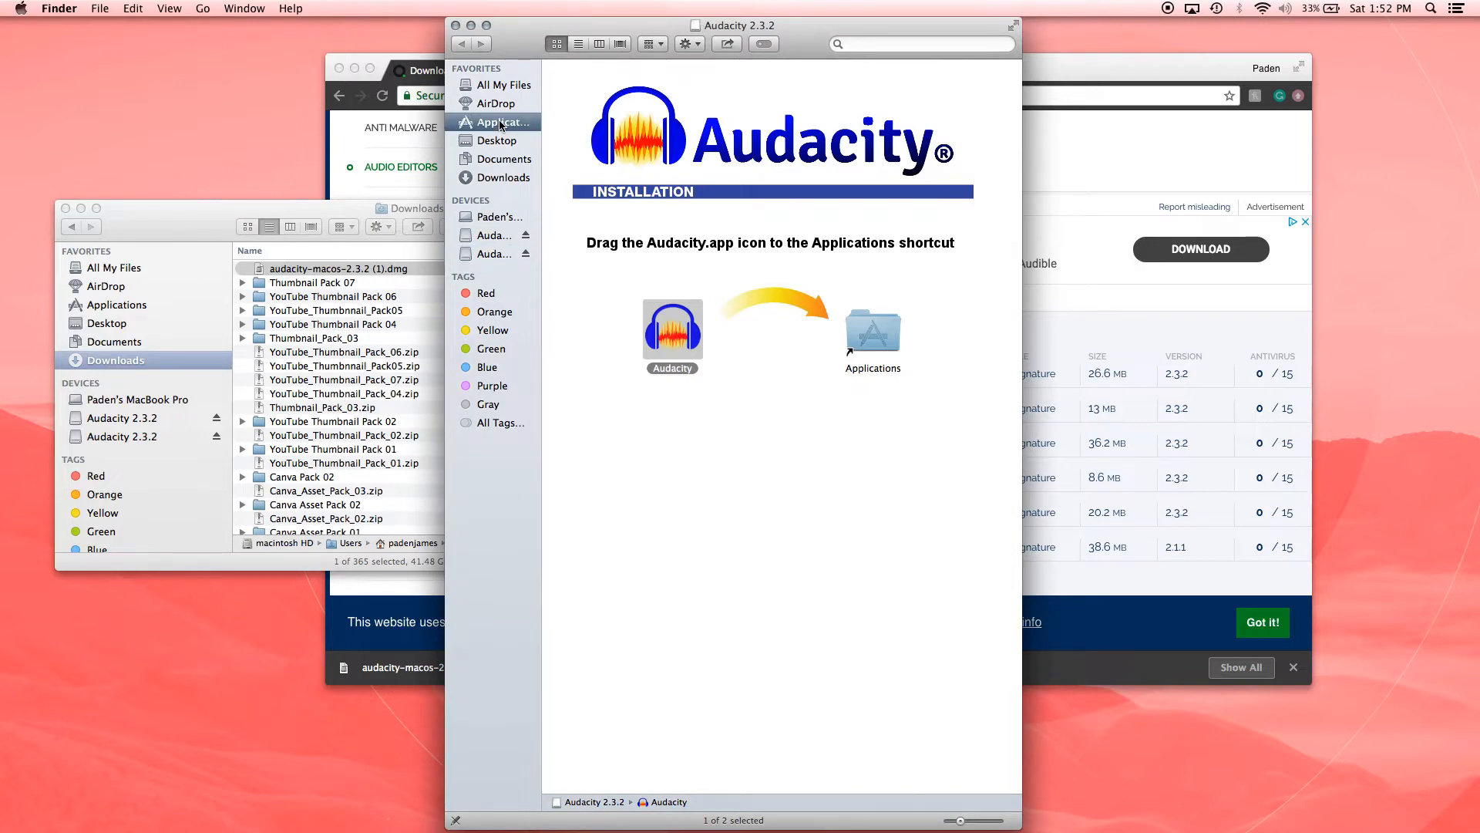
click(498, 122)
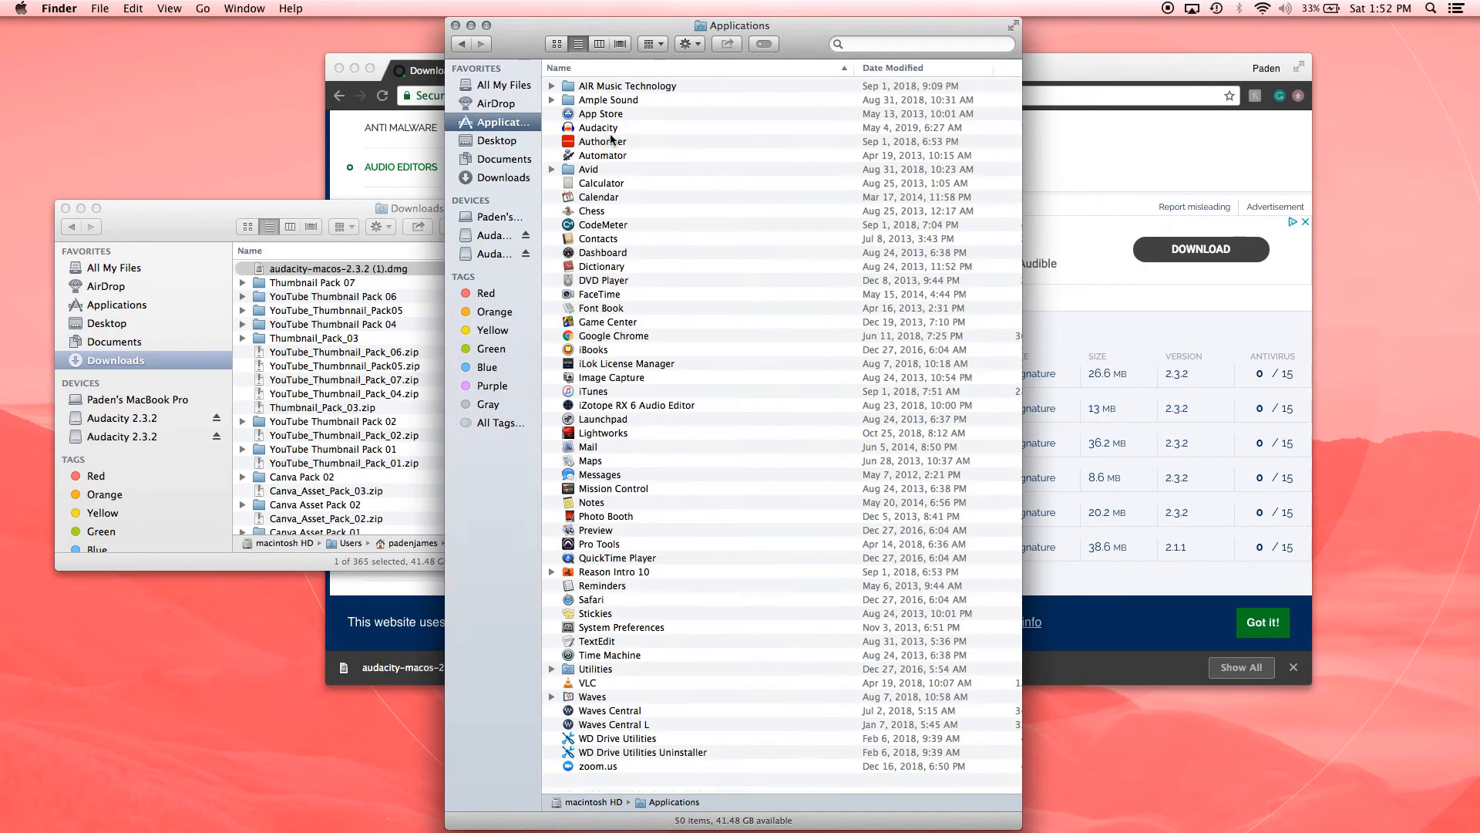
Launch Audacity from Applications, allowing it past the internet-download warning.
click(597, 128)
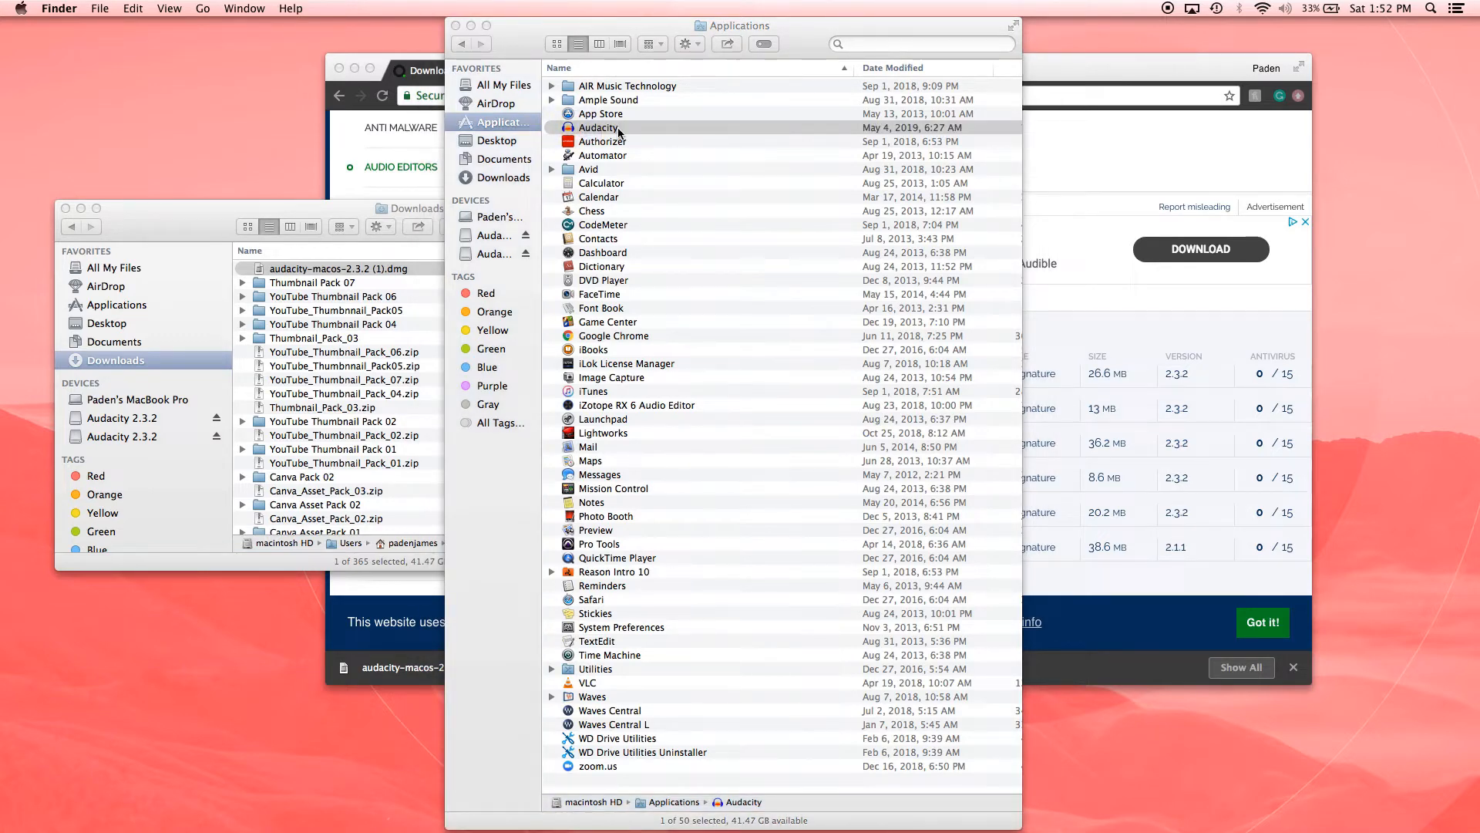
double_click(598, 128)
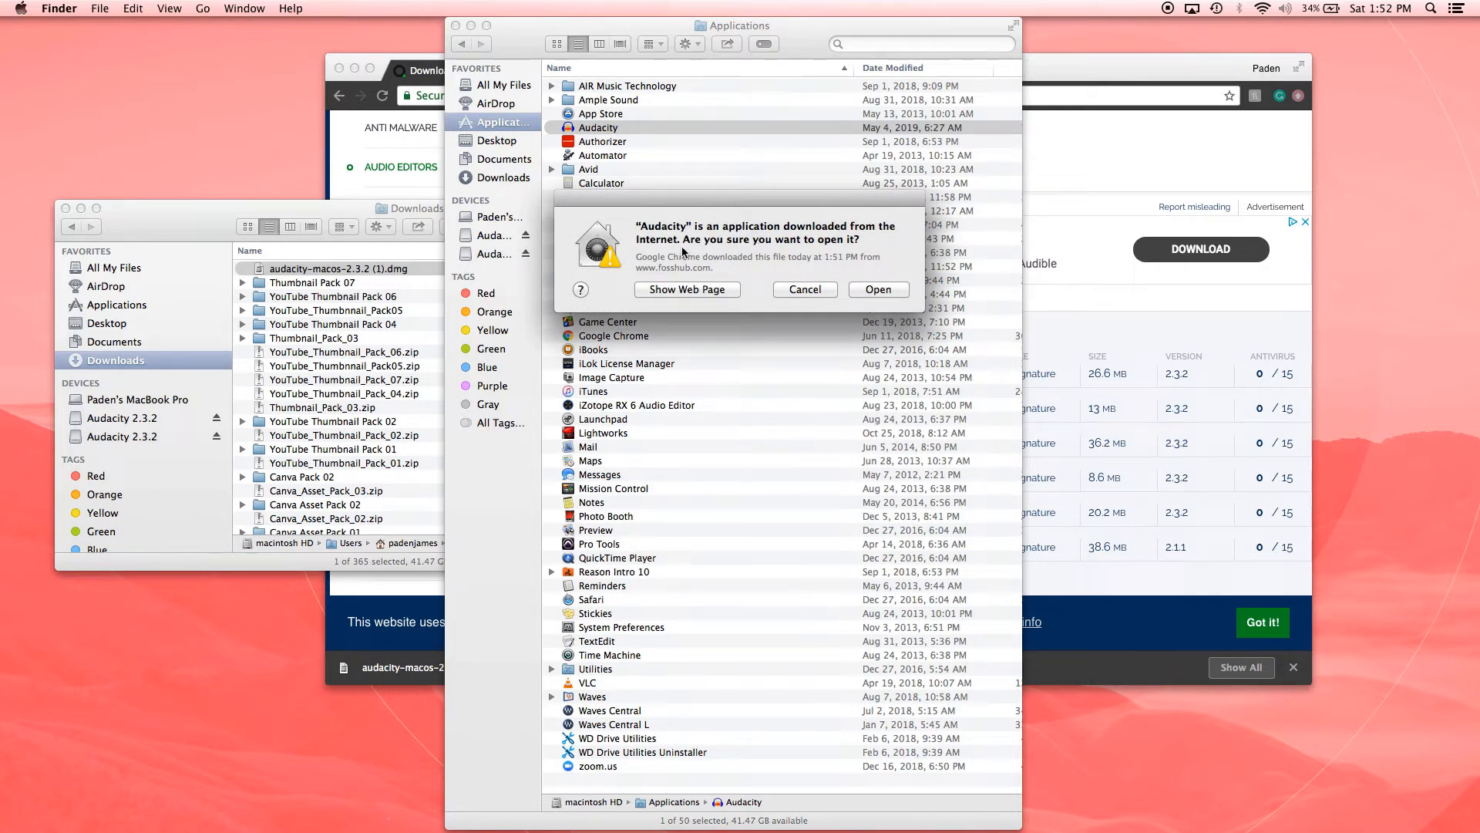
mouse_move(714, 257)
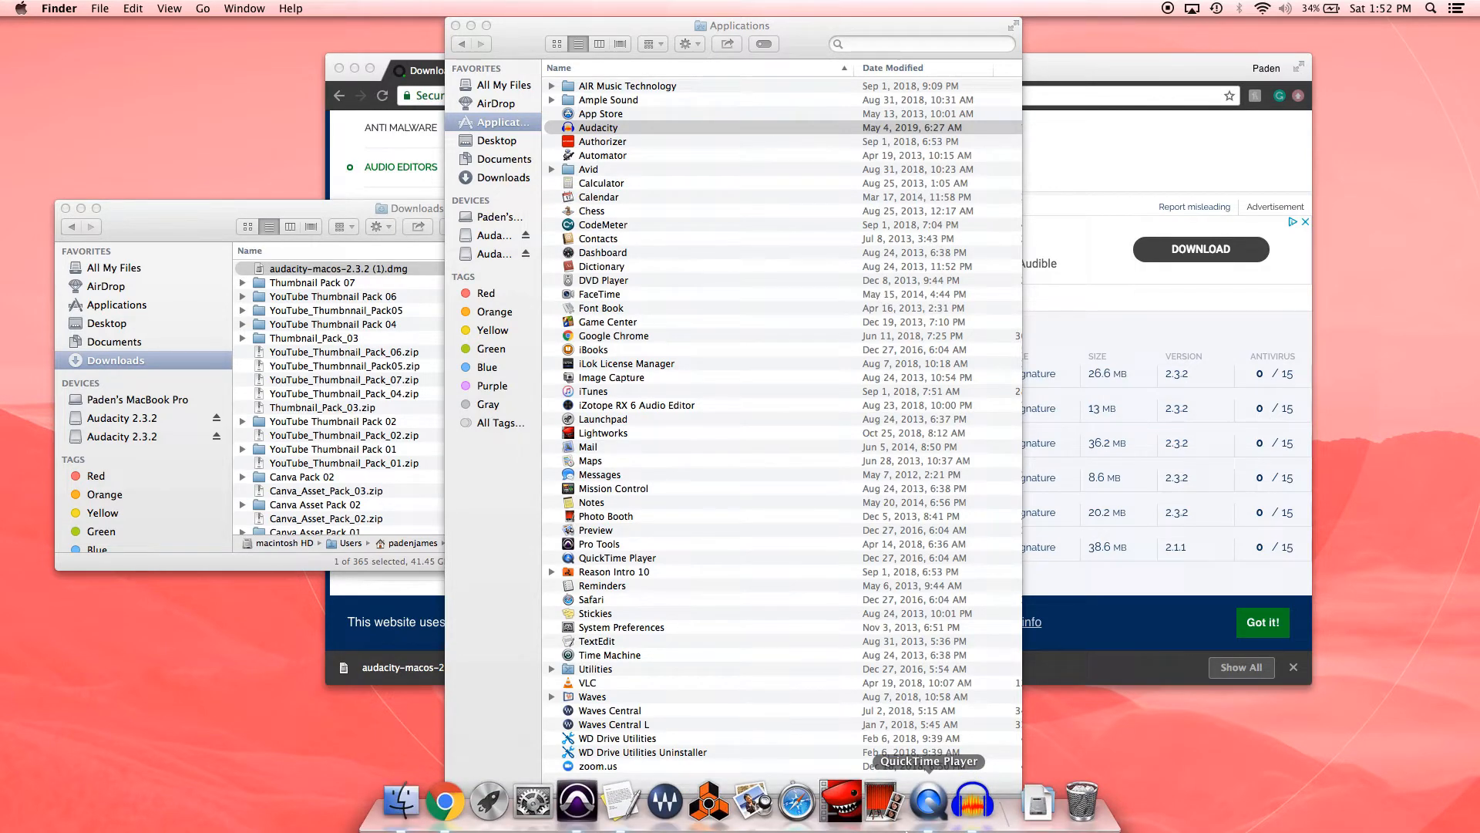
double_click(596, 128)
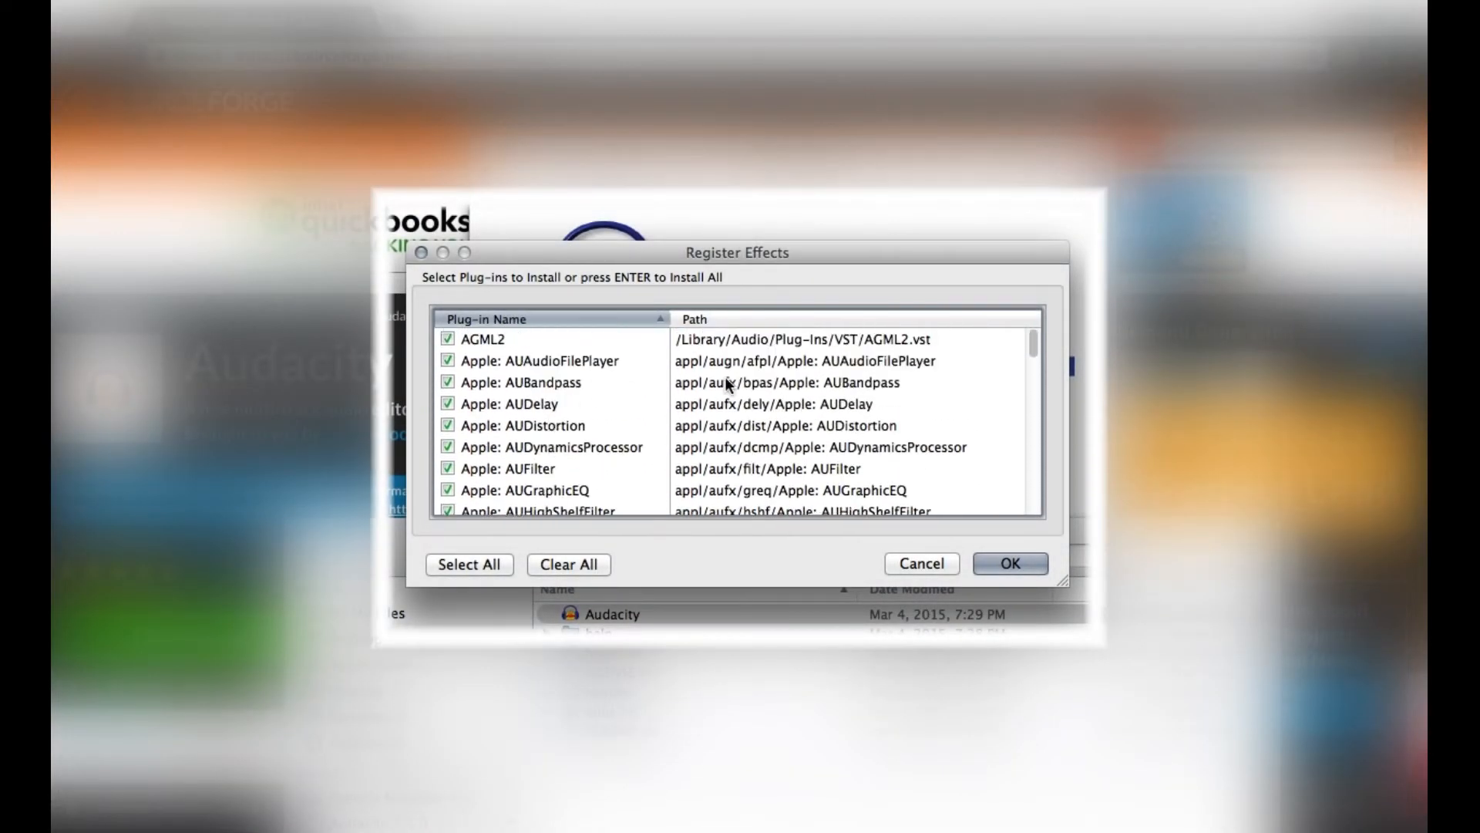
Approve the full Register Effects plug-in list with OK and let registration run.
scroll(down, 3)
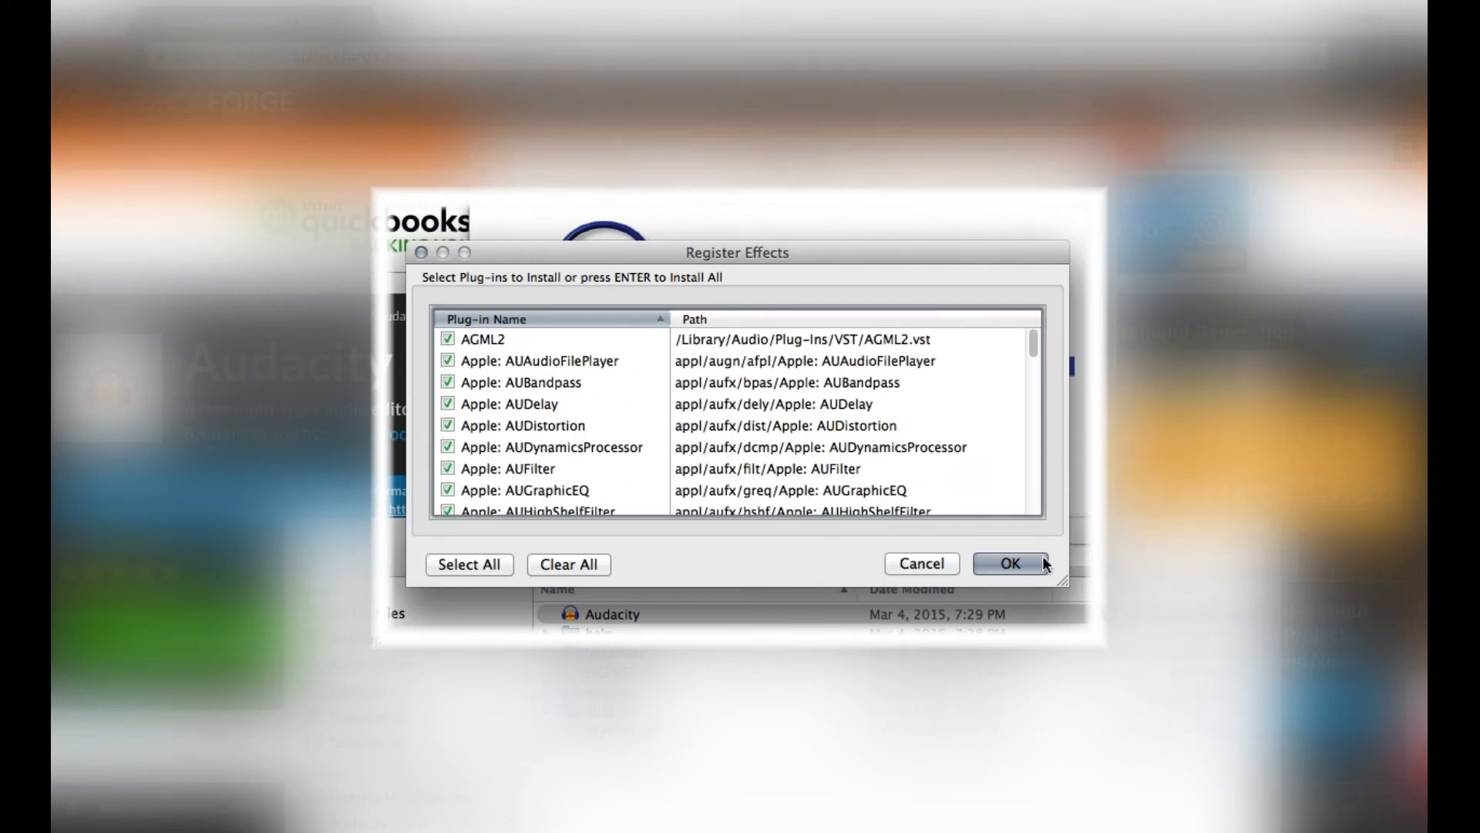
click(1010, 564)
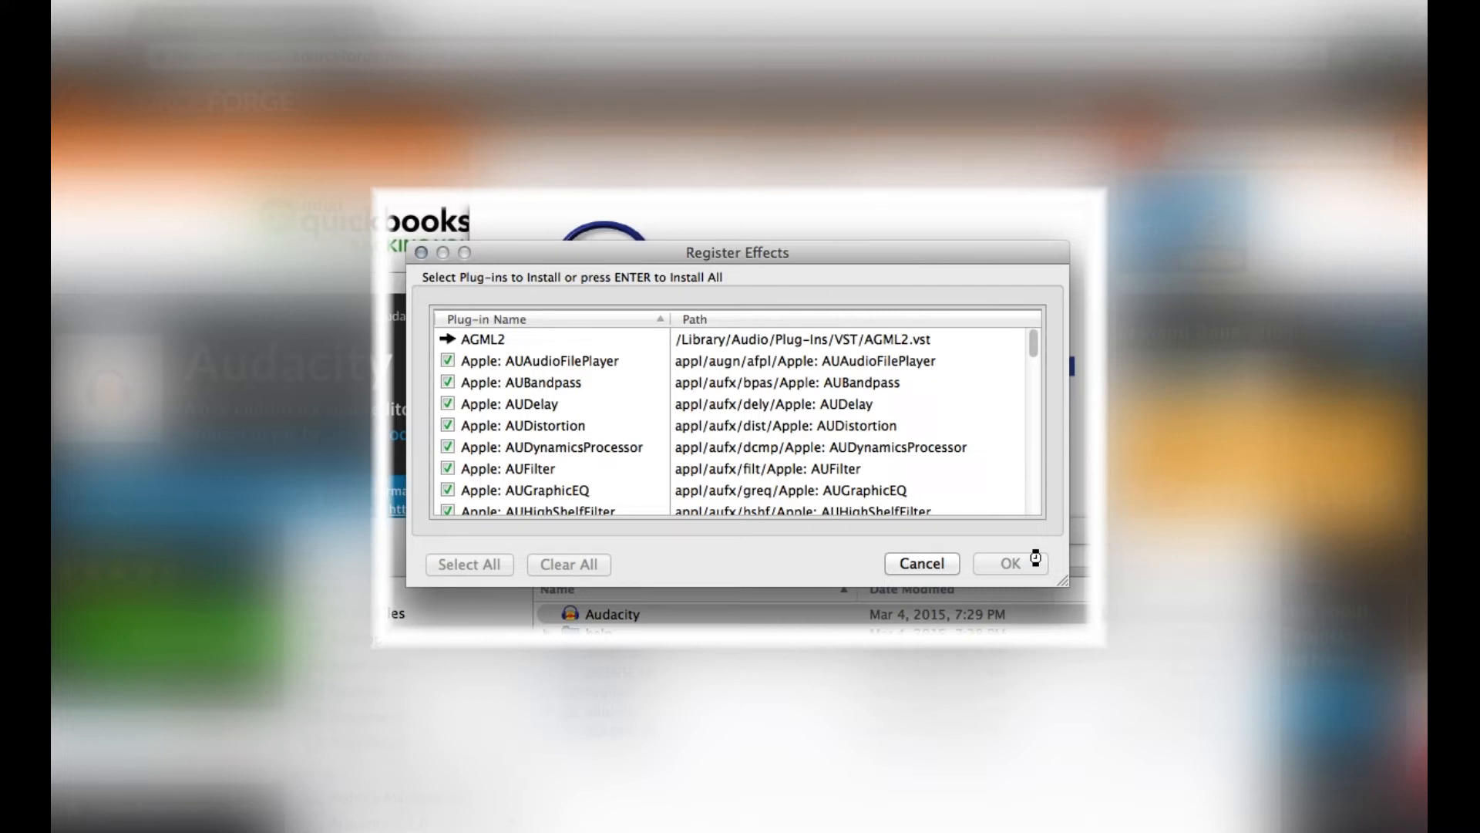
scroll(down, 3)
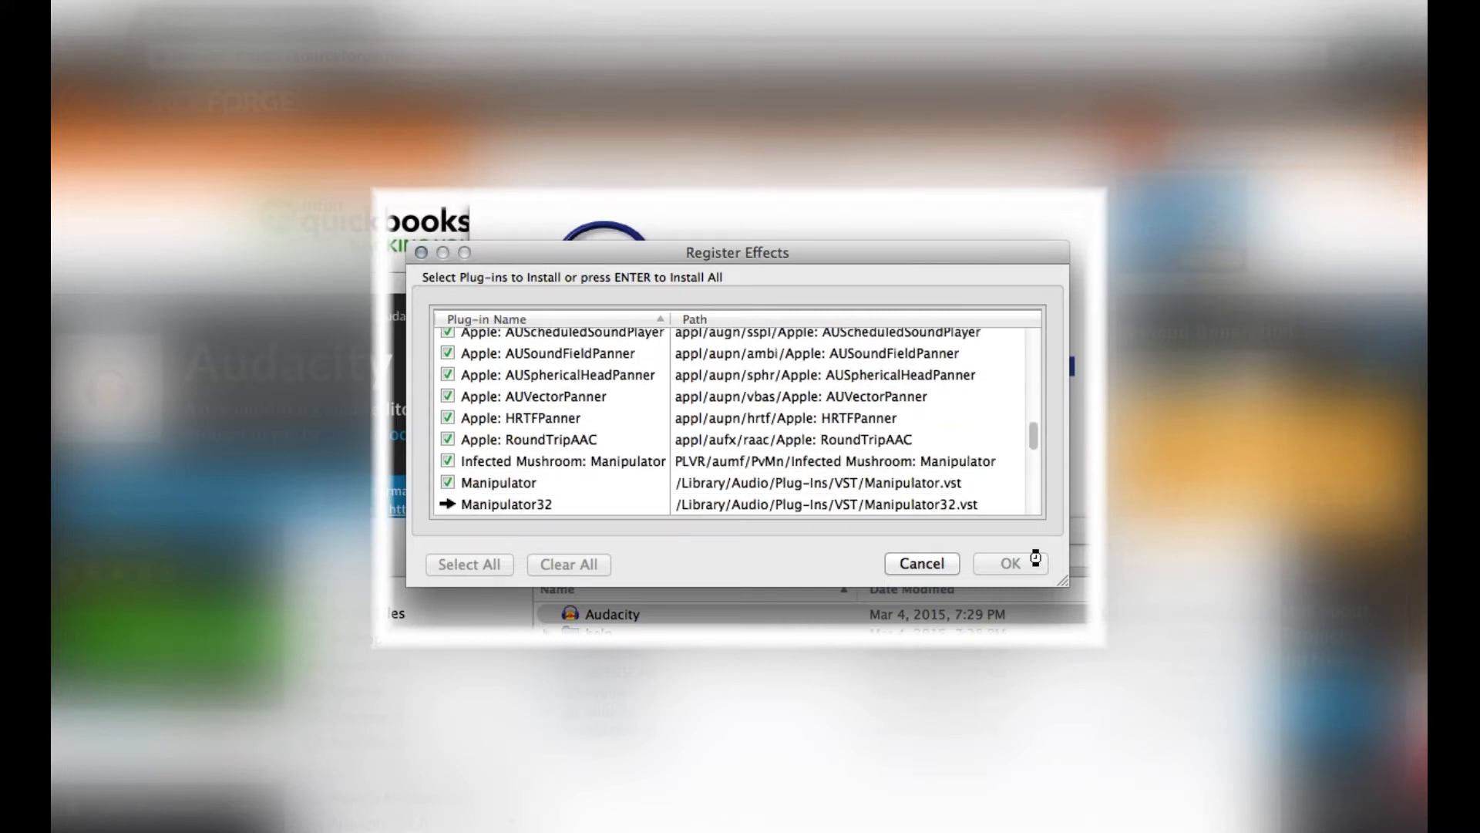
scroll(down, 3)
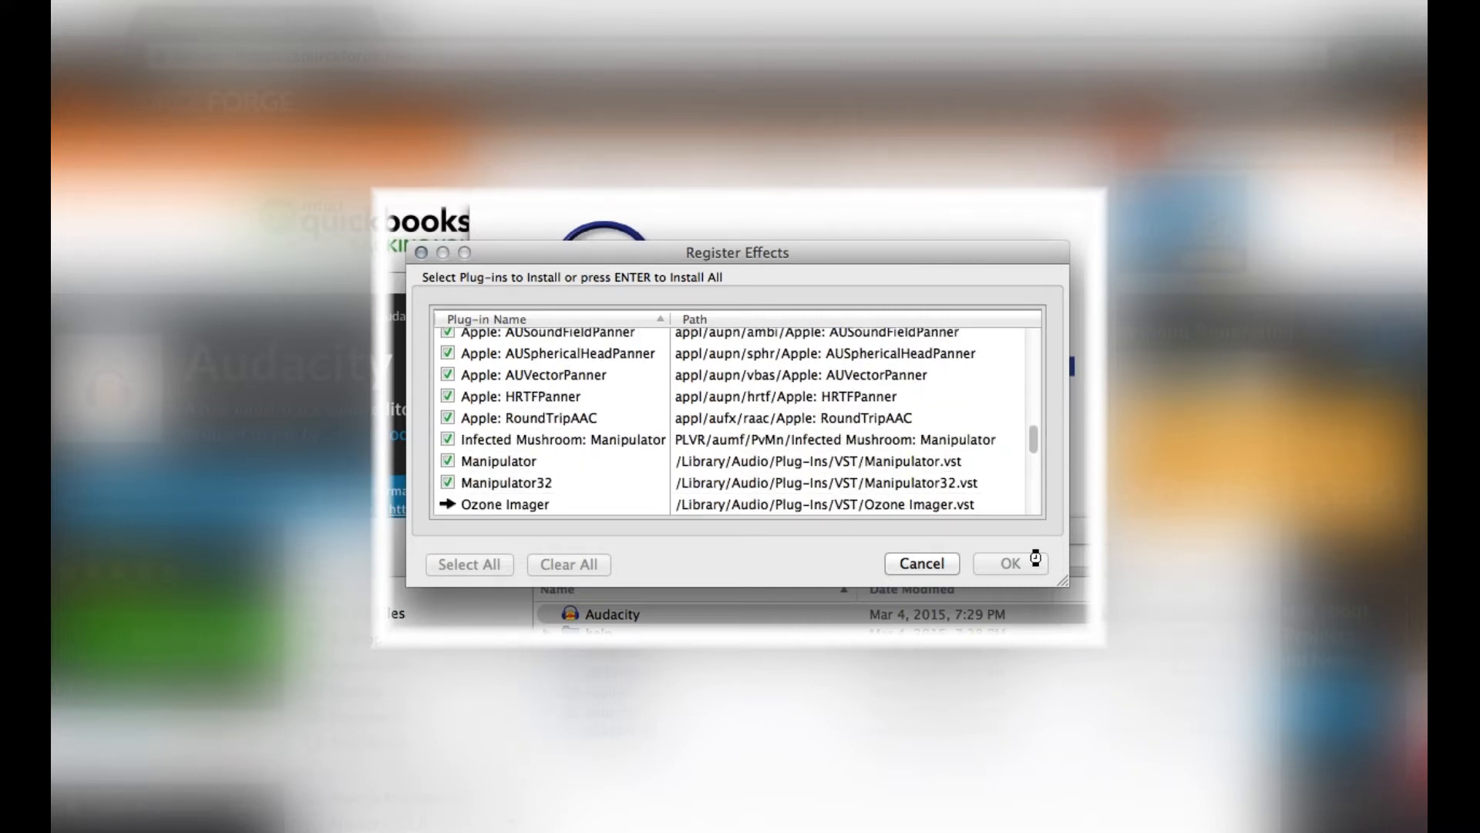
scroll(down, 3)
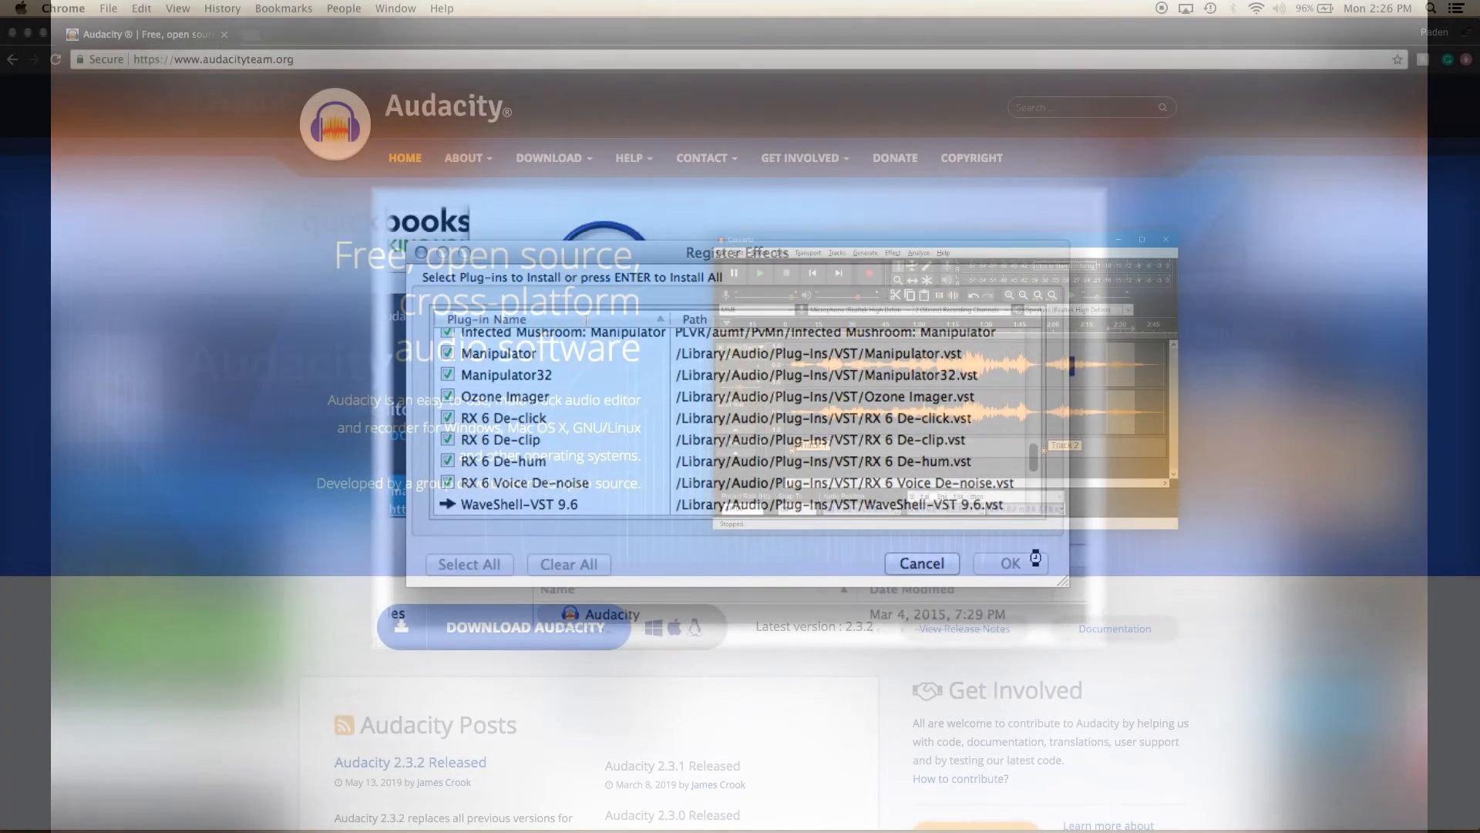
Return to audacityteam.org and show the Download menu's platform options.
click(1008, 563)
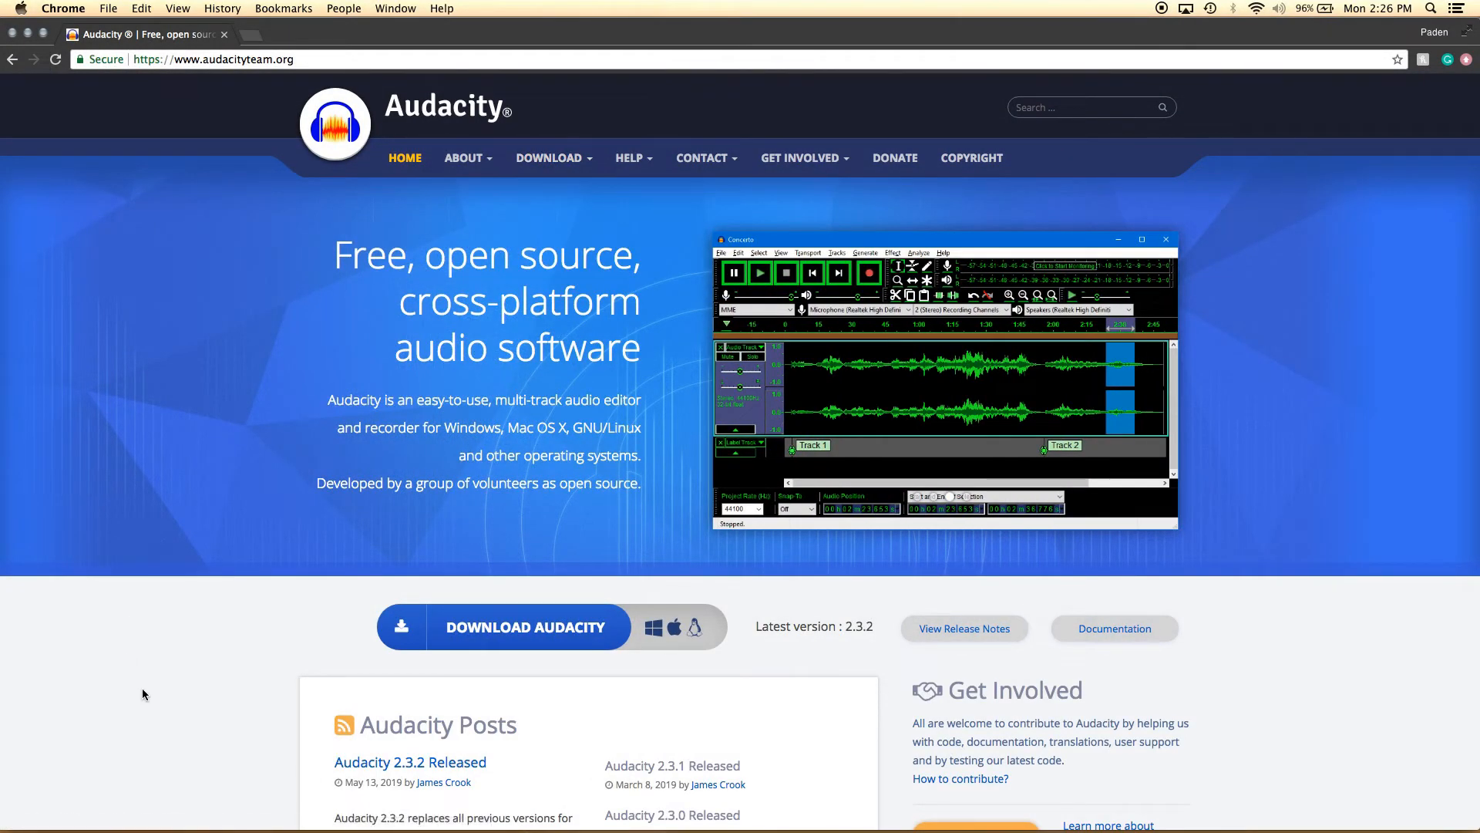
click(630, 157)
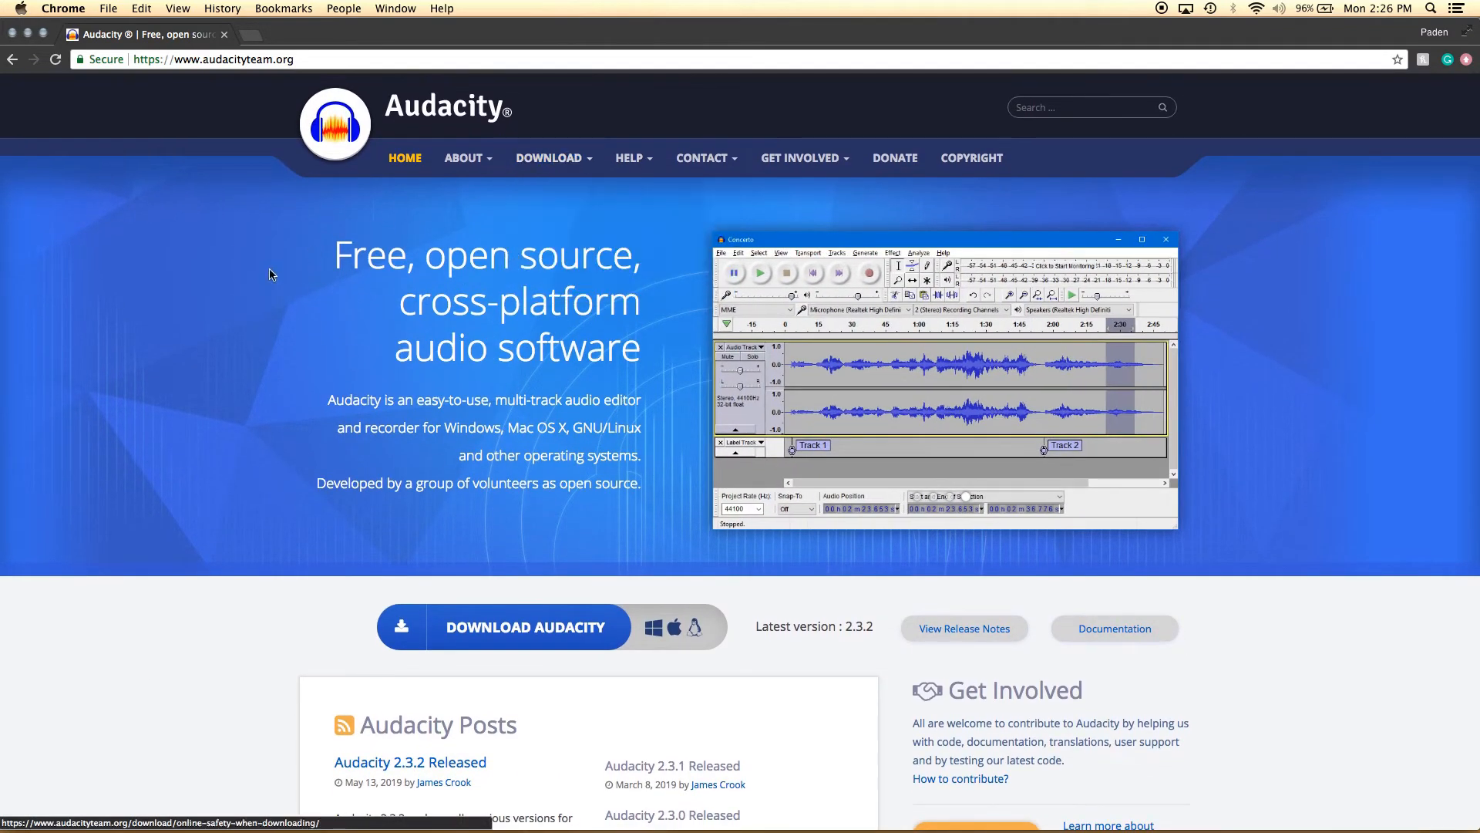
click(549, 157)
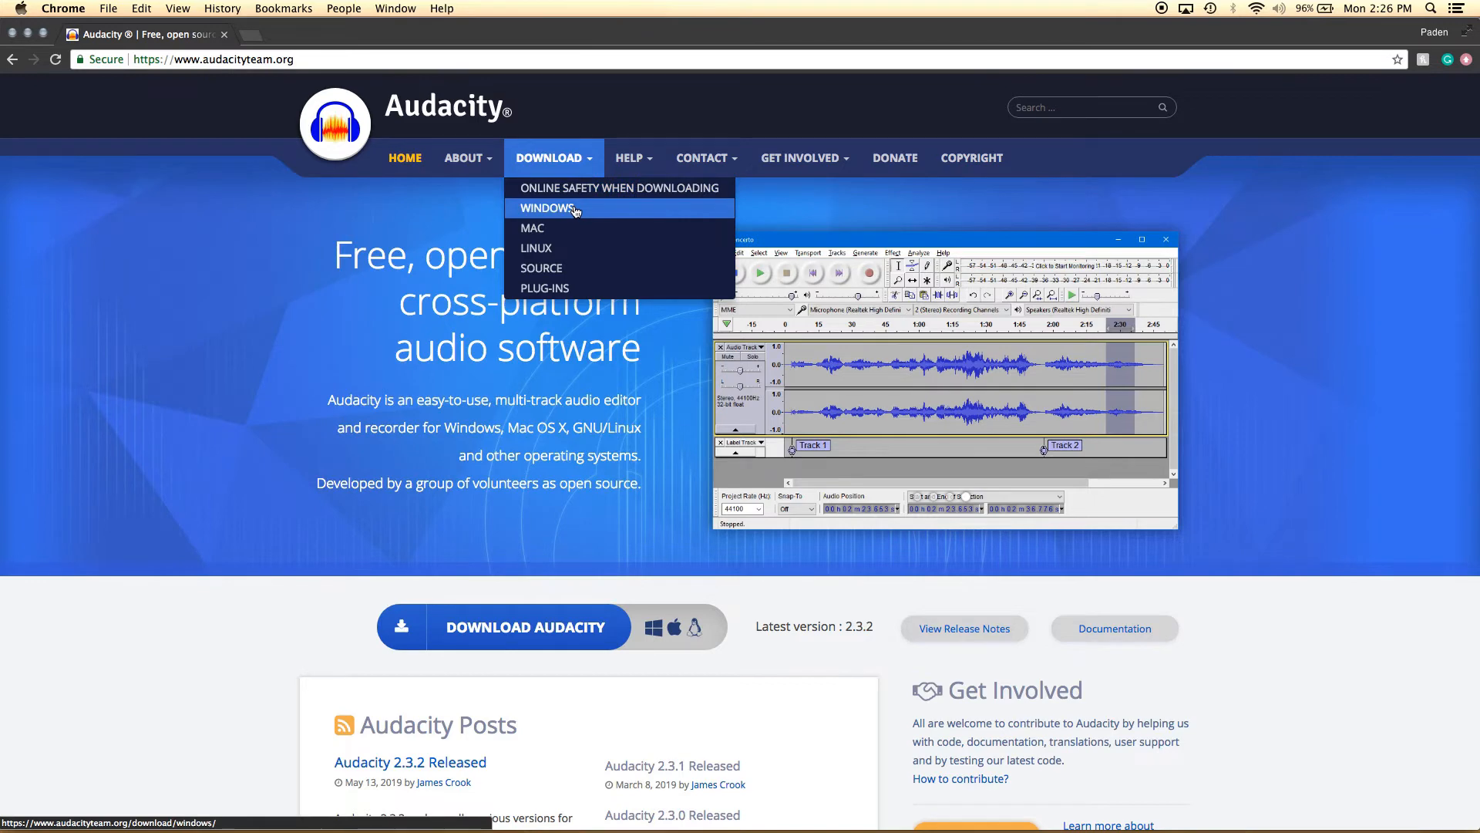
click(548, 208)
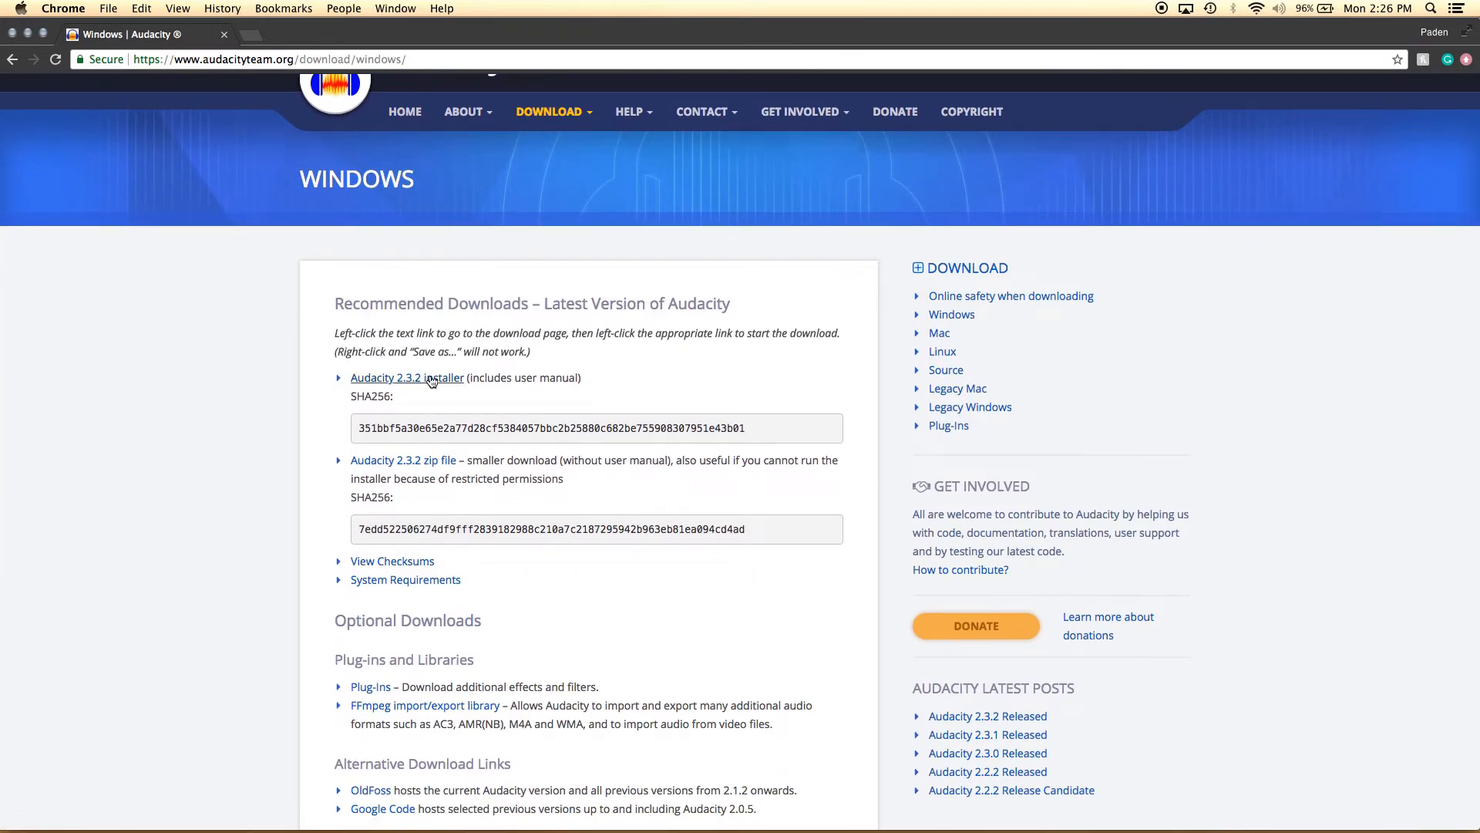
scroll(down, 3)
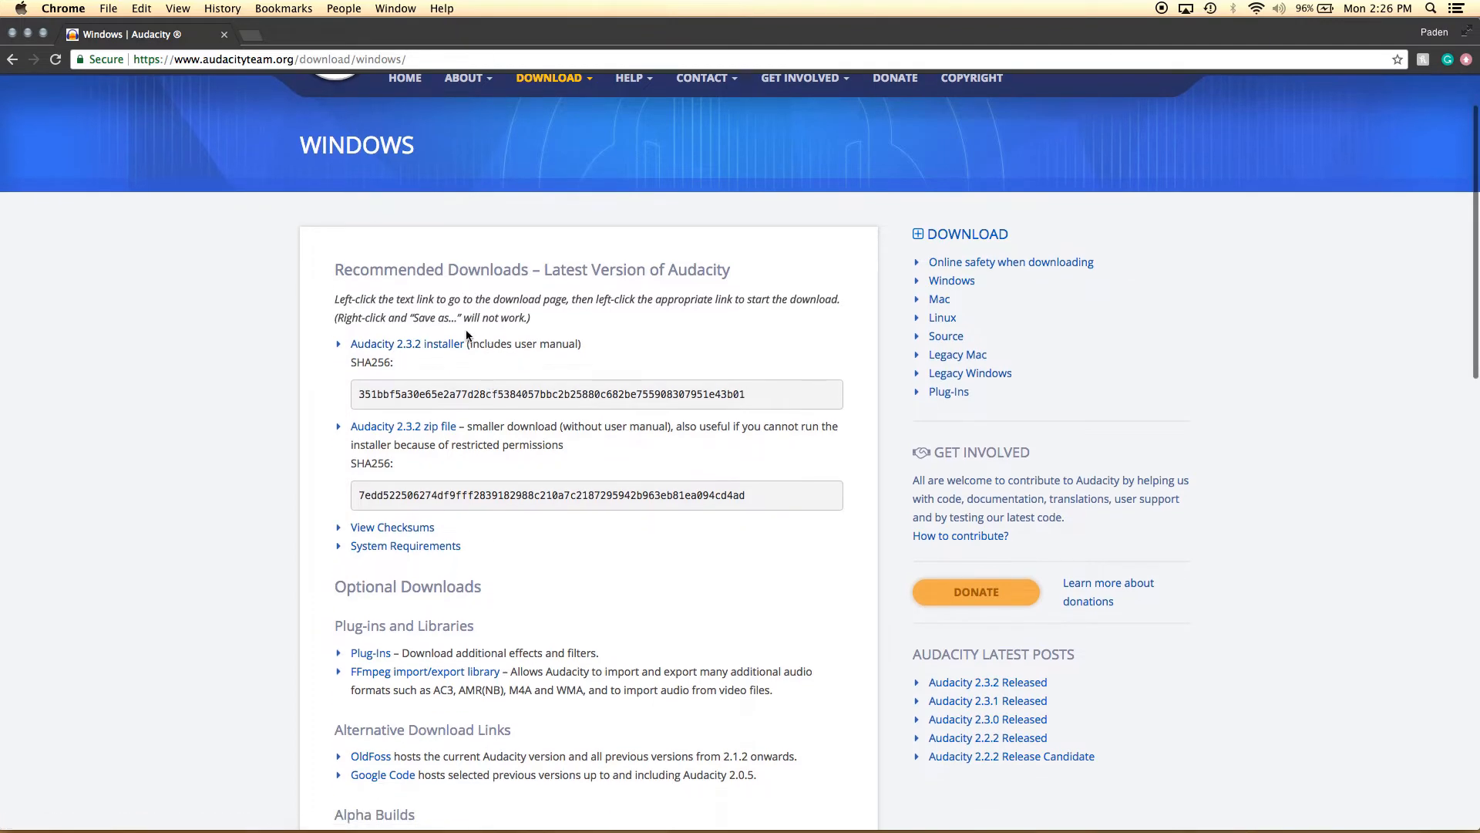
scroll(down, 3)
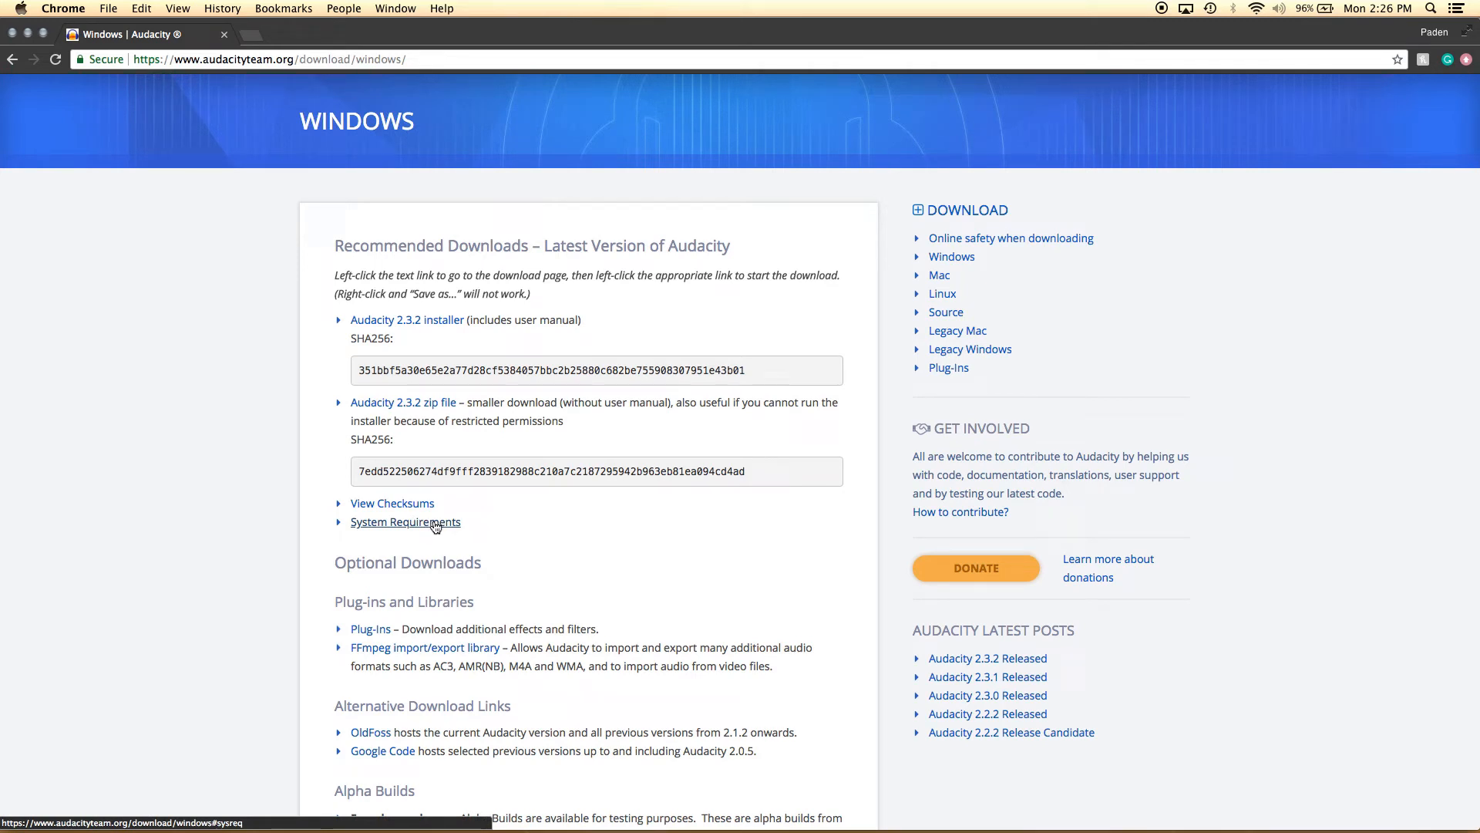
click(405, 522)
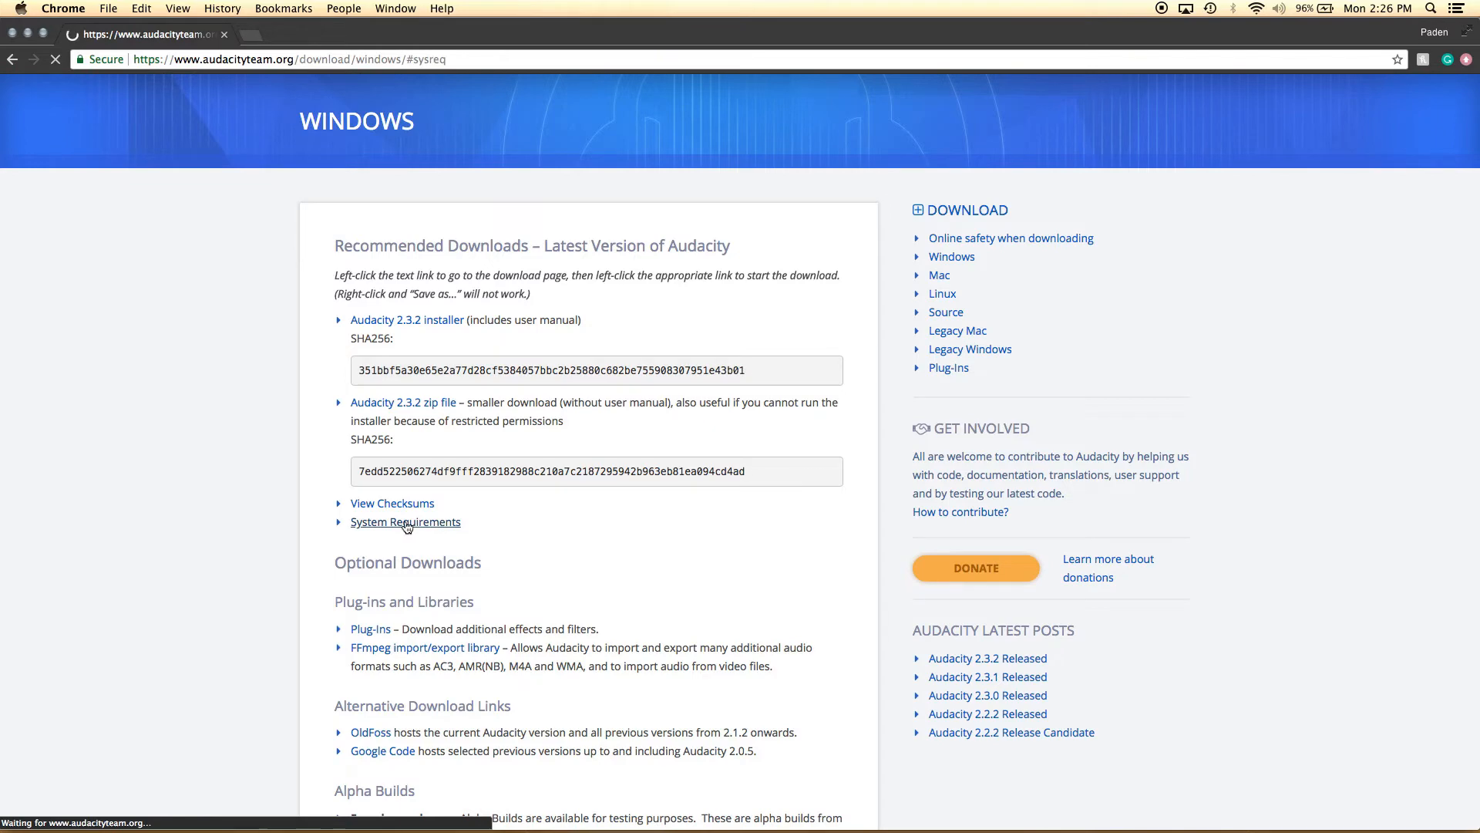
click(404, 521)
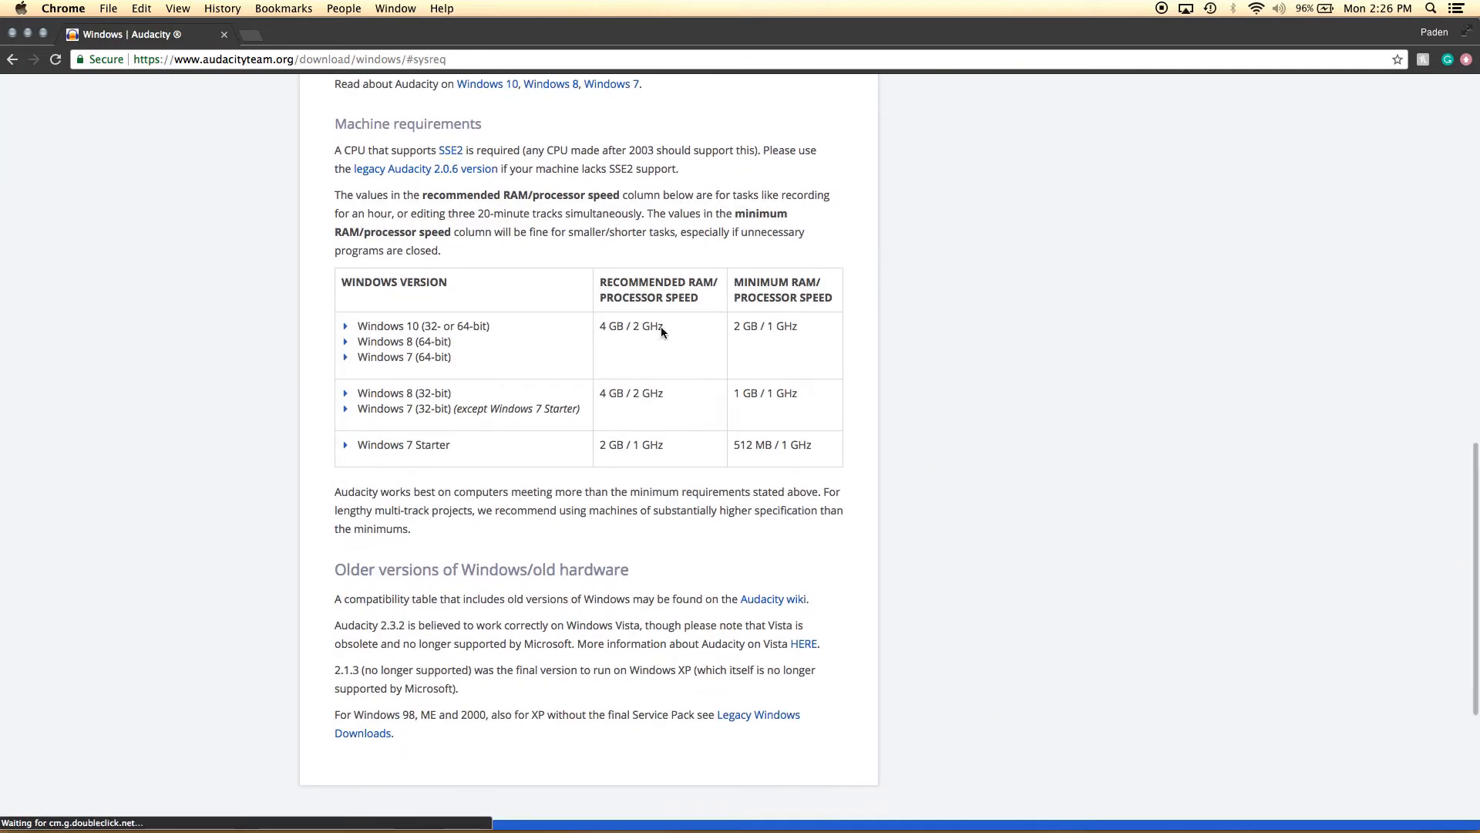
scroll(down, 3)
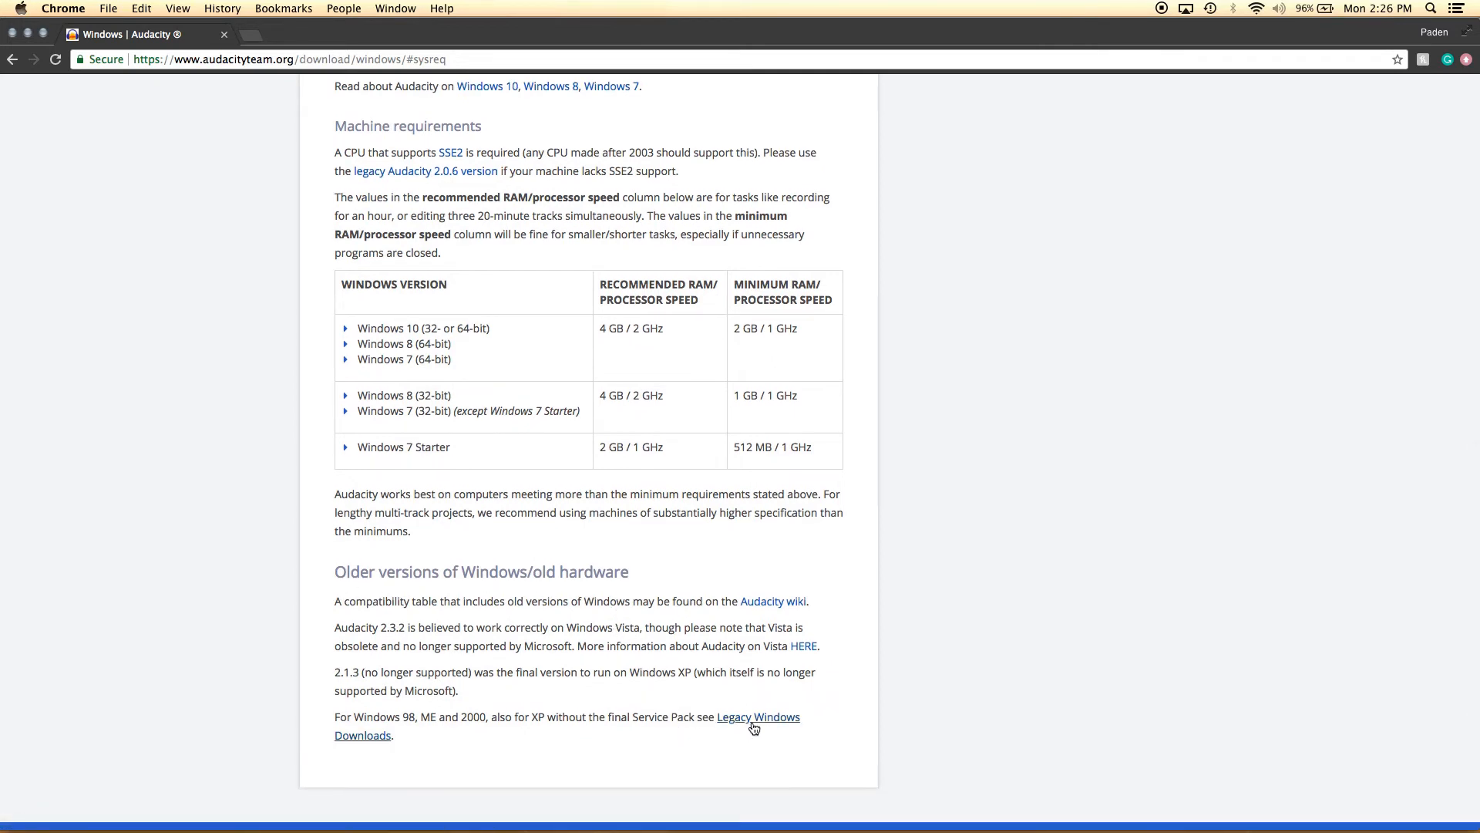
mouse_move(755, 722)
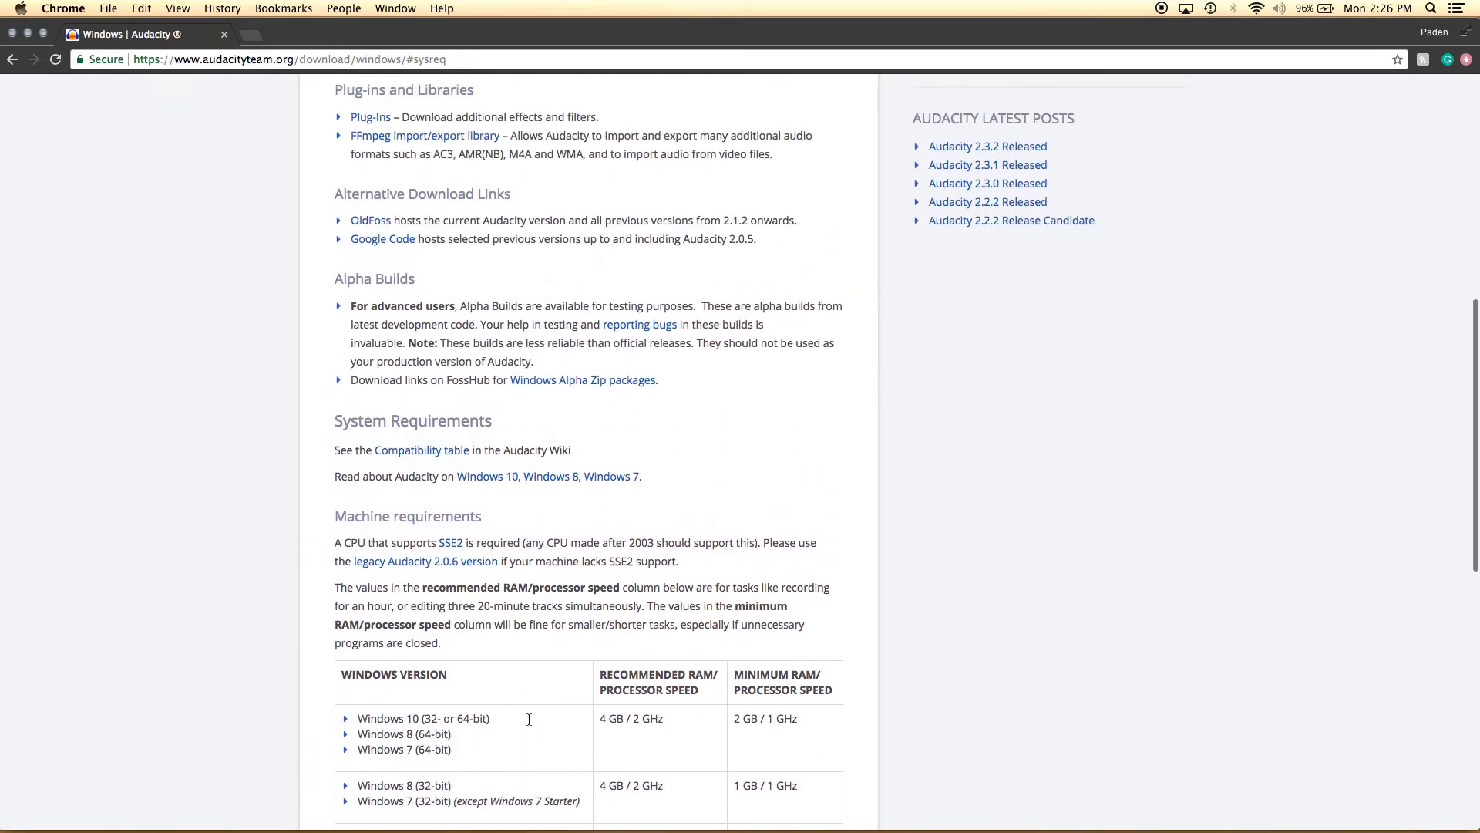
scroll(up, 3)
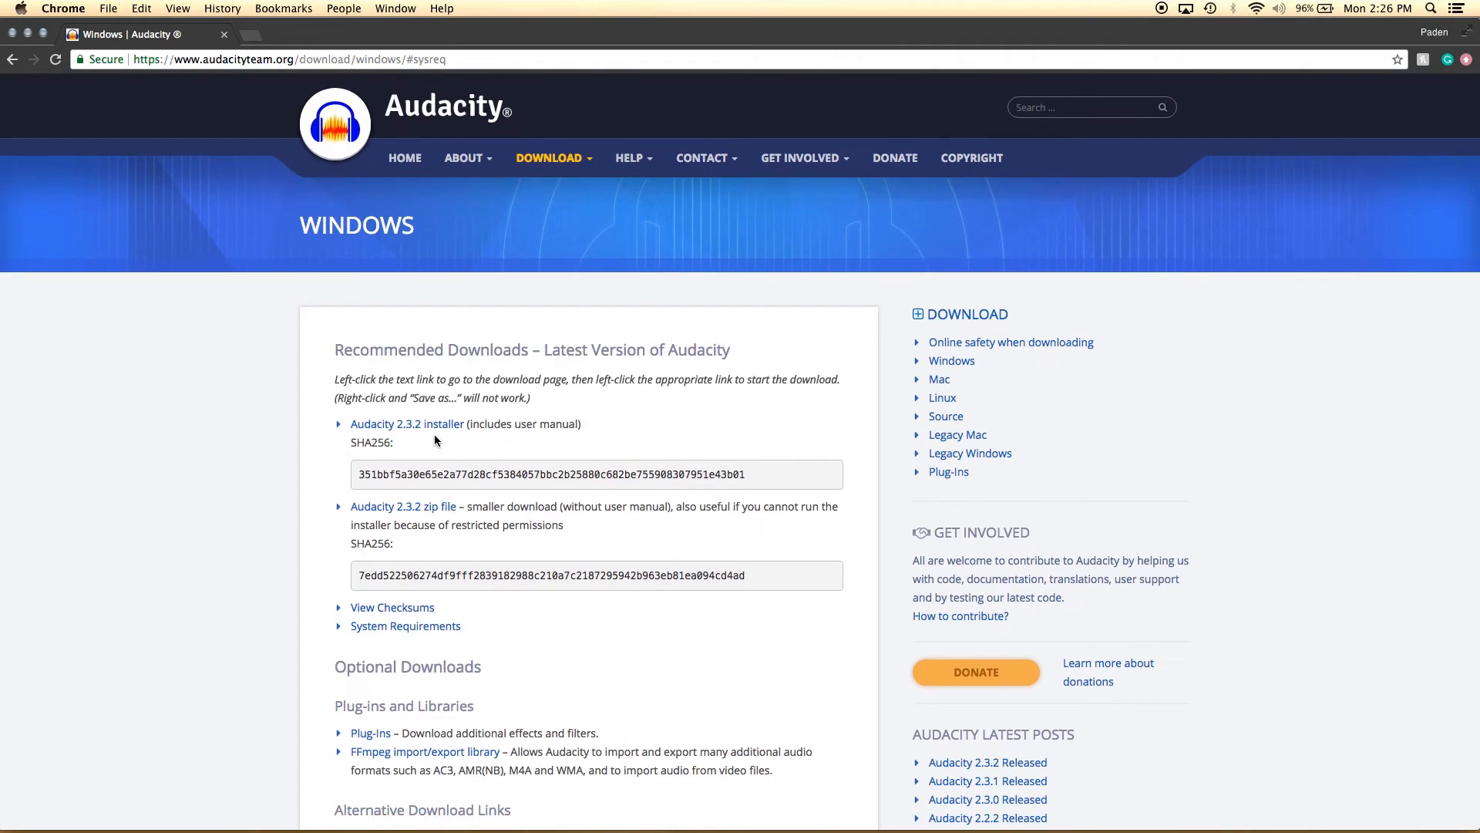
Download audacity-win-2.3.2.exe via FossHub and go back to the Windows download page.
click(405, 422)
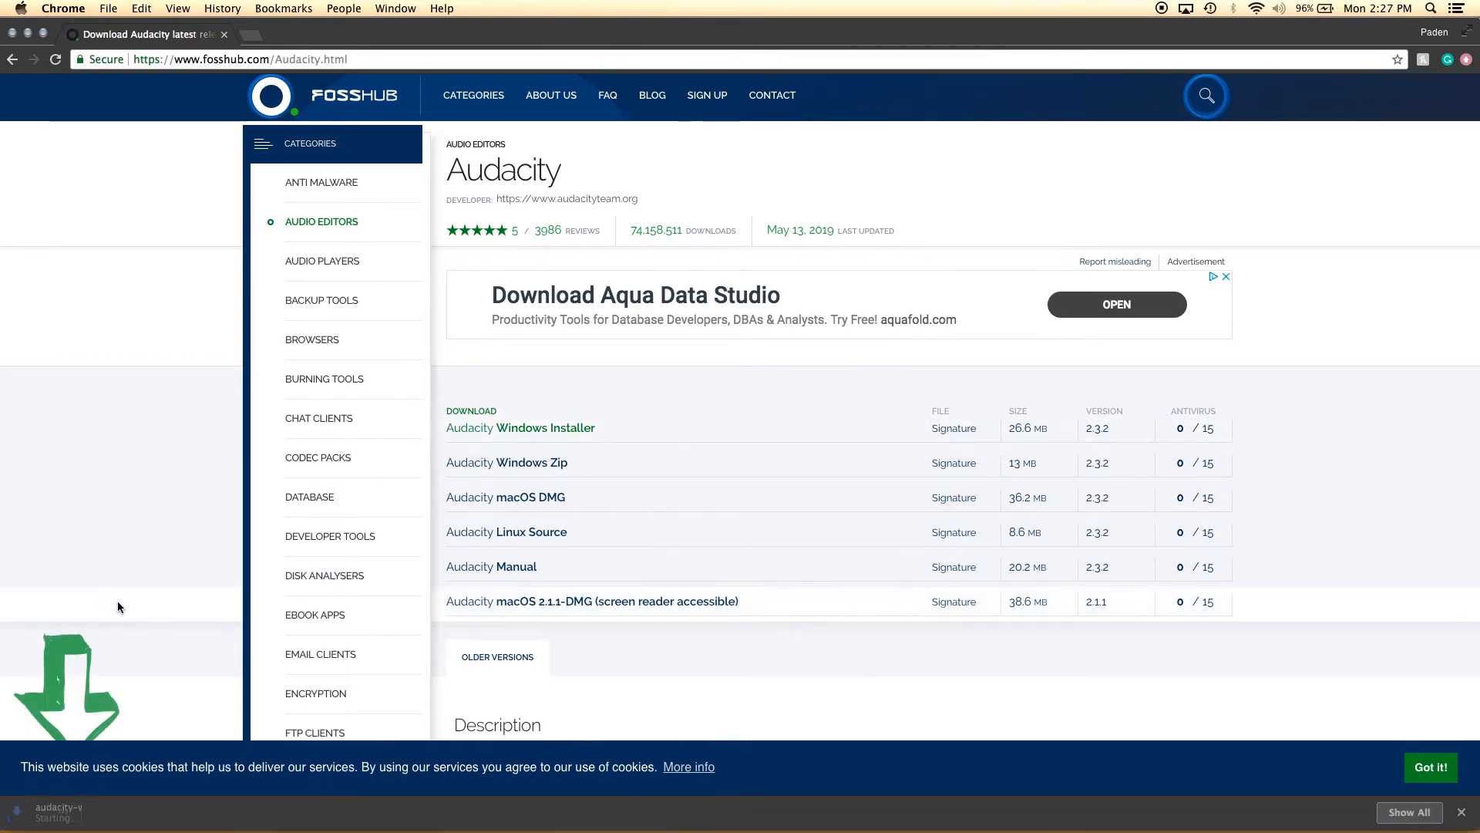
click(549, 427)
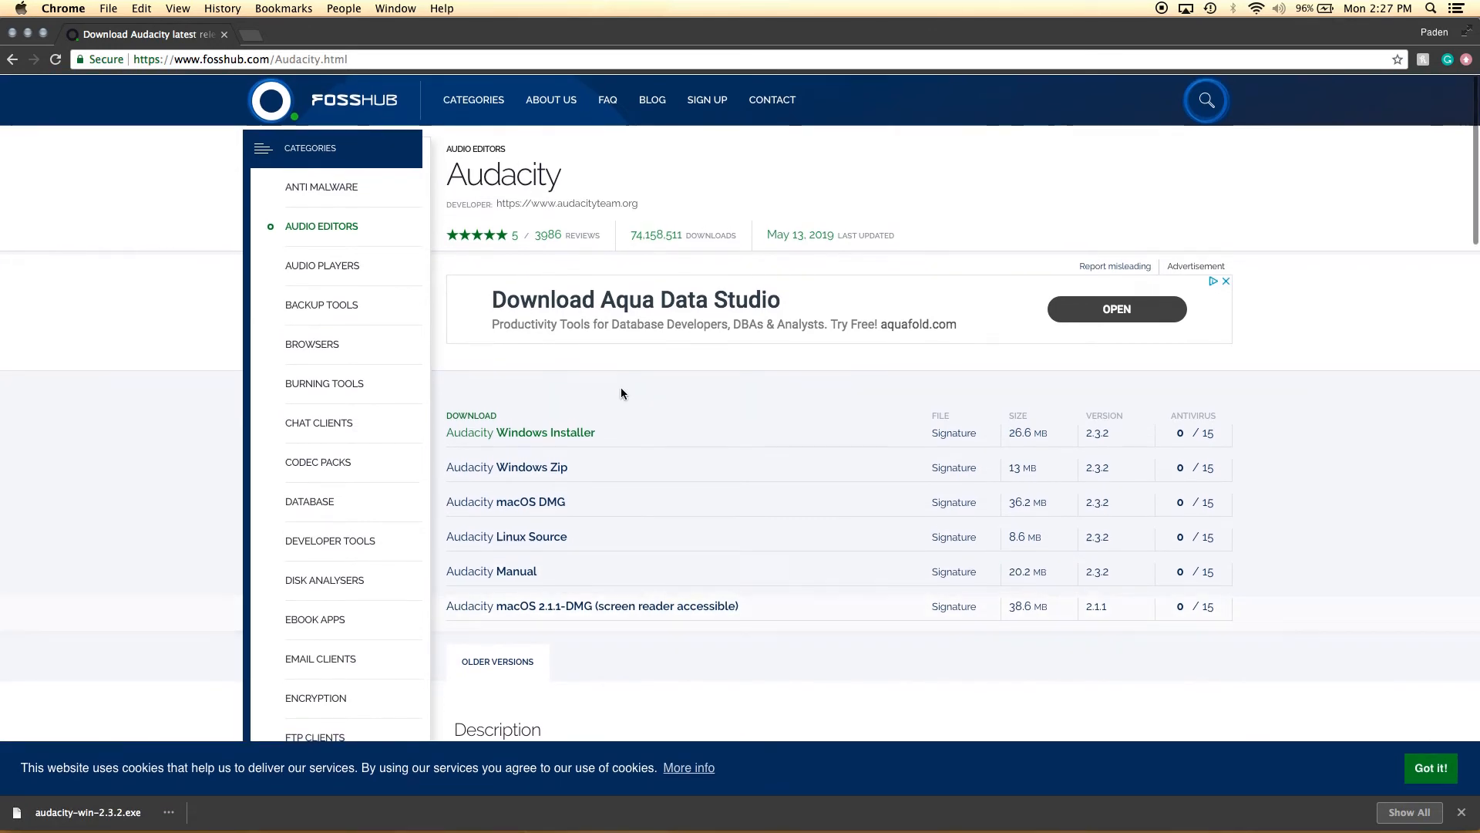
click(545, 432)
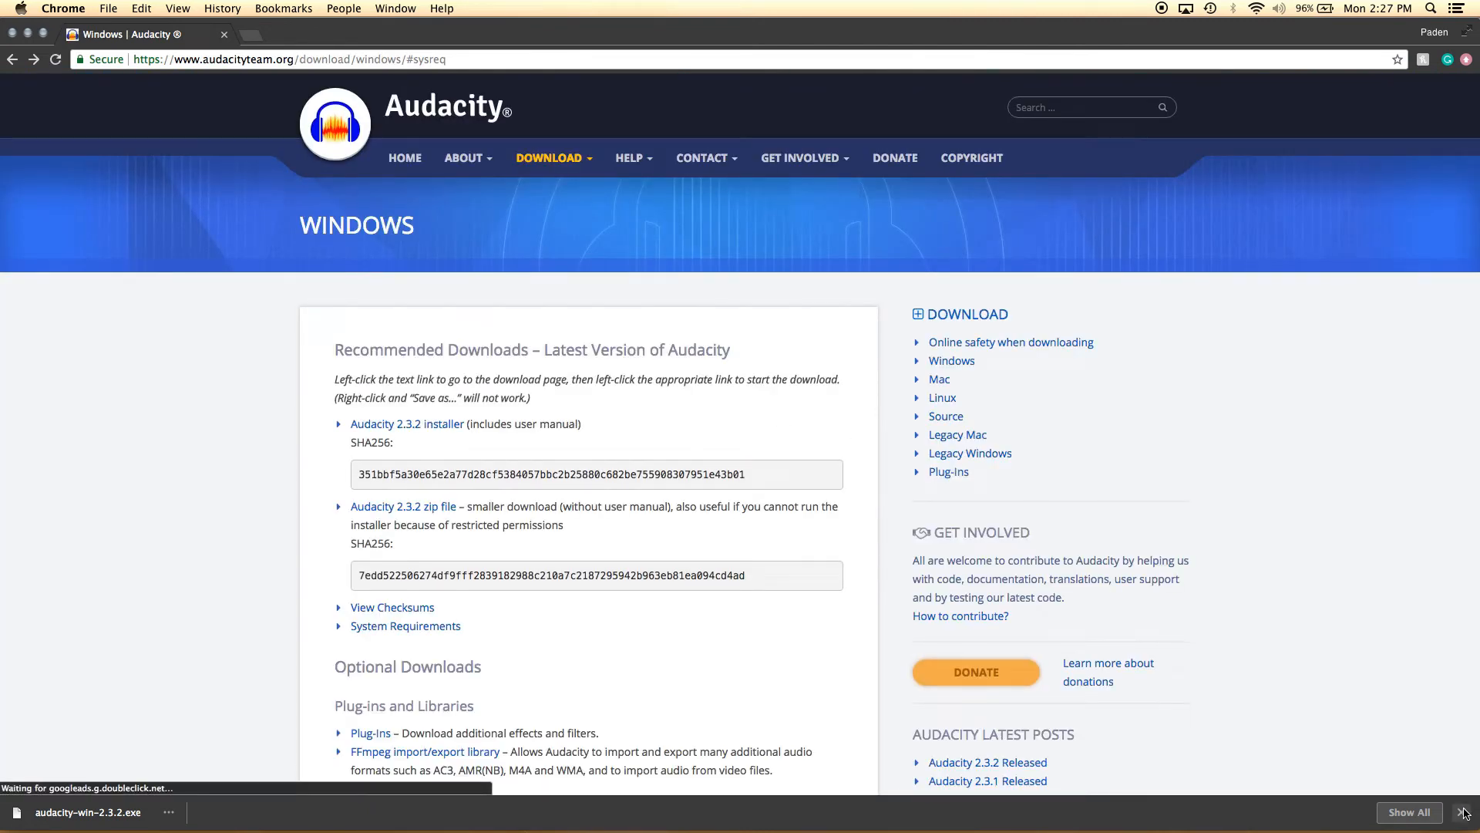
Read through the Linux download page's packages, PPAs, Chromebook and requirements notes.
click(549, 157)
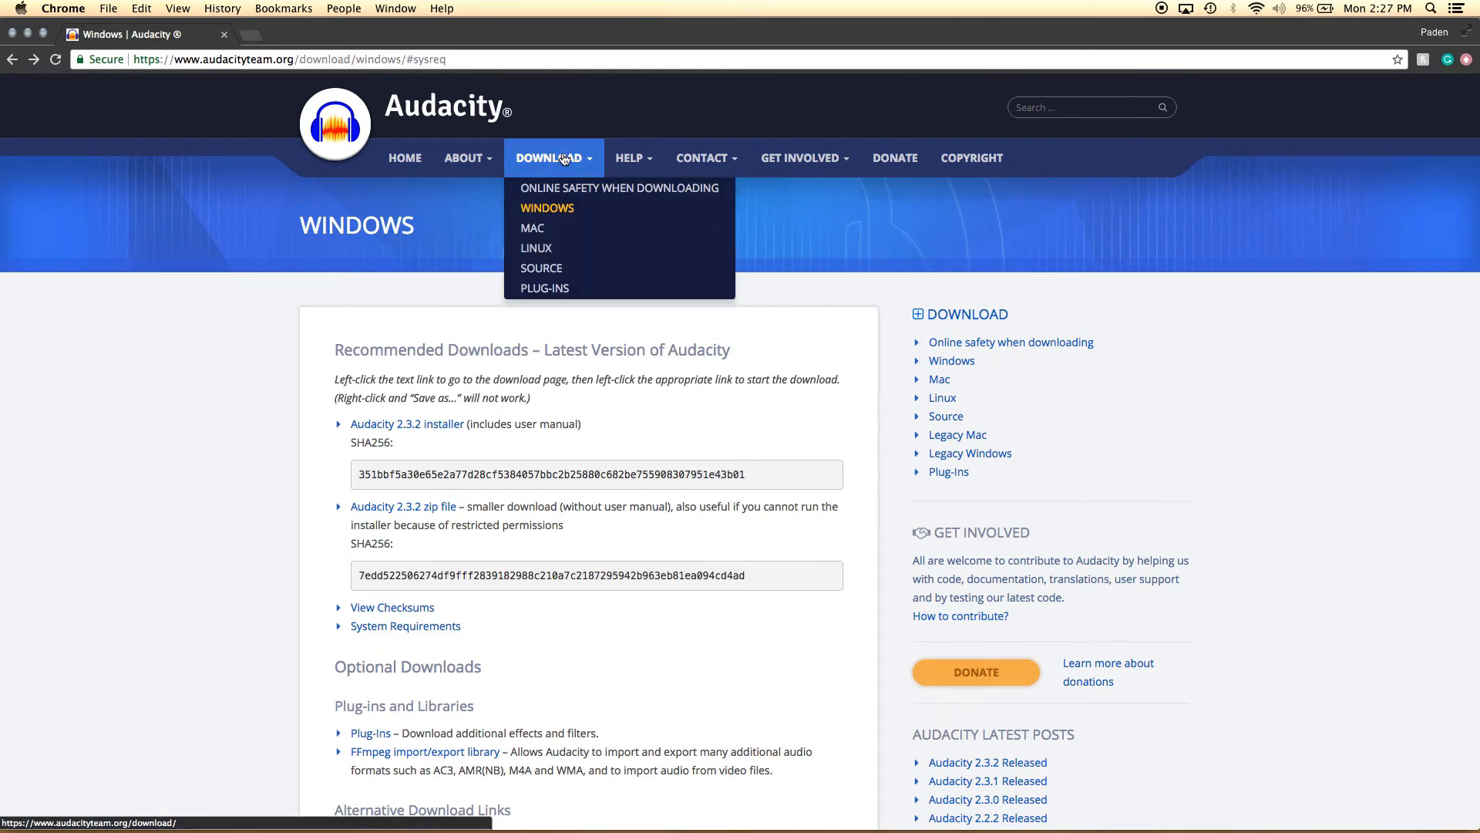
mouse_move(537, 248)
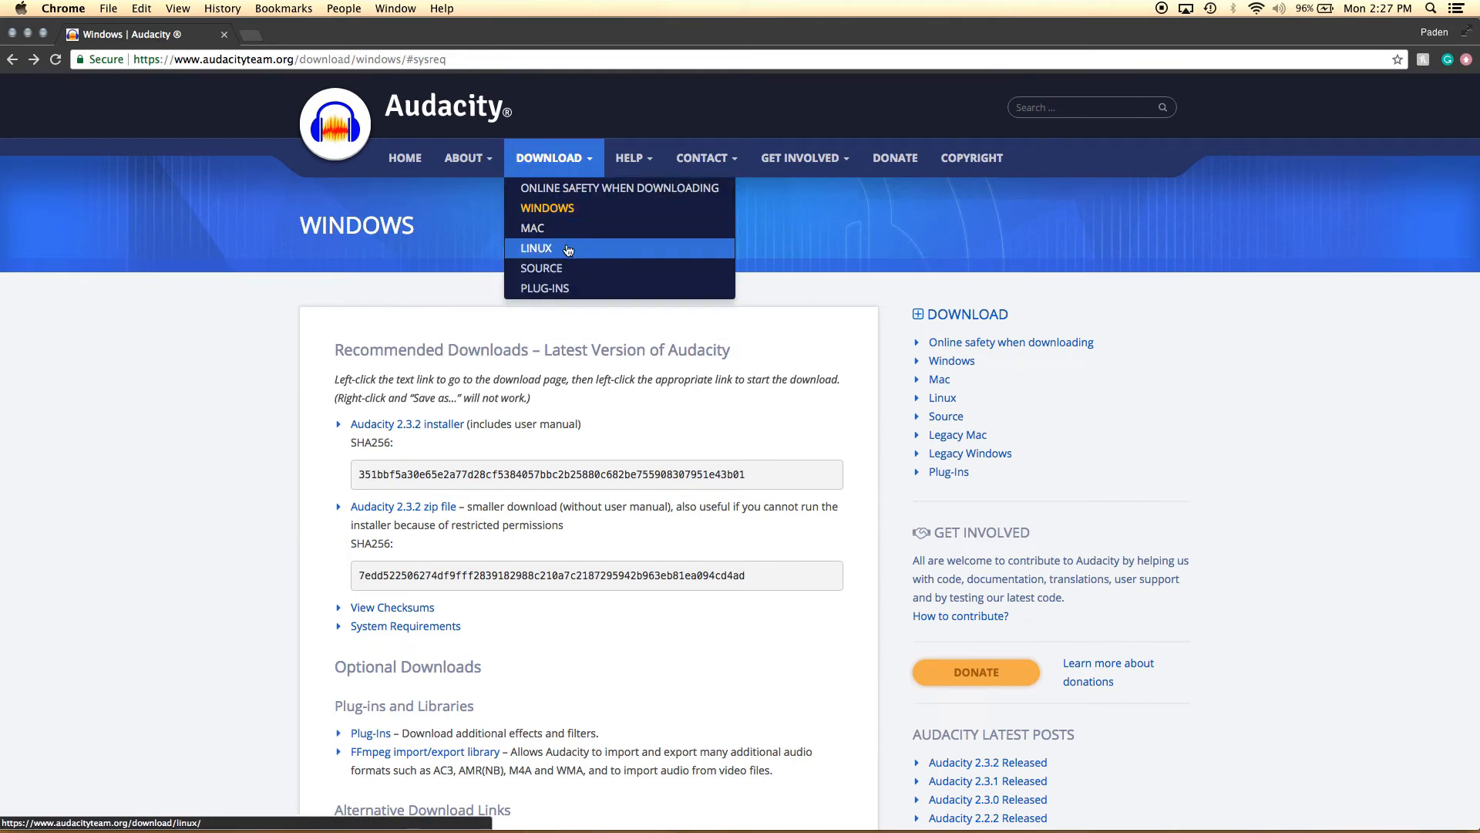
click(535, 248)
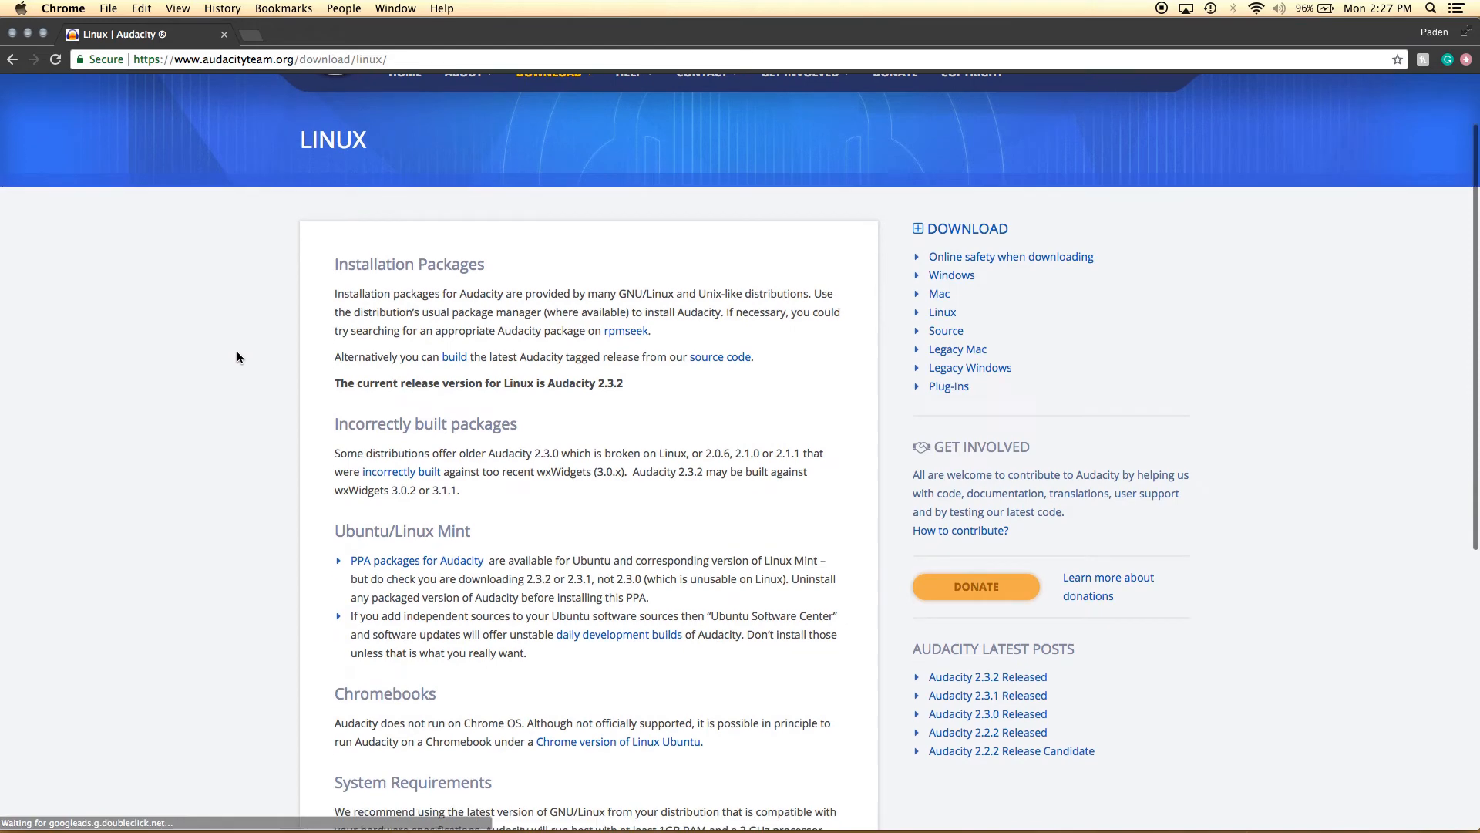
scroll(down, 3)
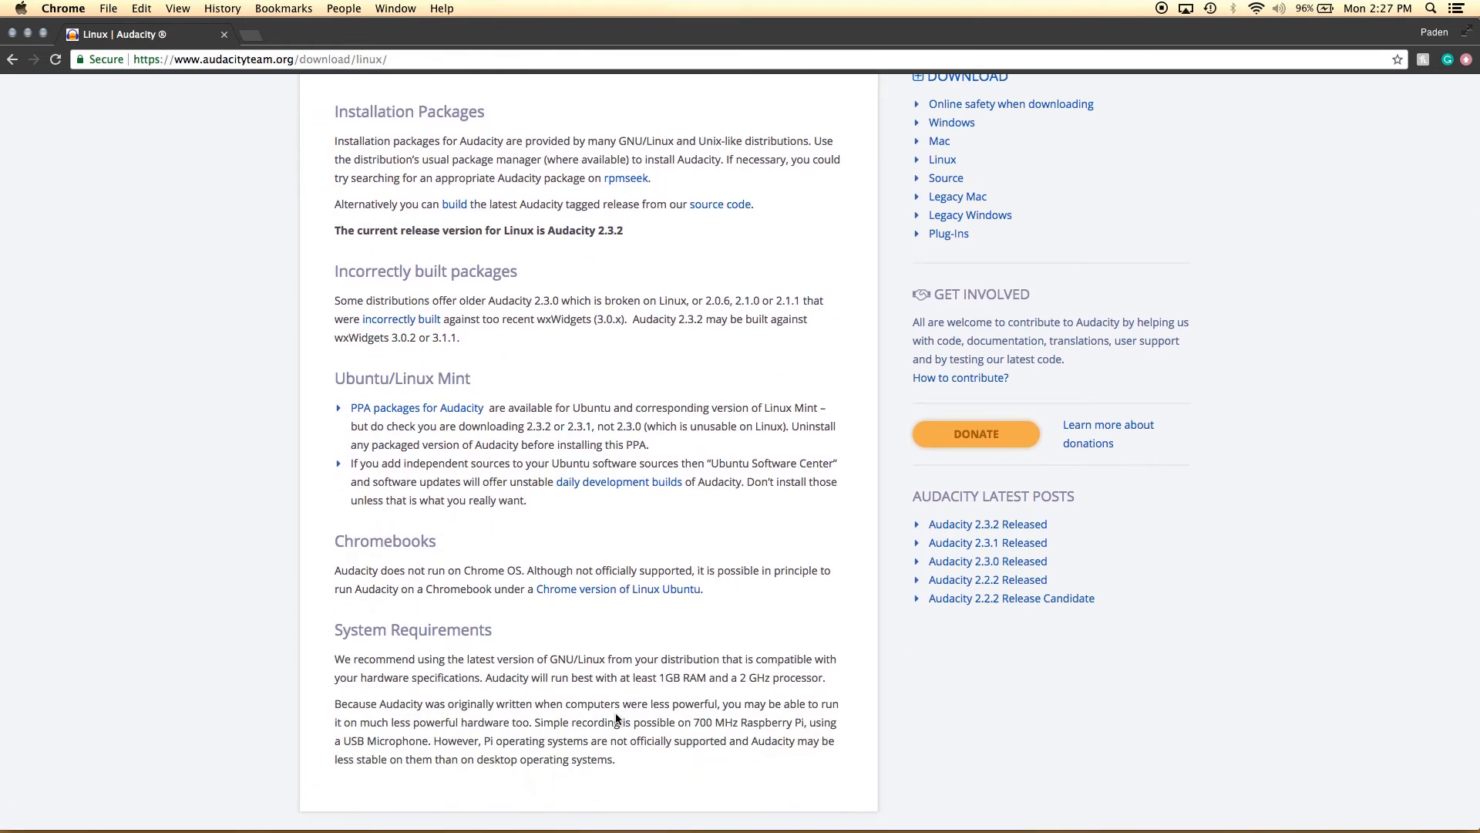
mouse_move(172, 662)
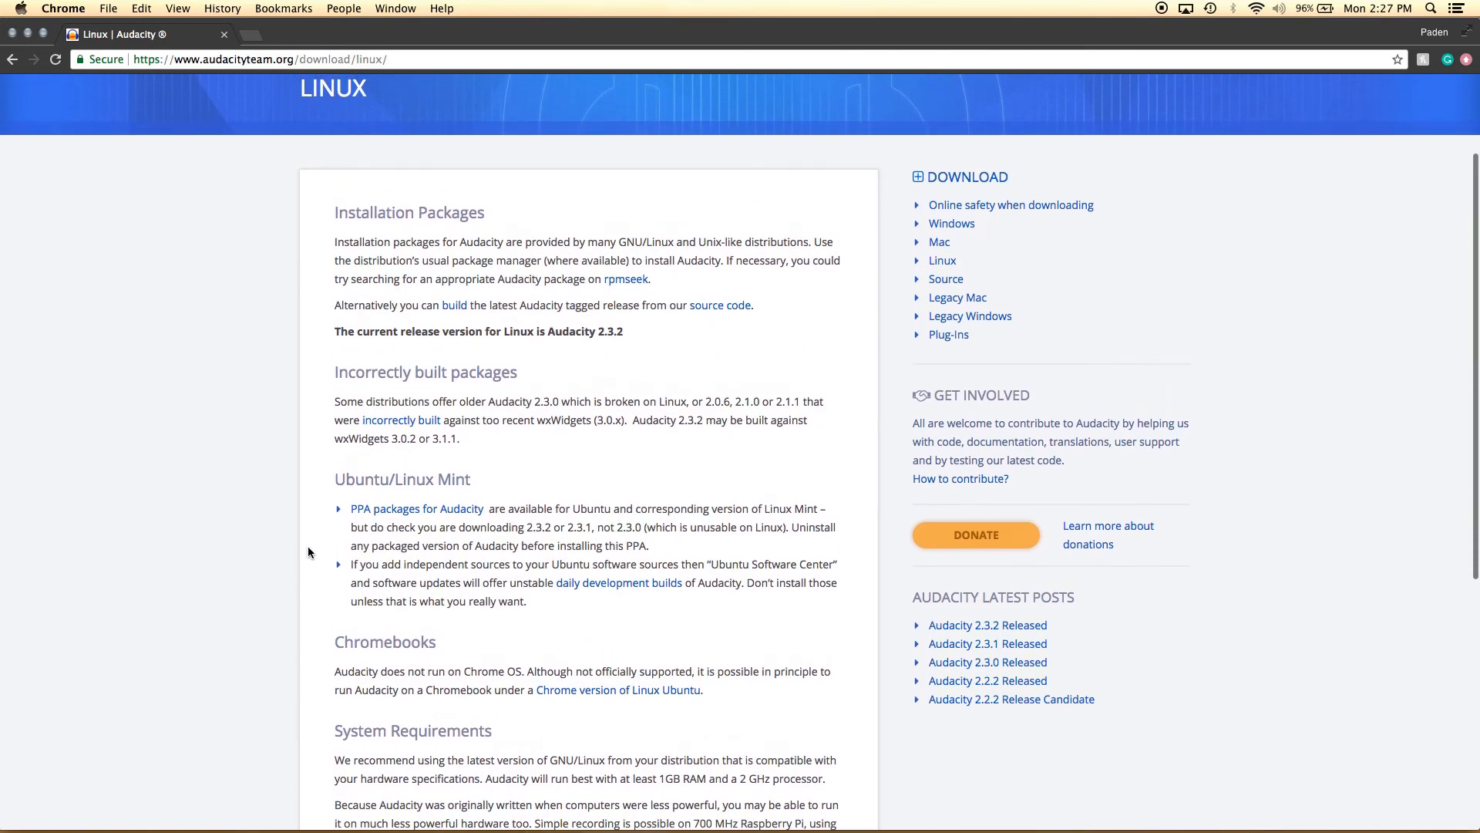
scroll(down, 3)
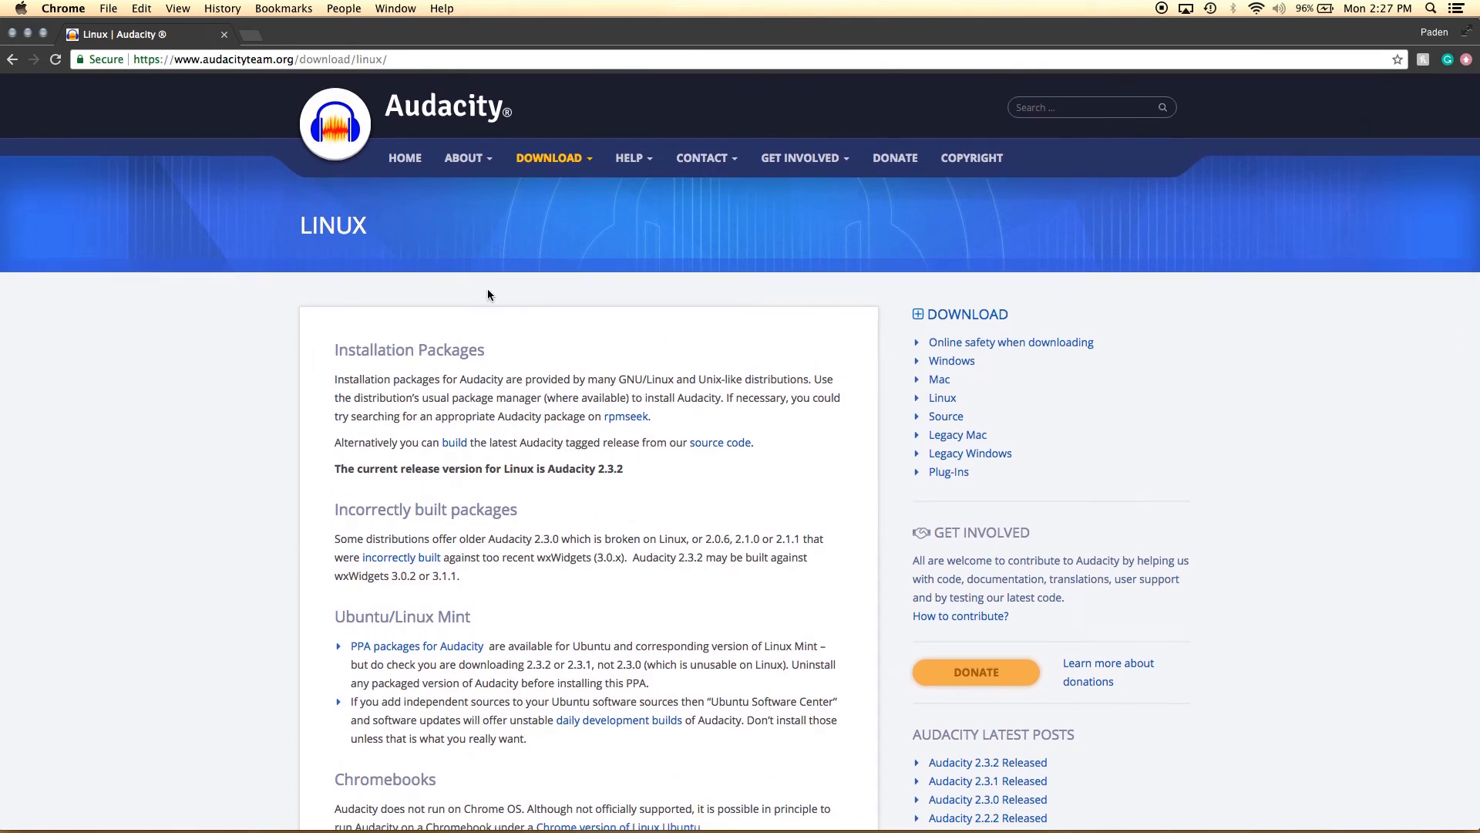
scroll(down, 3)
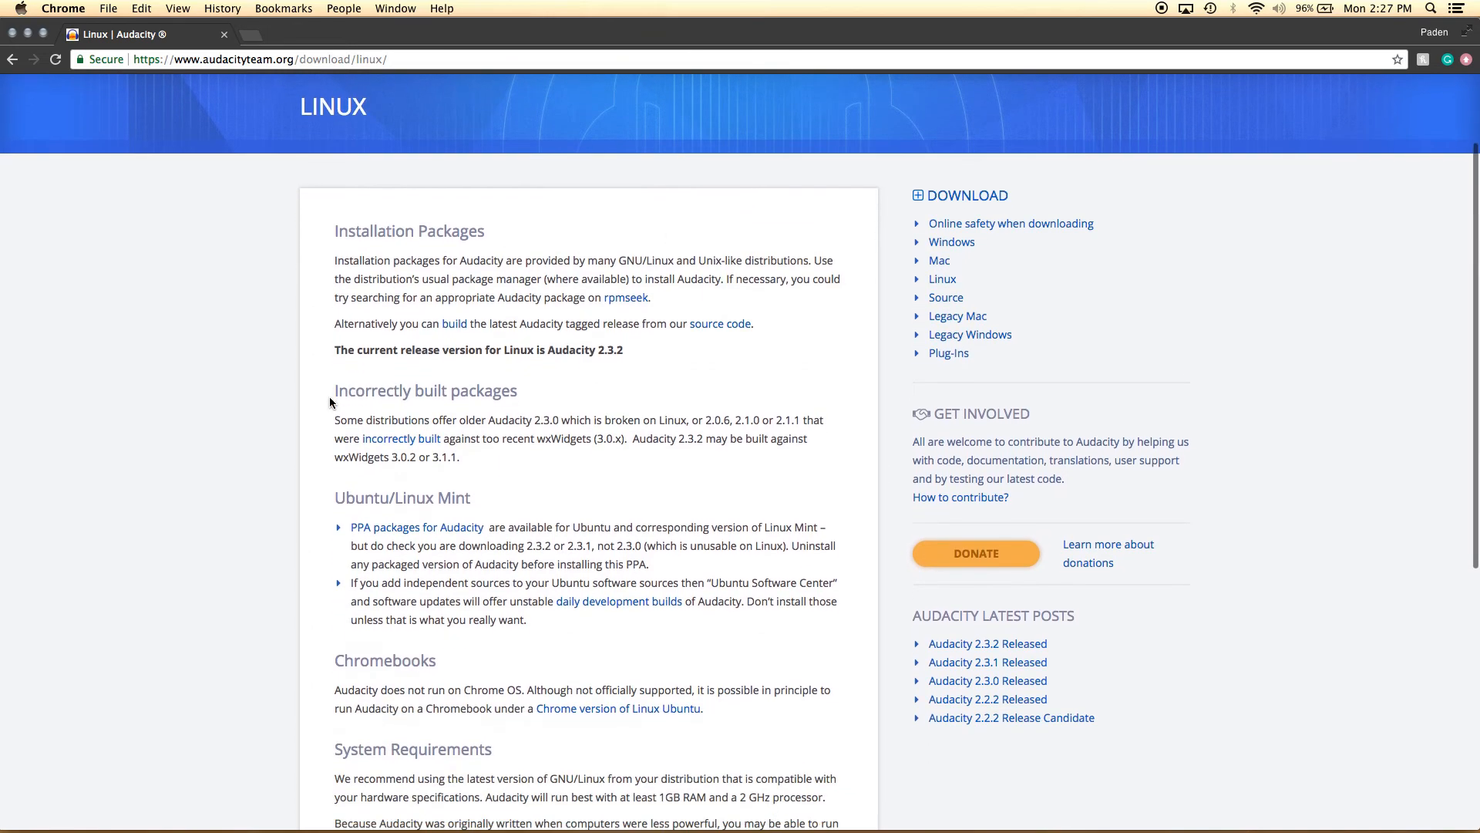
scroll(down, 3)
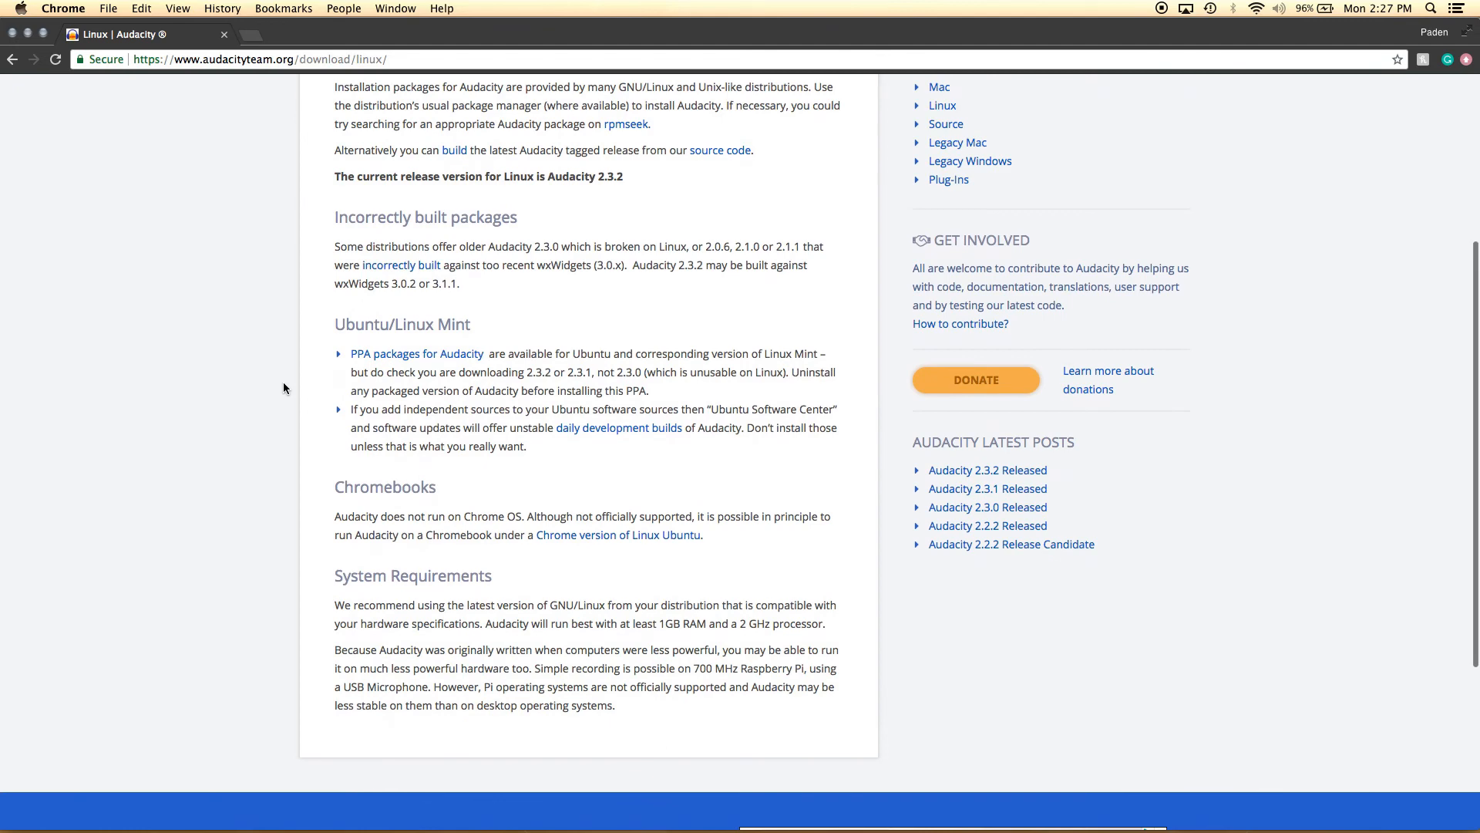
click(551, 157)
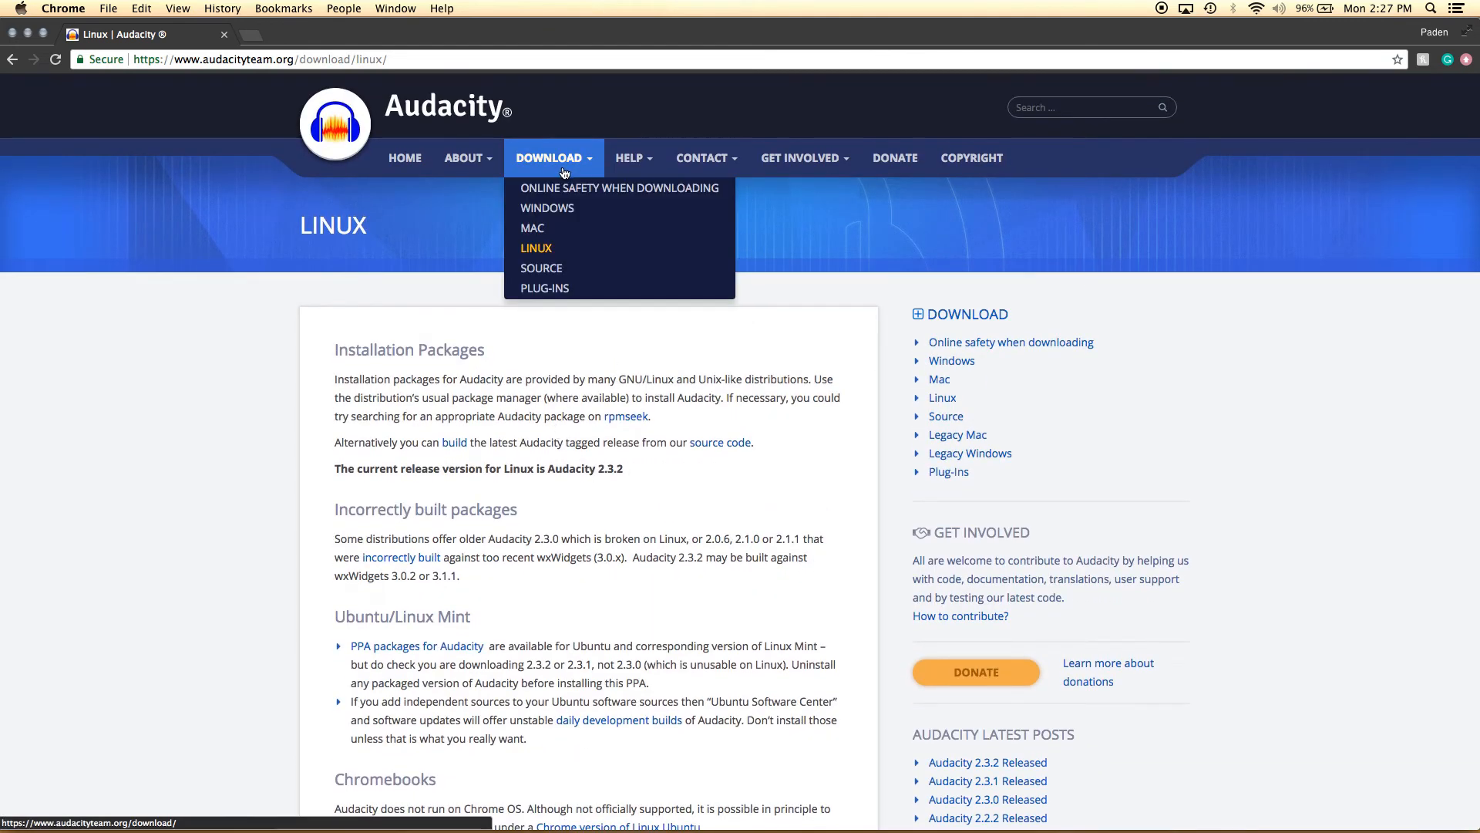
Go to the Mac download page and follow the Audacity 2.3.2 .dmg file link.
click(532, 228)
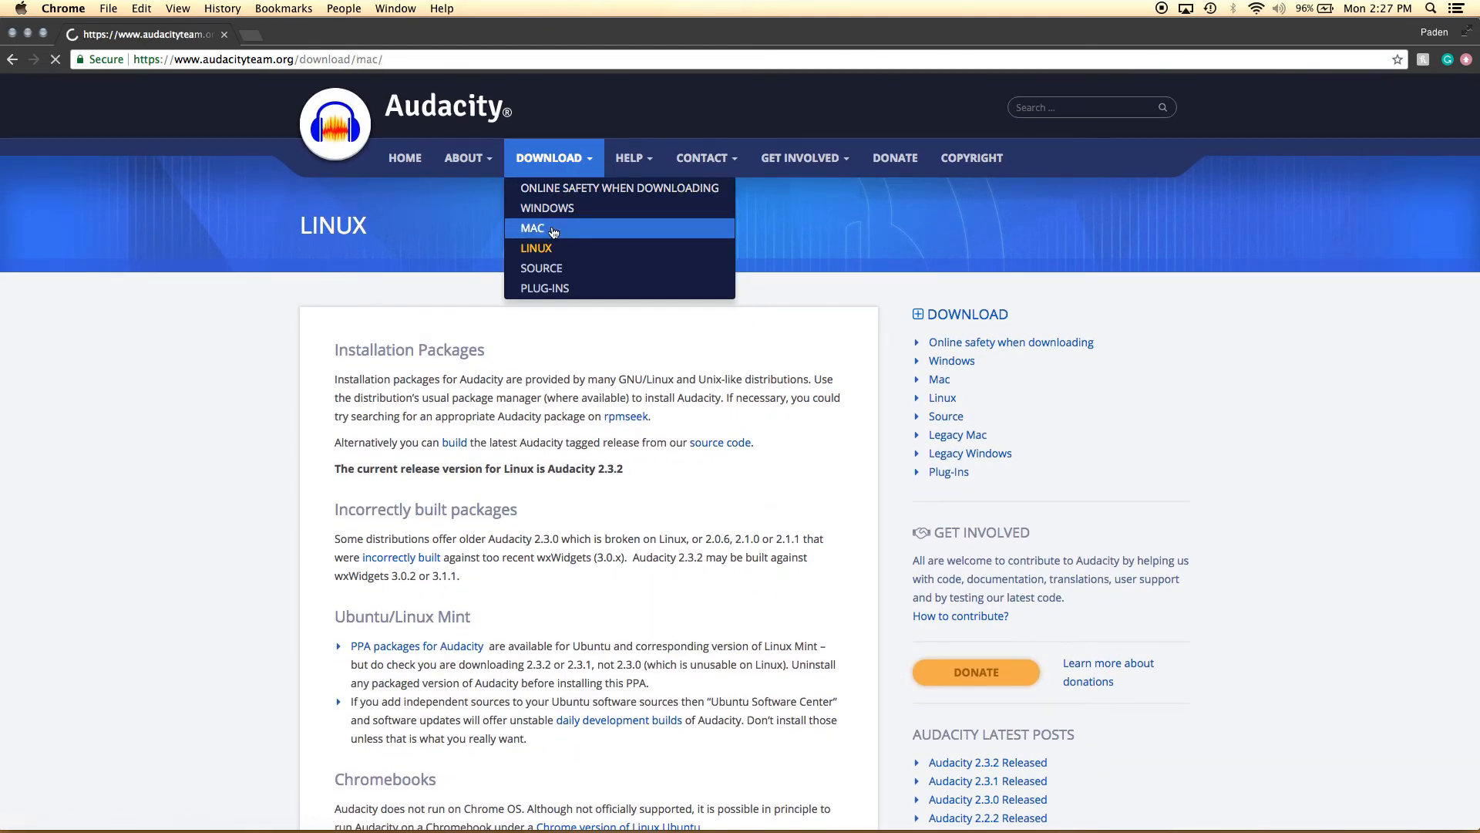
click(532, 228)
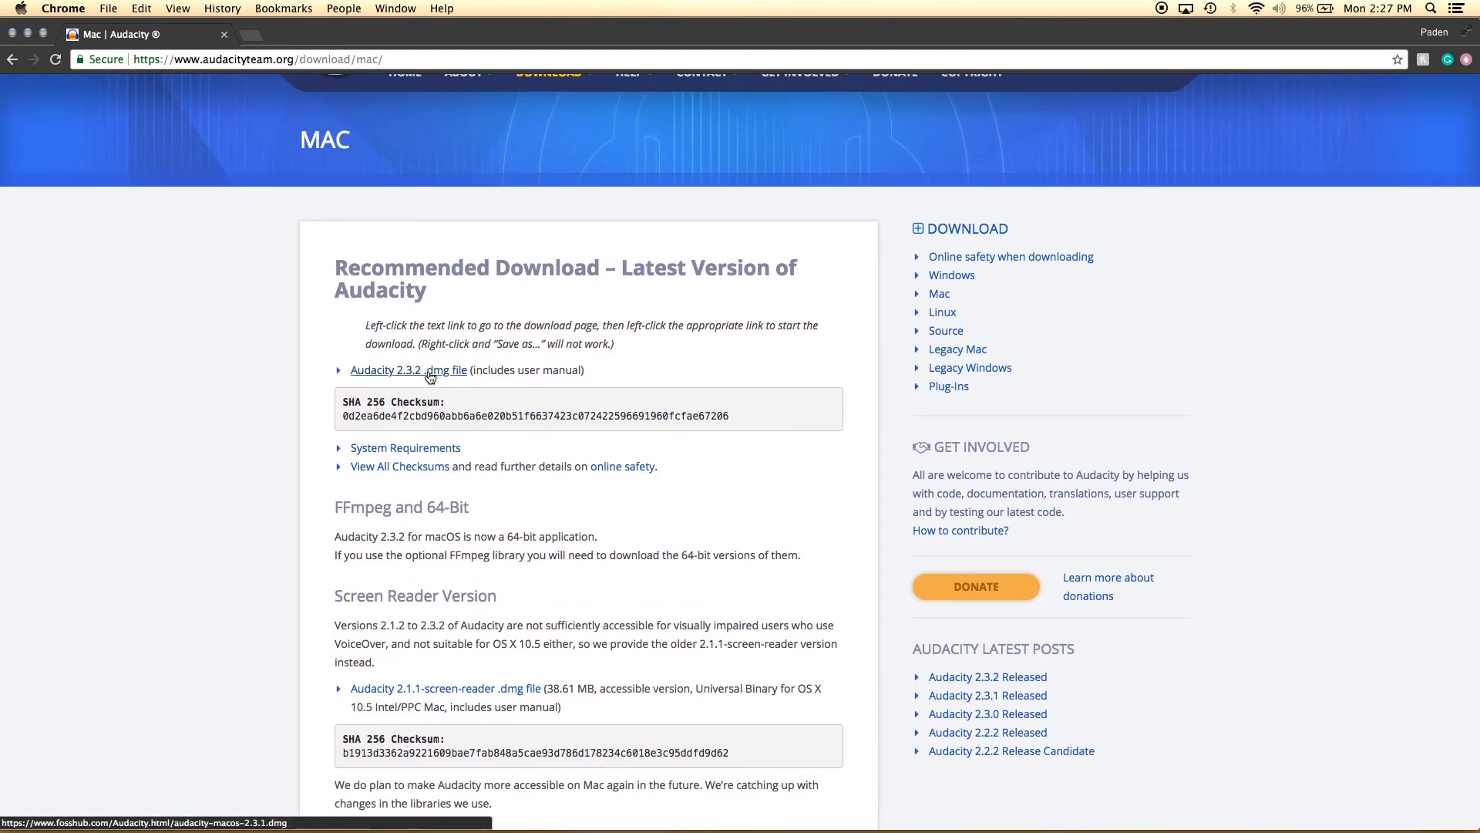
click(407, 369)
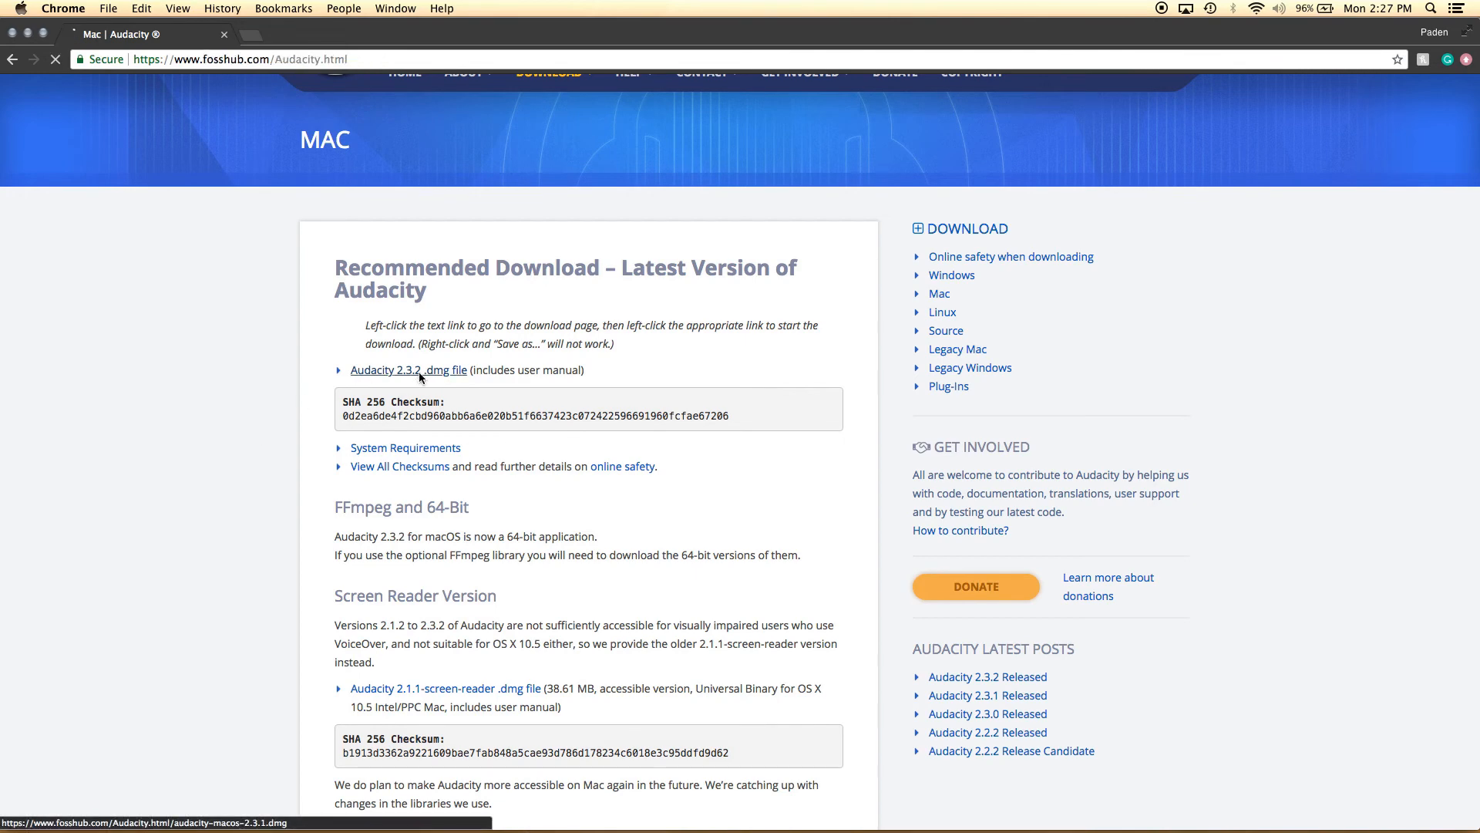
View FossHub's Audacity listing with the macOS DMG 2.3.2 row and its description below.
click(407, 369)
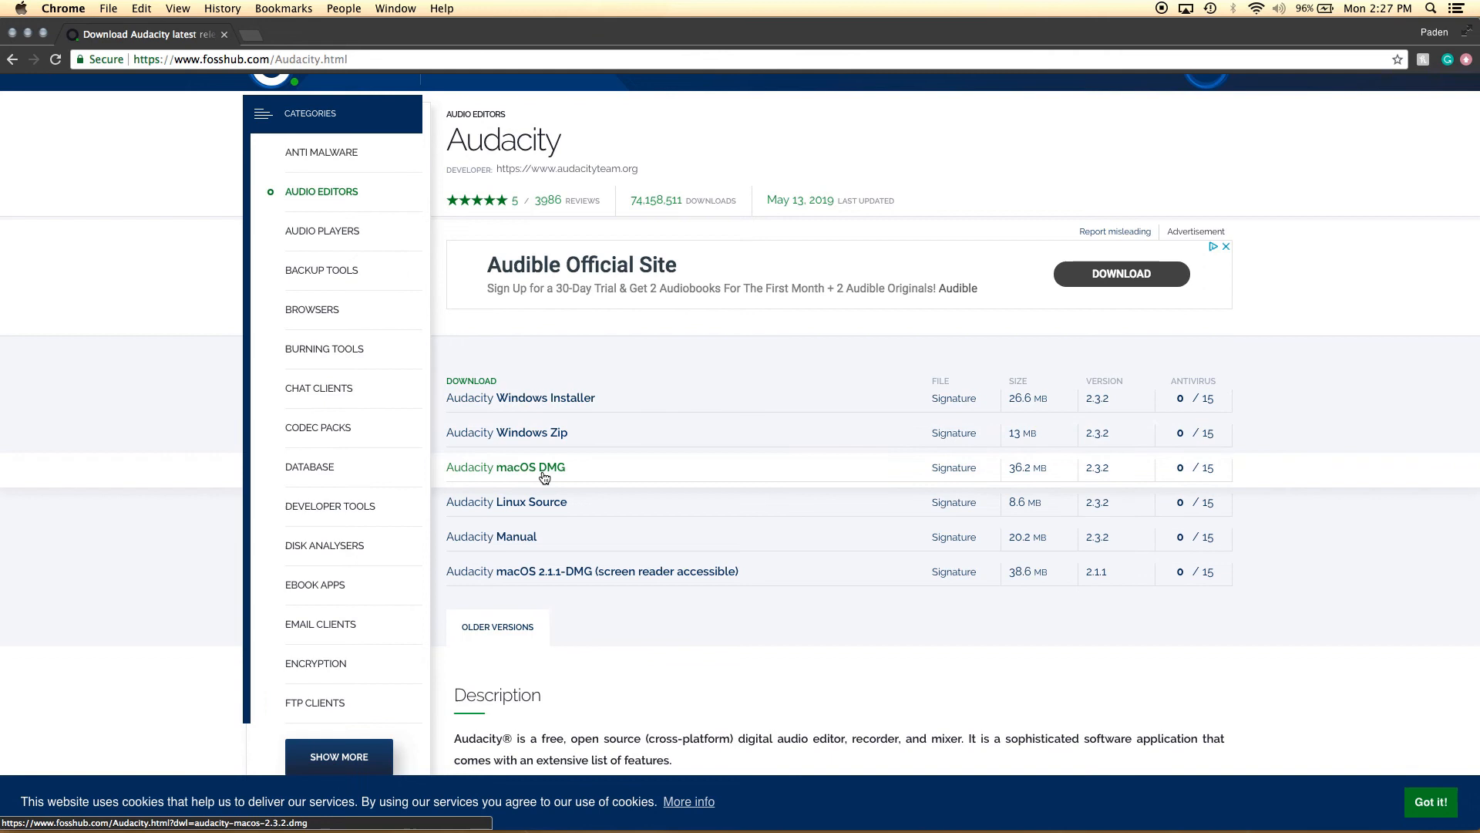
mouse_move(523, 475)
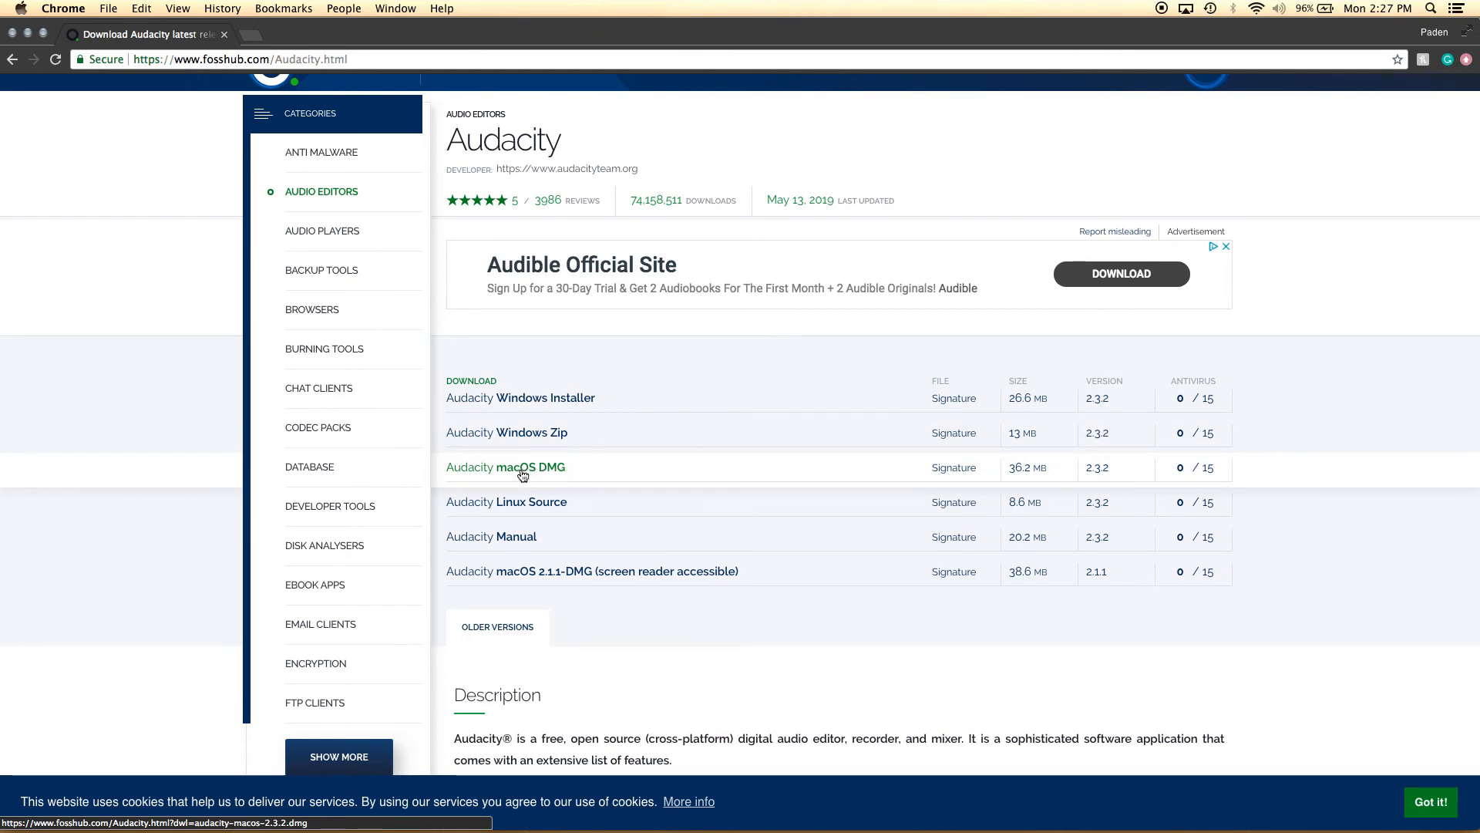
mouse_move(552, 511)
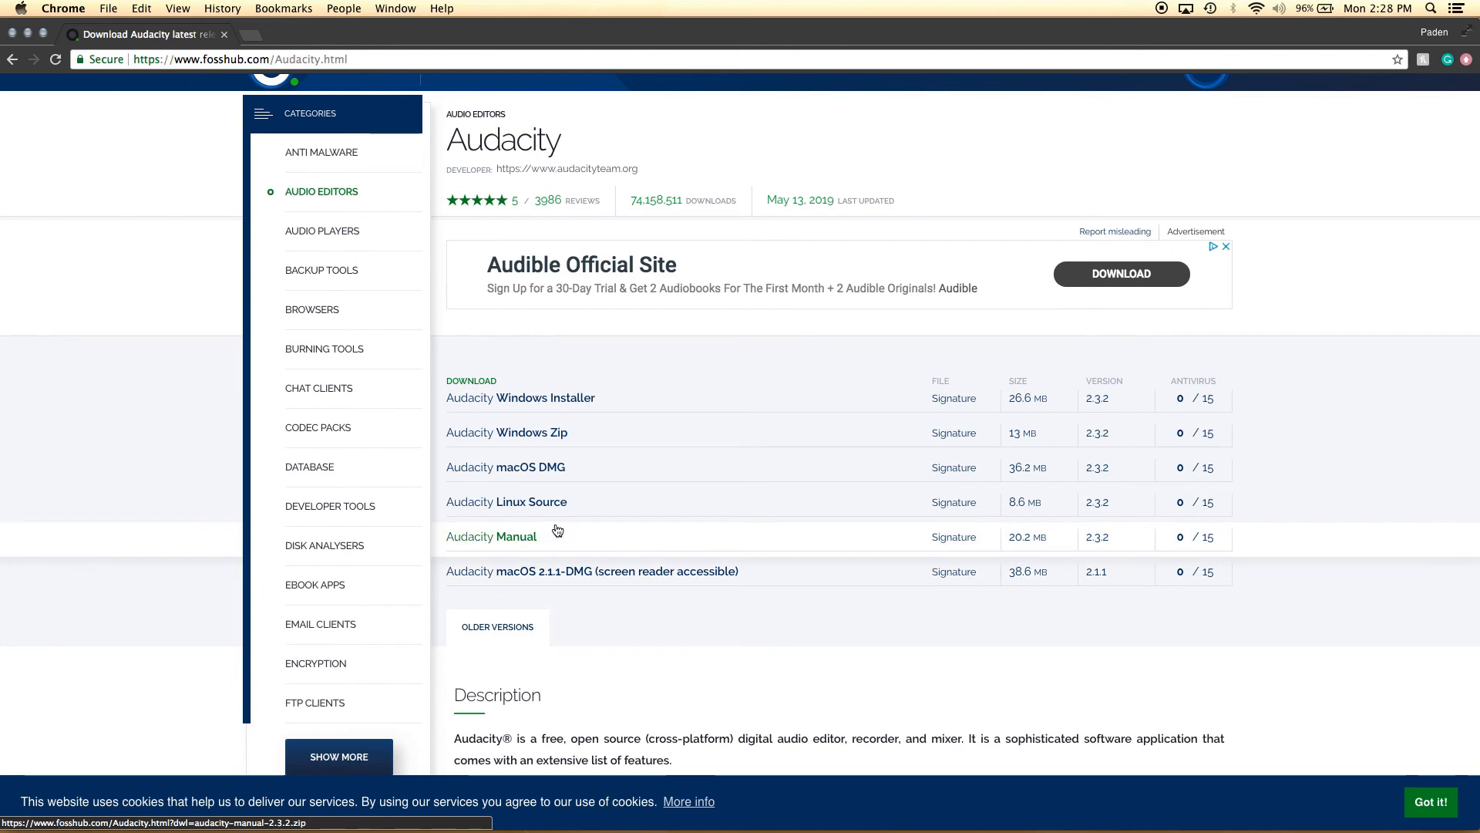
scroll(down, 3)
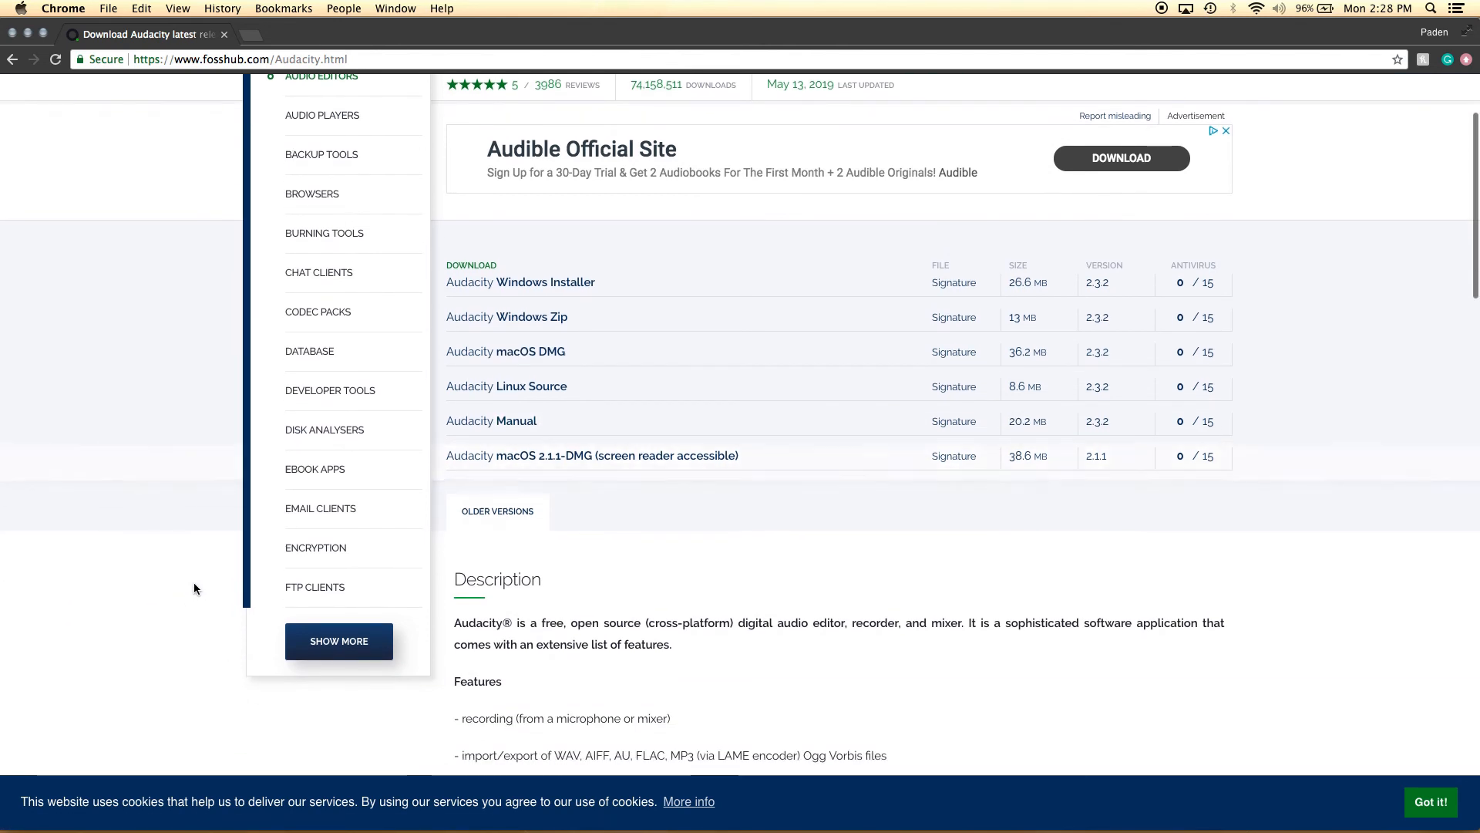